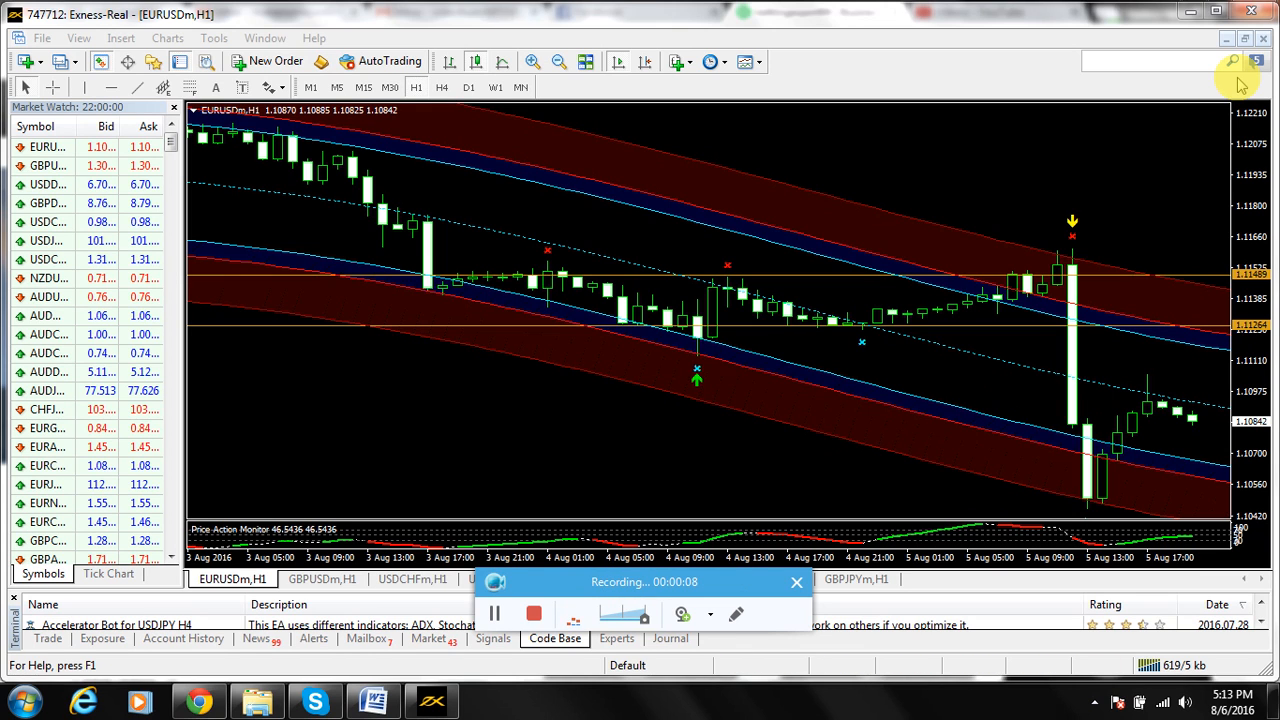
mouse_move(500, 418)
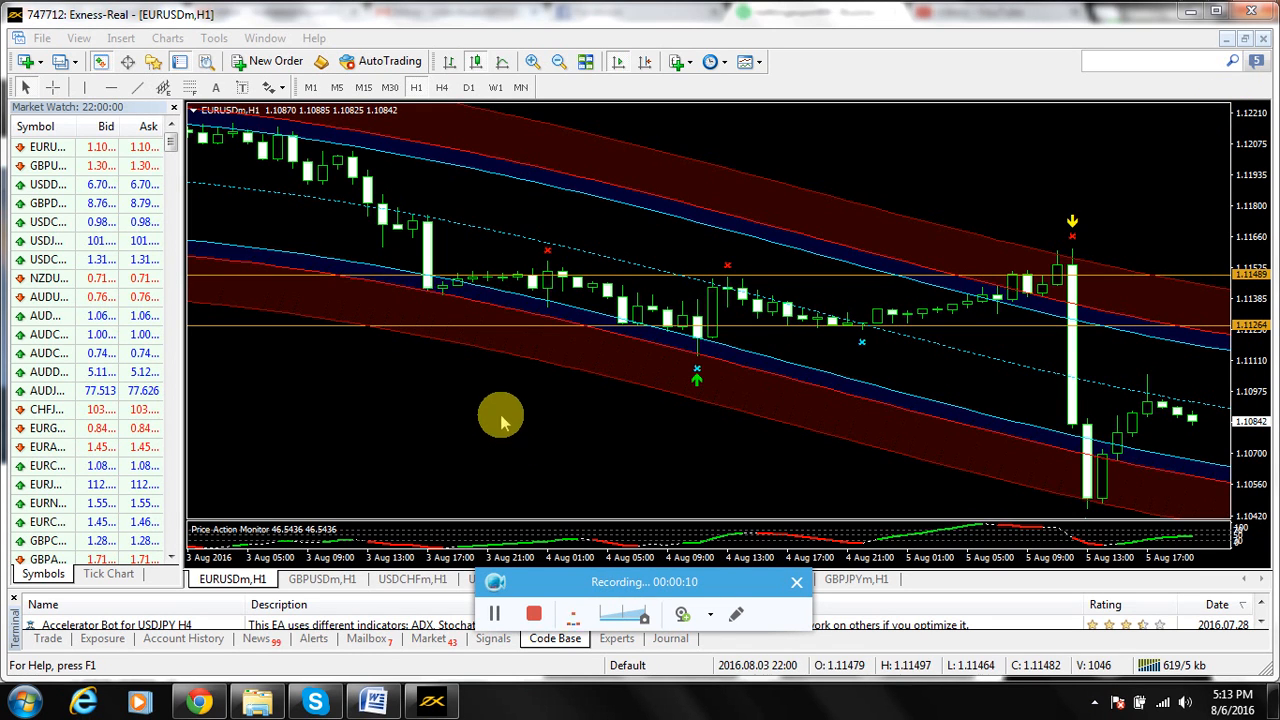
mouse_move(608, 378)
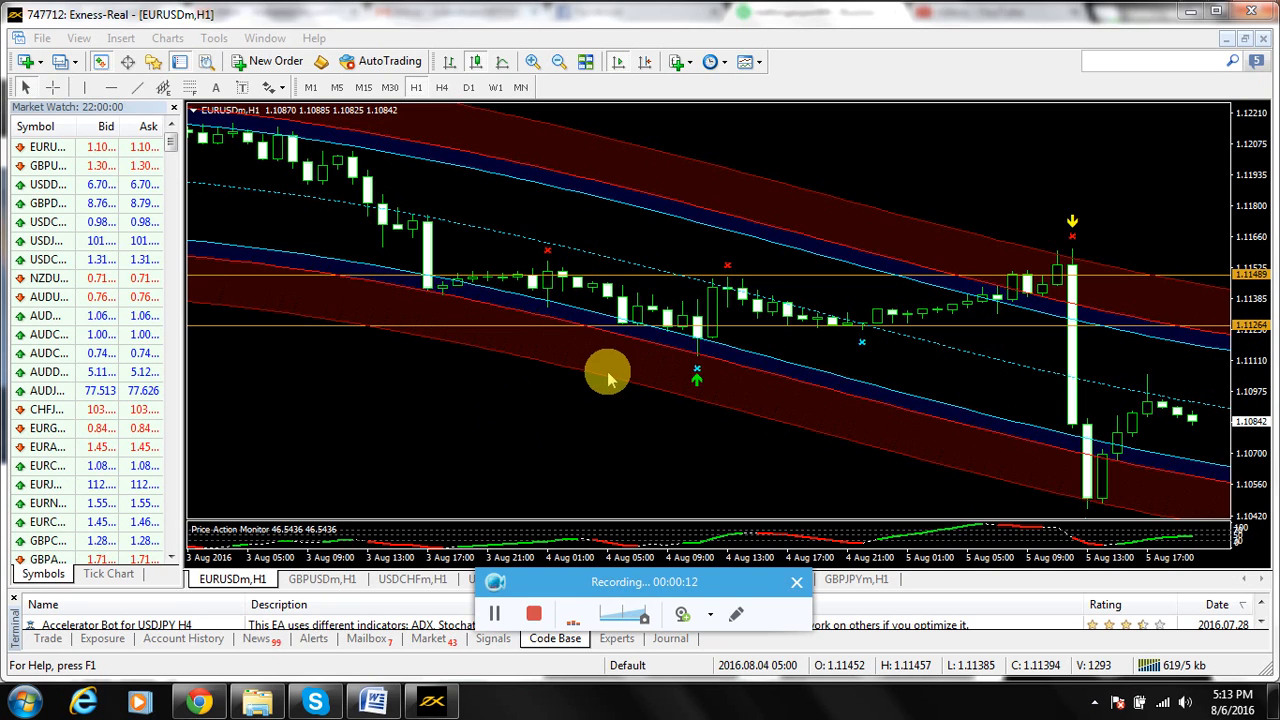
mouse_move(812, 156)
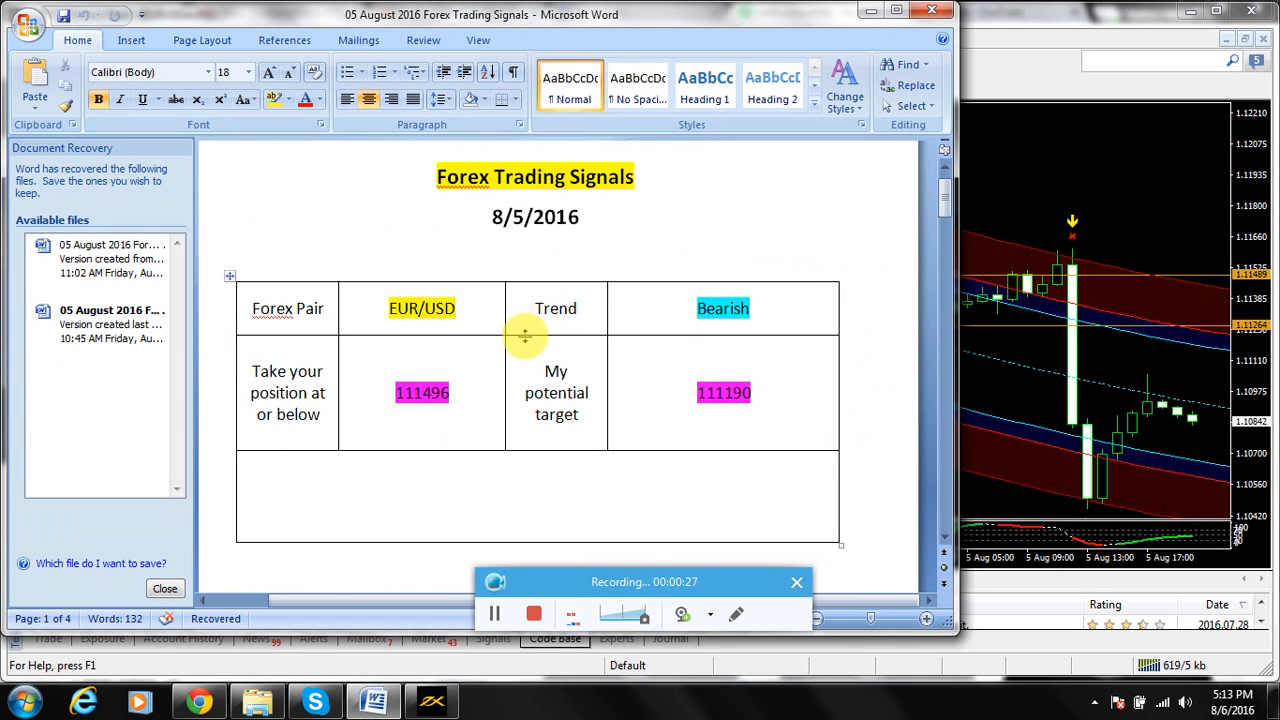
mouse_move(516, 378)
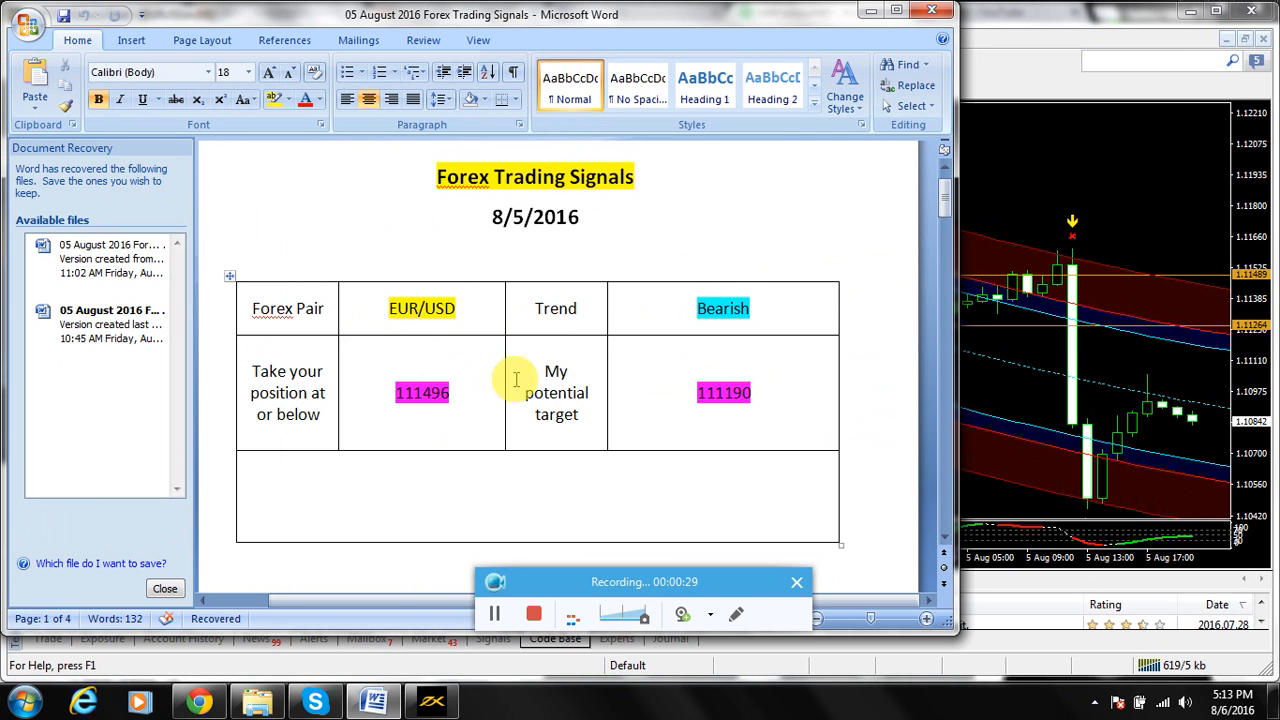
- Minimize the Word signals document to get back to the EURUSD chart
click(432, 700)
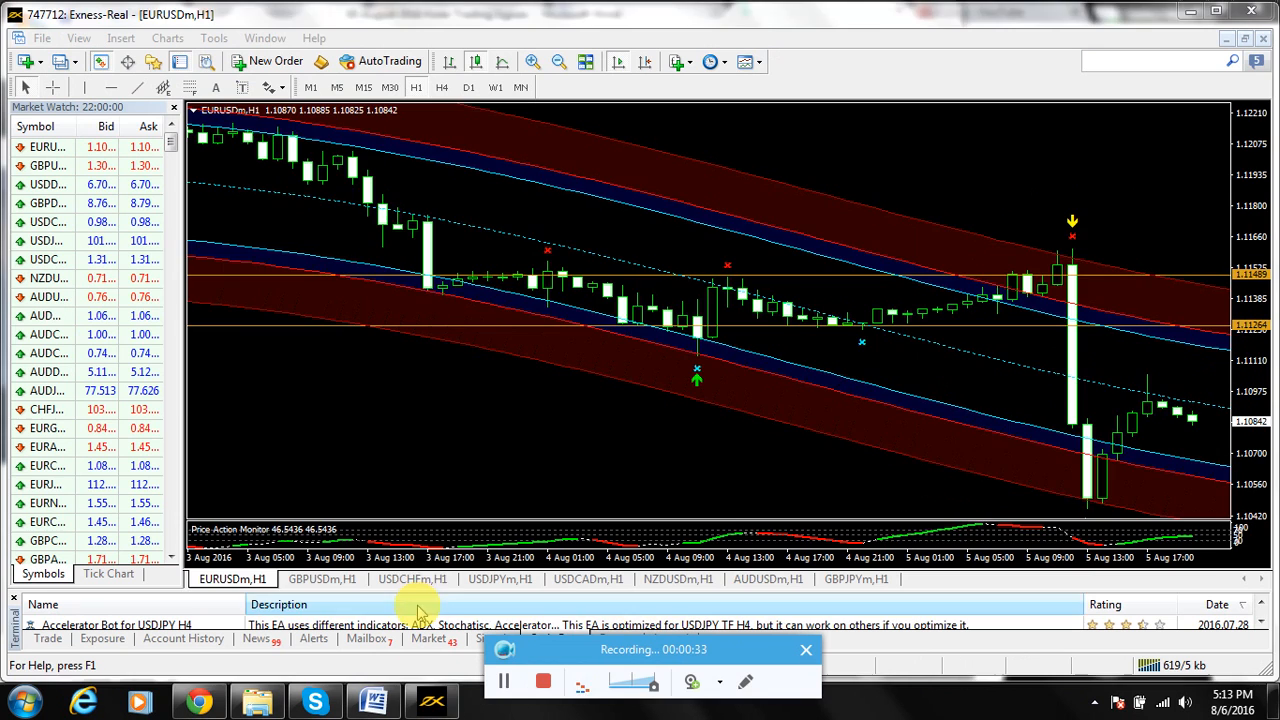
- Flip through the USDCHF, USDCAD, NZDUSD, AUDUSD and GBPUSD hourly charts, ending back on EURUSD
click(412, 580)
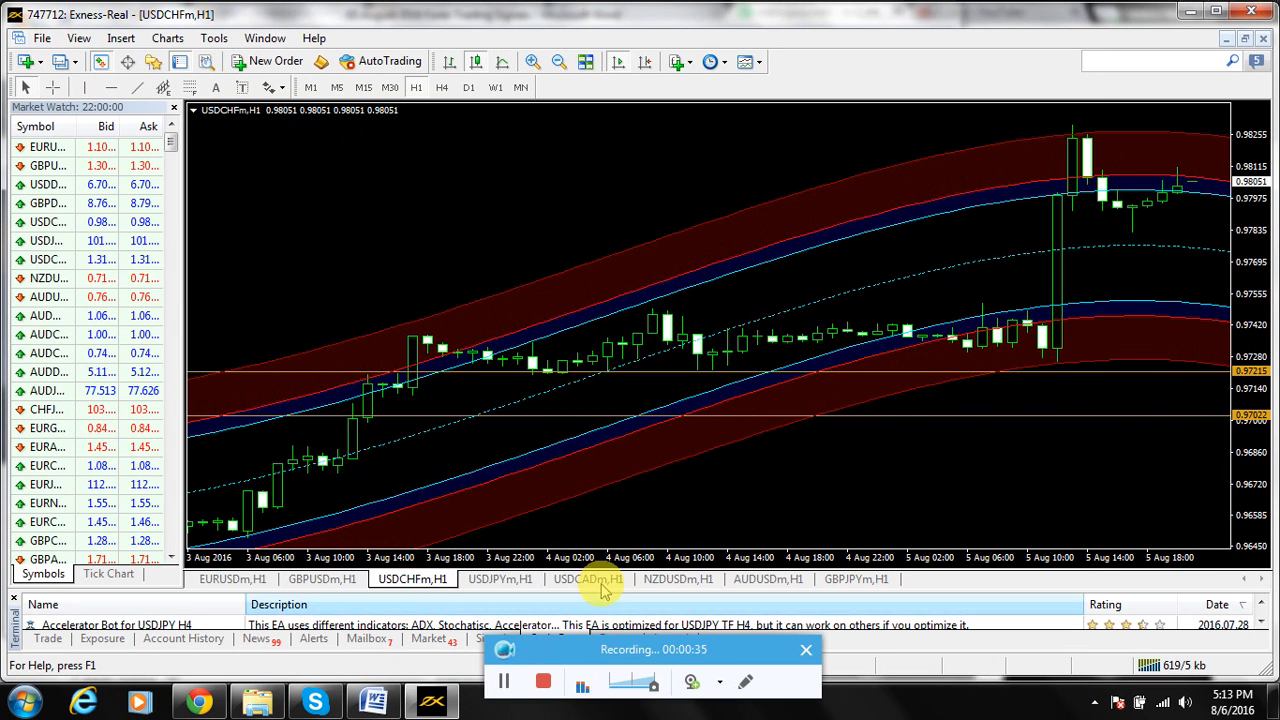
click(588, 580)
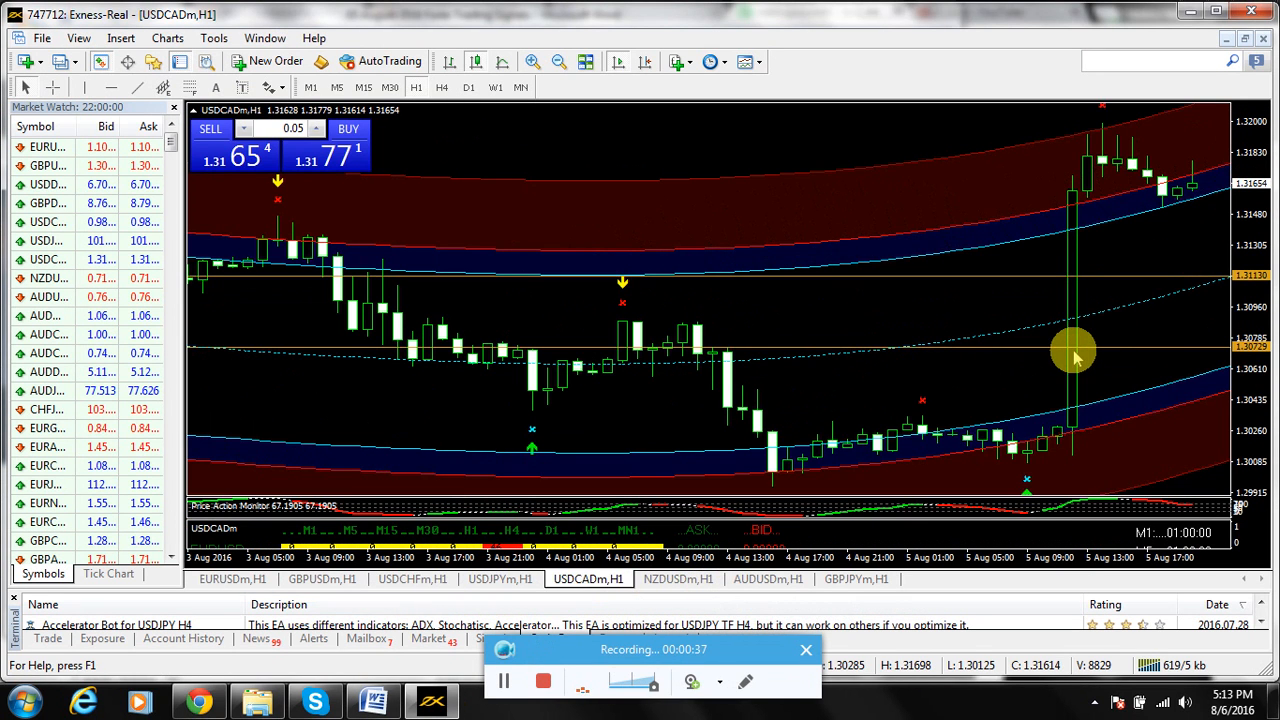
mouse_move(1076, 348)
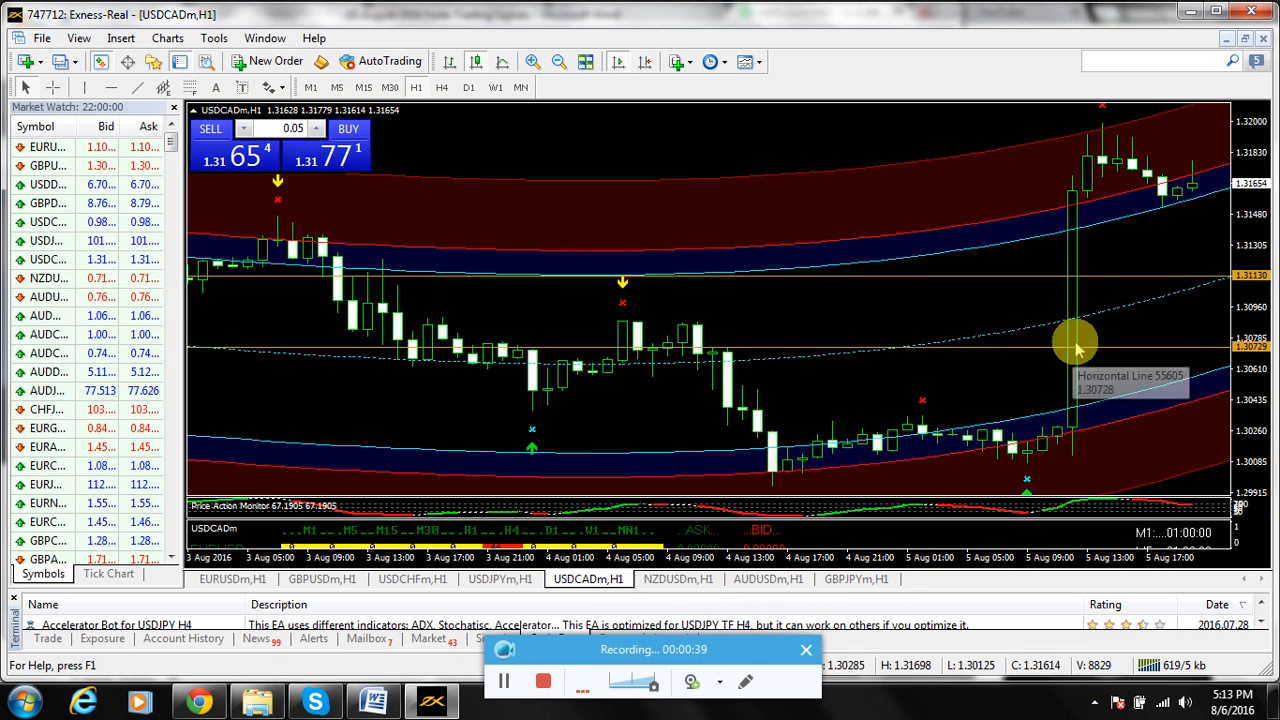
click(668, 580)
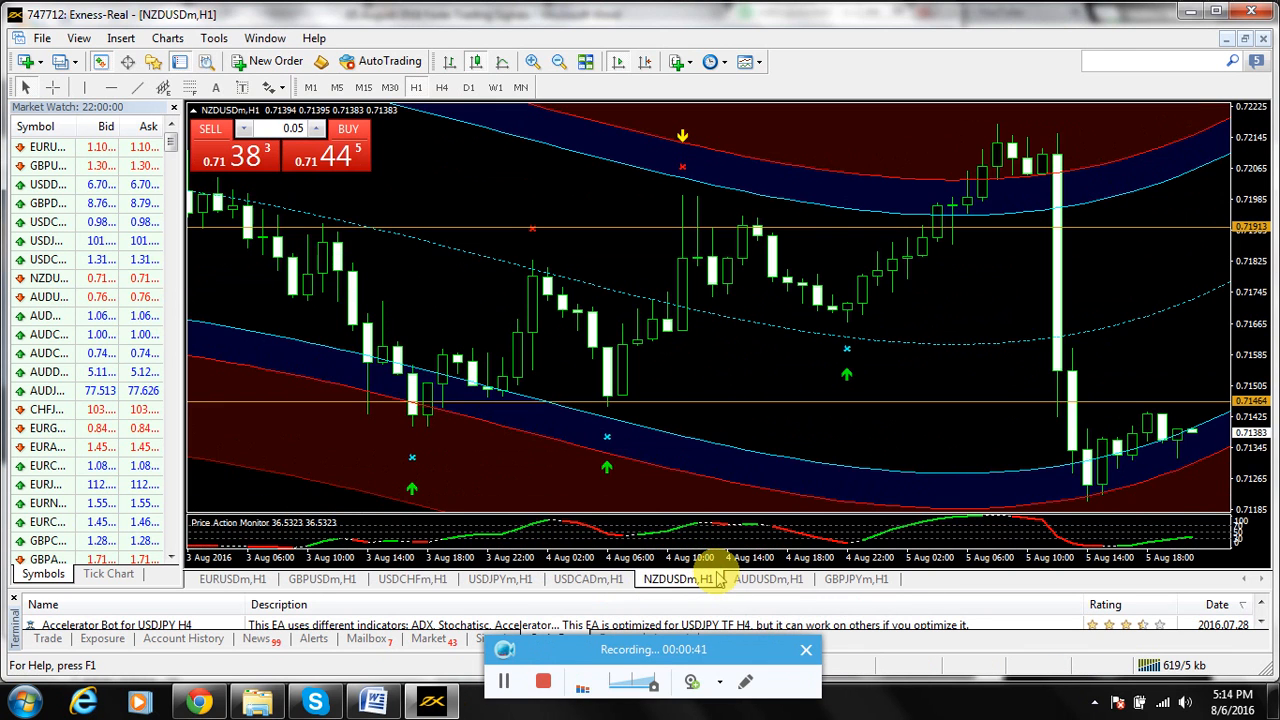
click(768, 580)
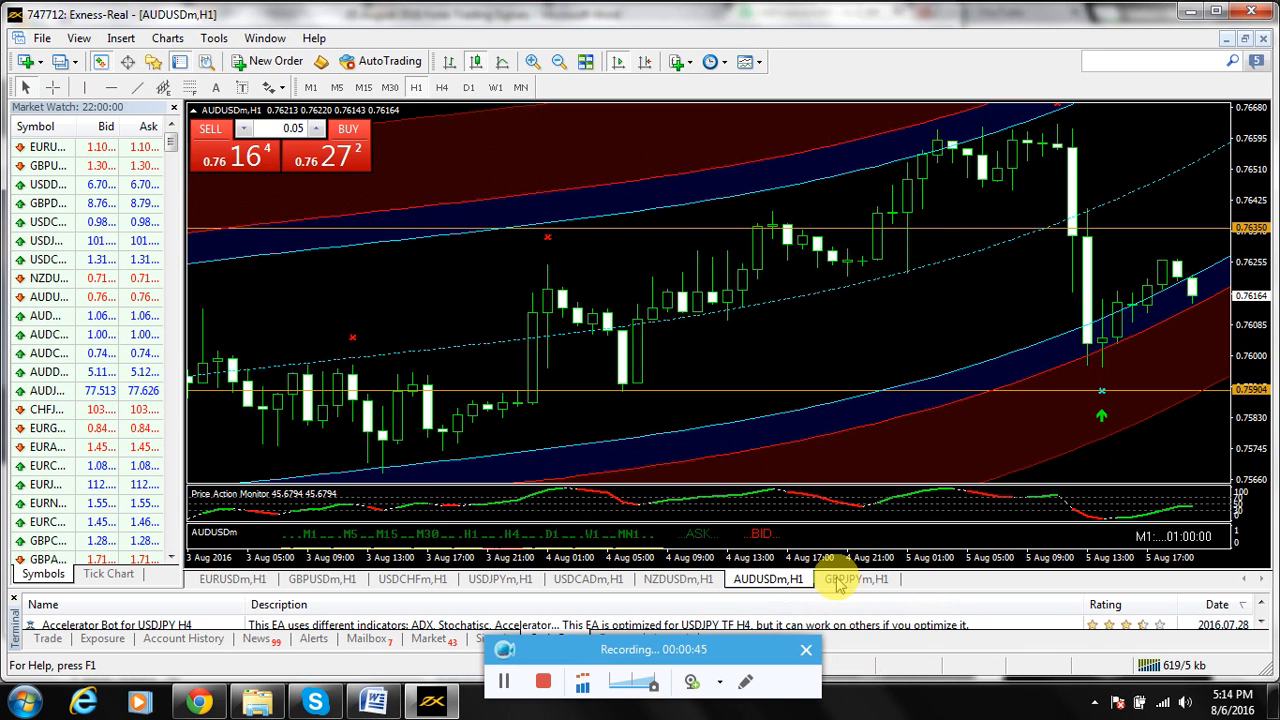
click(856, 580)
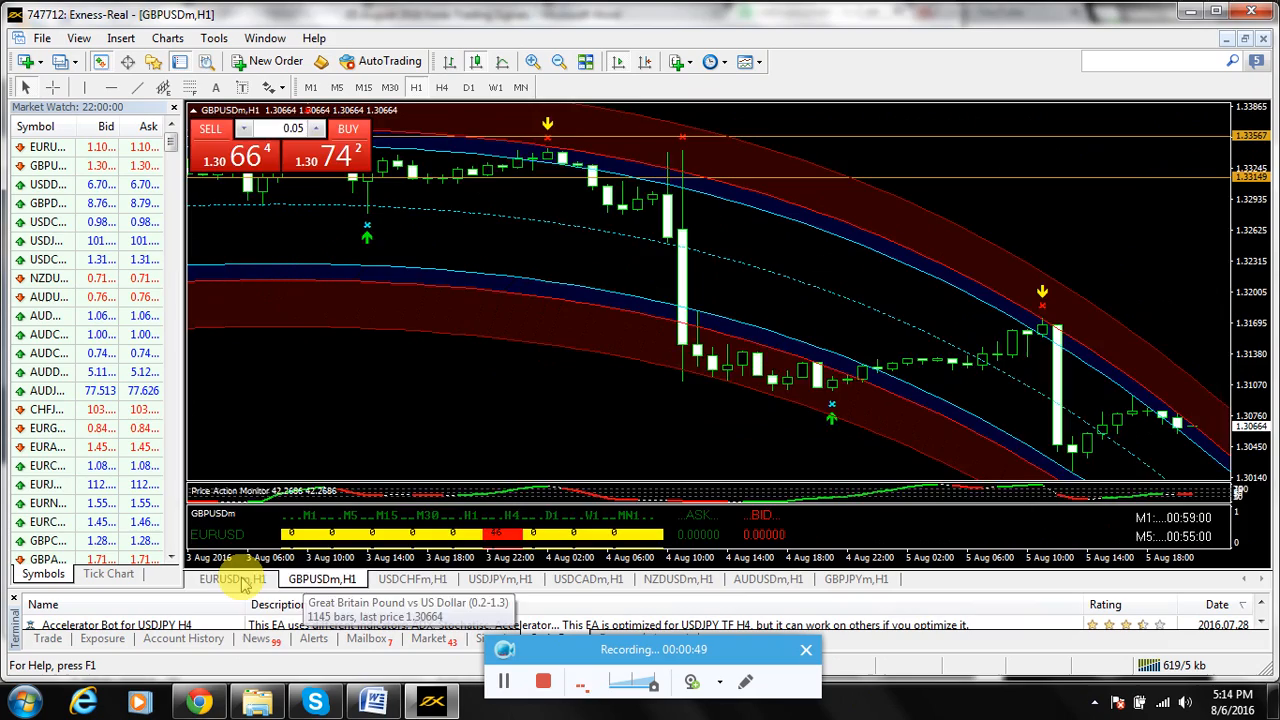
click(232, 580)
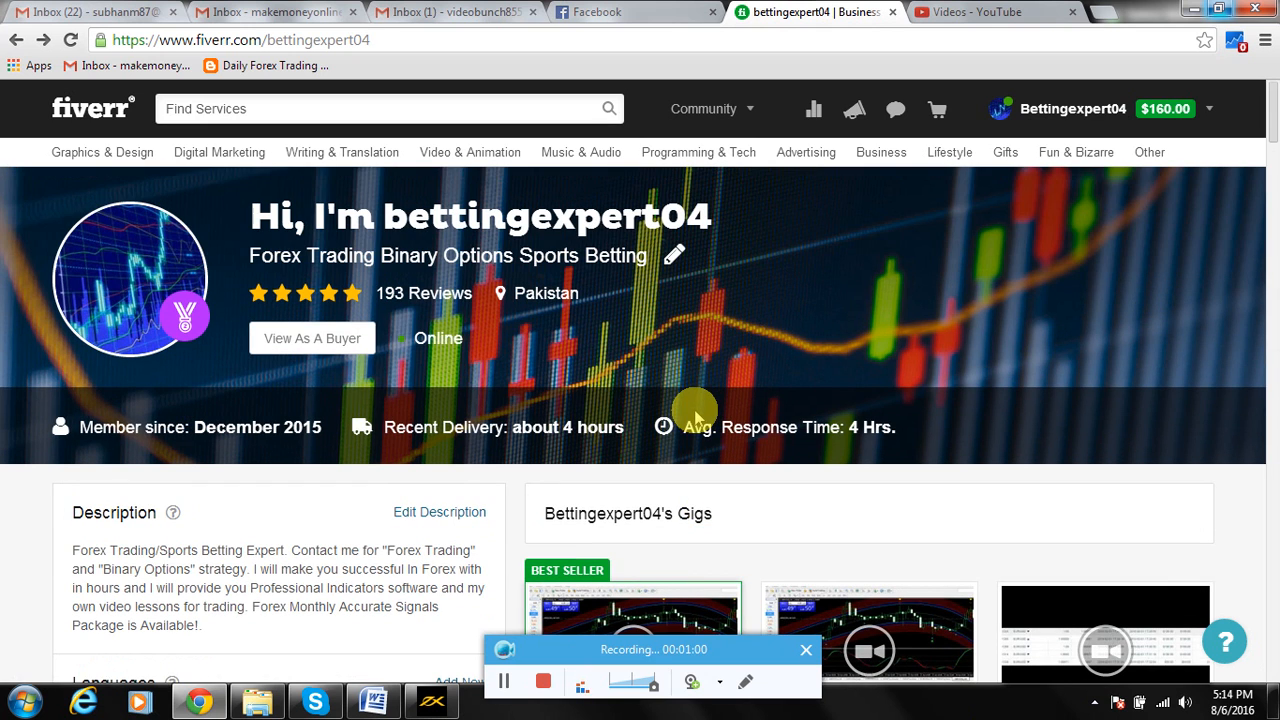
mouse_move(312, 338)
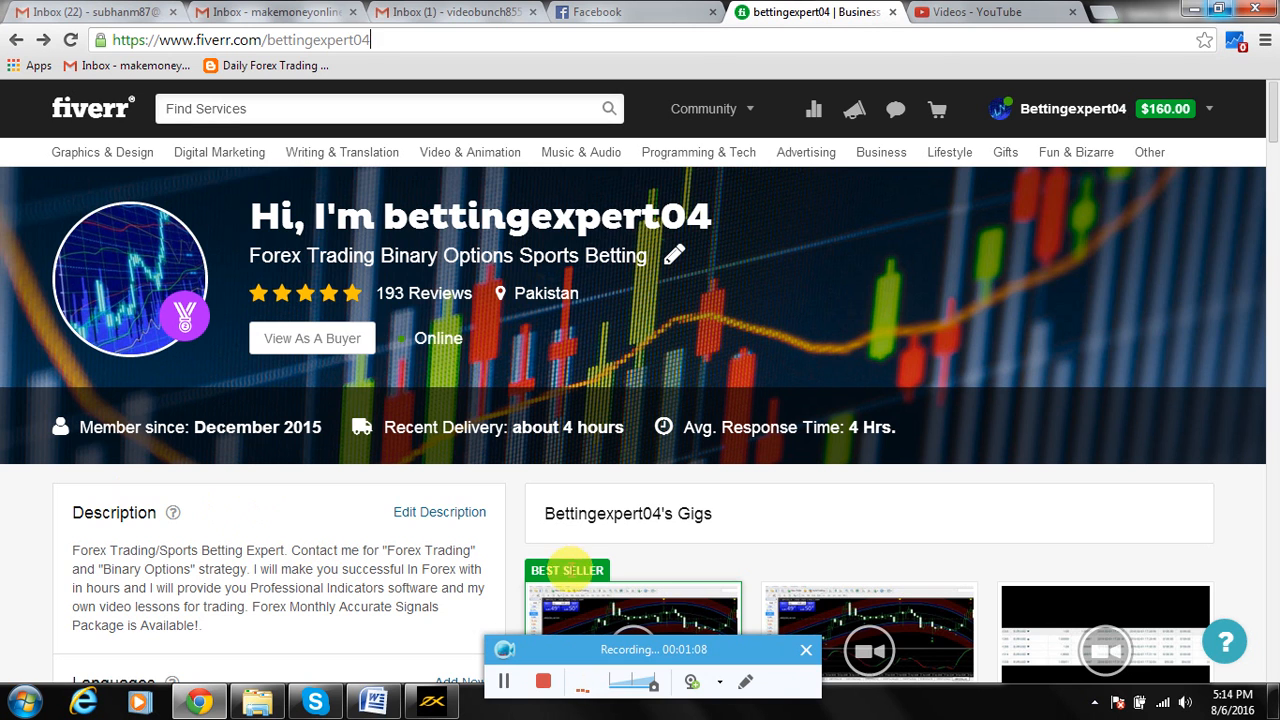
mouse_move(814, 108)
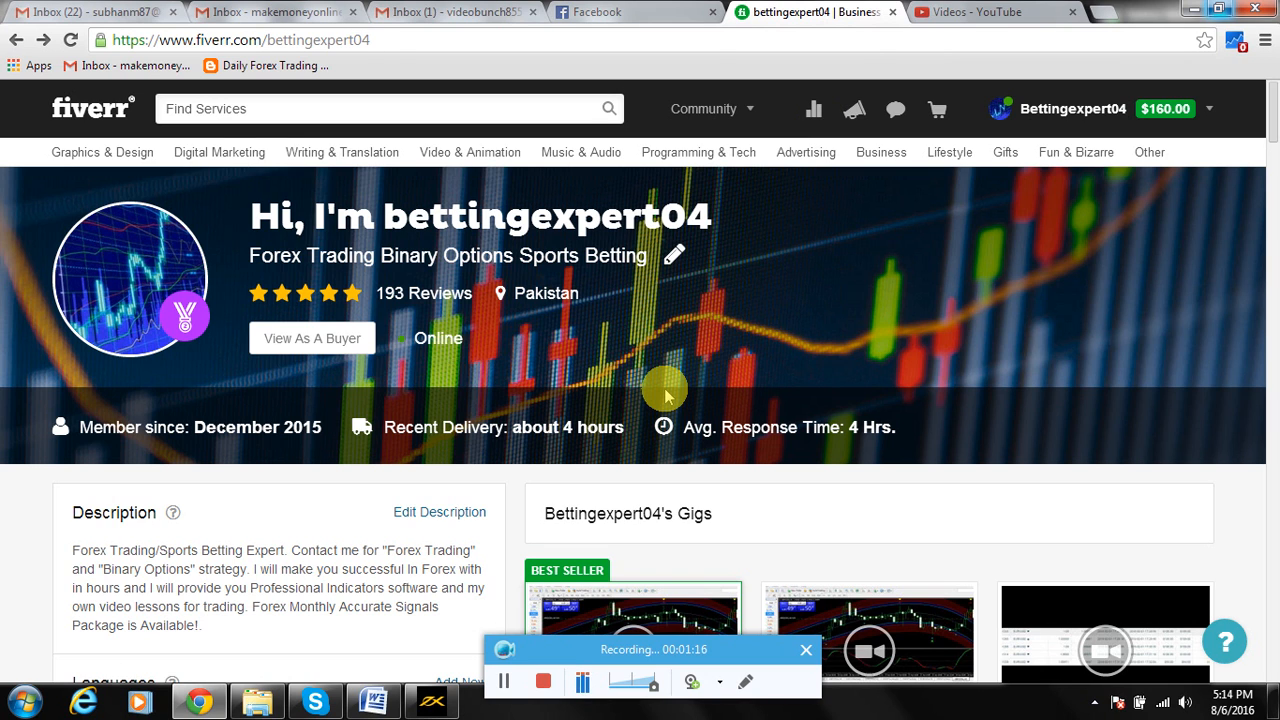
mouse_move(688, 338)
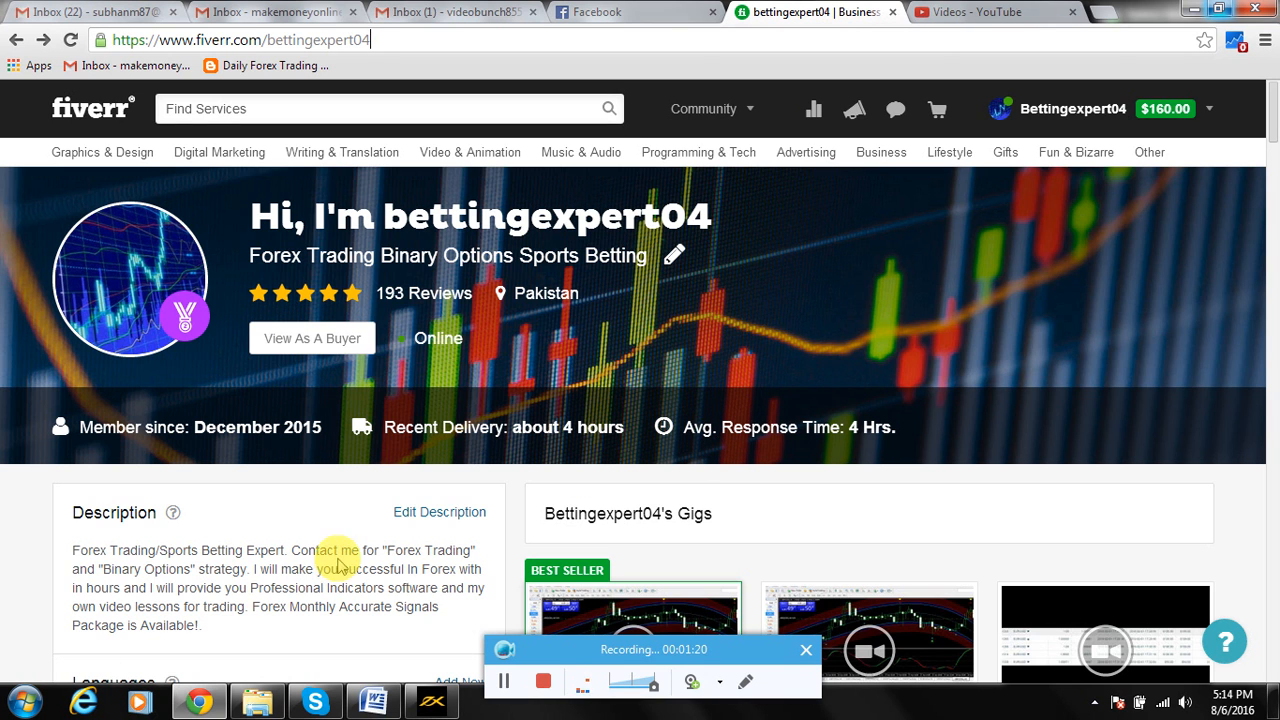
- Scroll the profile's Gigs section down to the newest forex signals gig
scroll(down, 3)
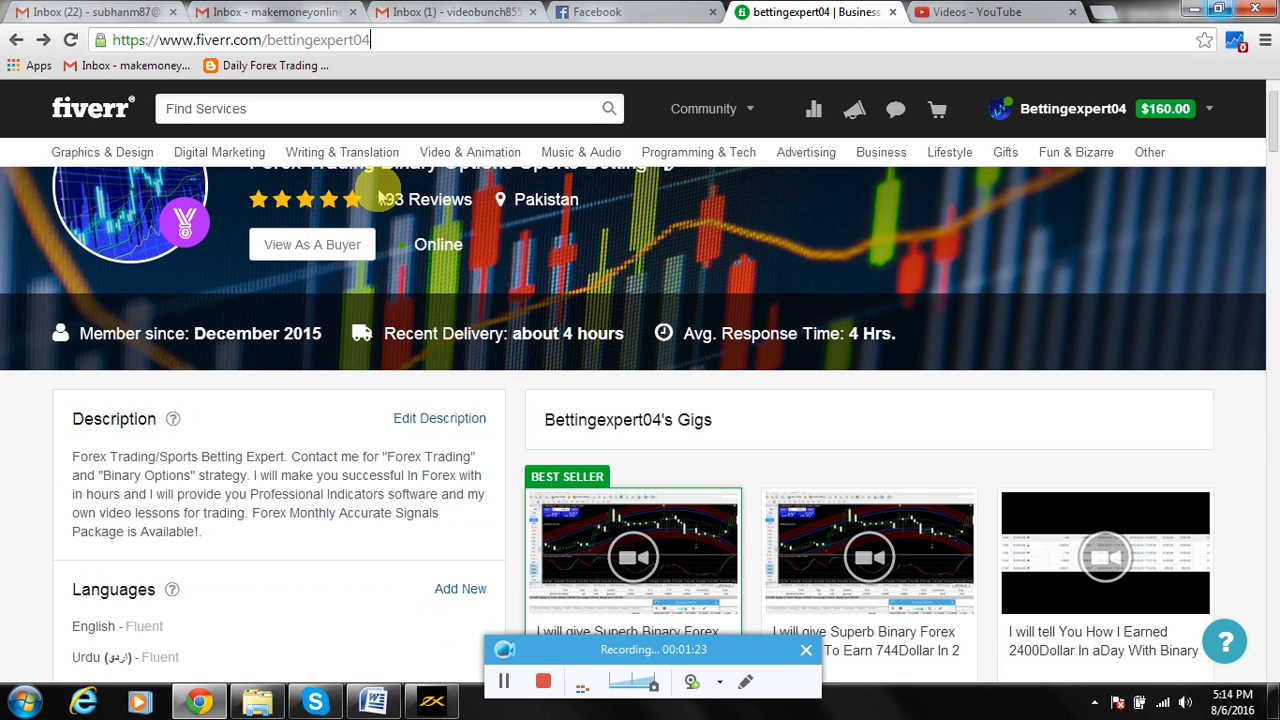
scroll(down, 3)
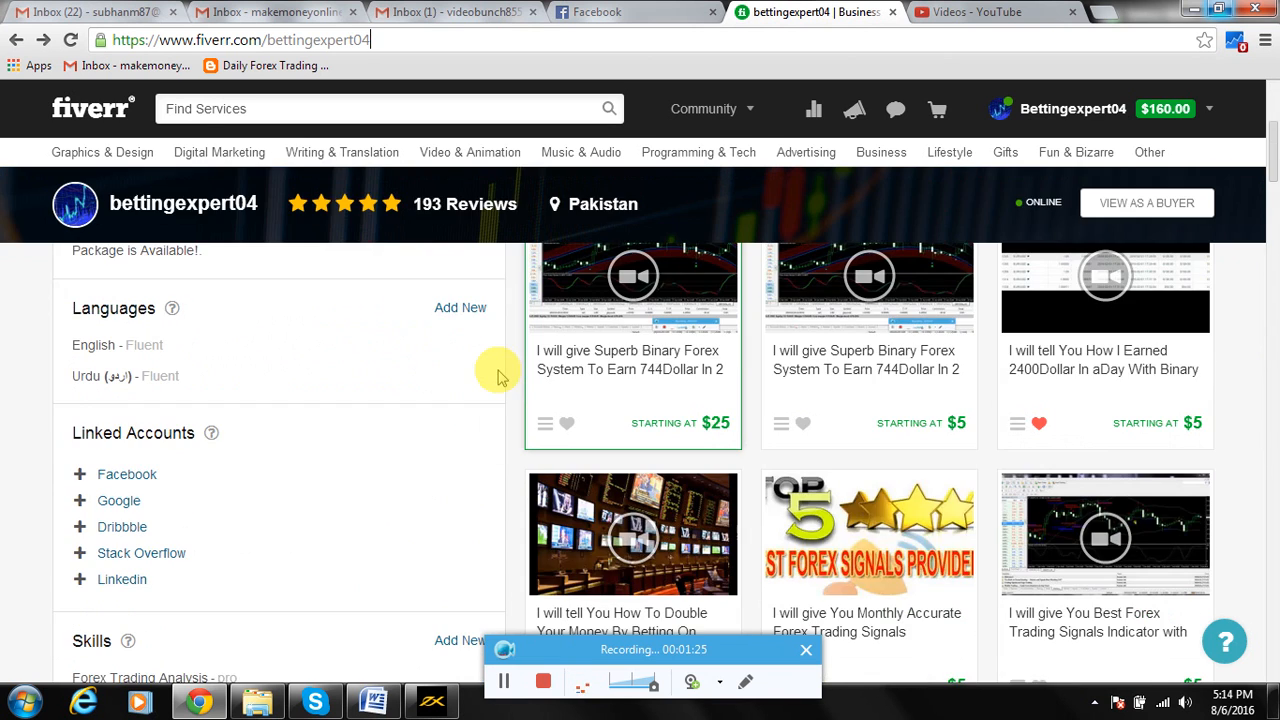
scroll(down, 3)
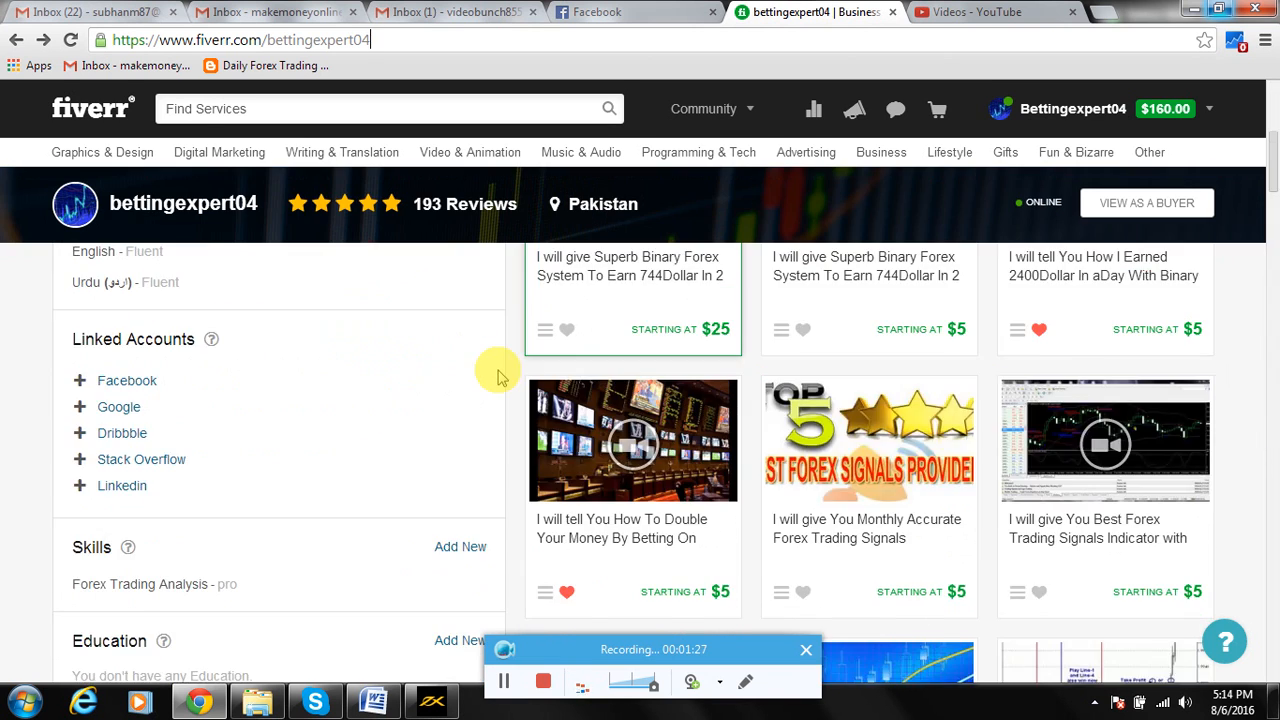
scroll(down, 3)
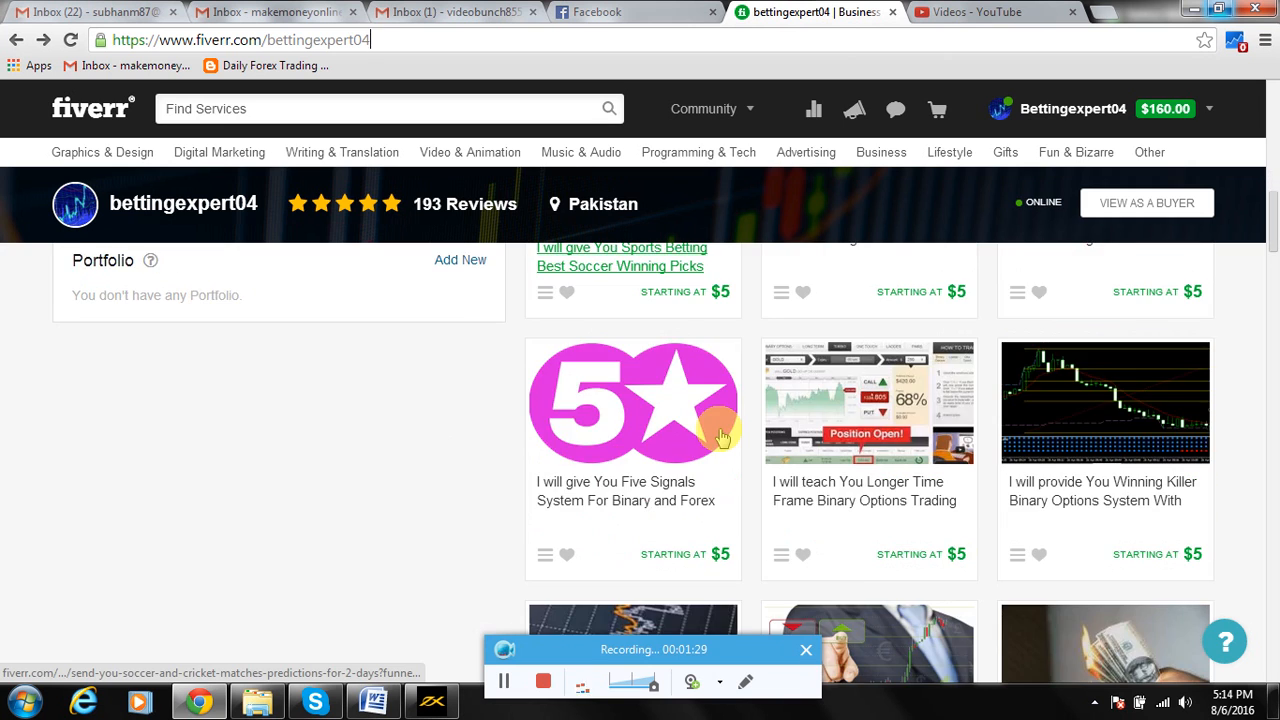
scroll(down, 3)
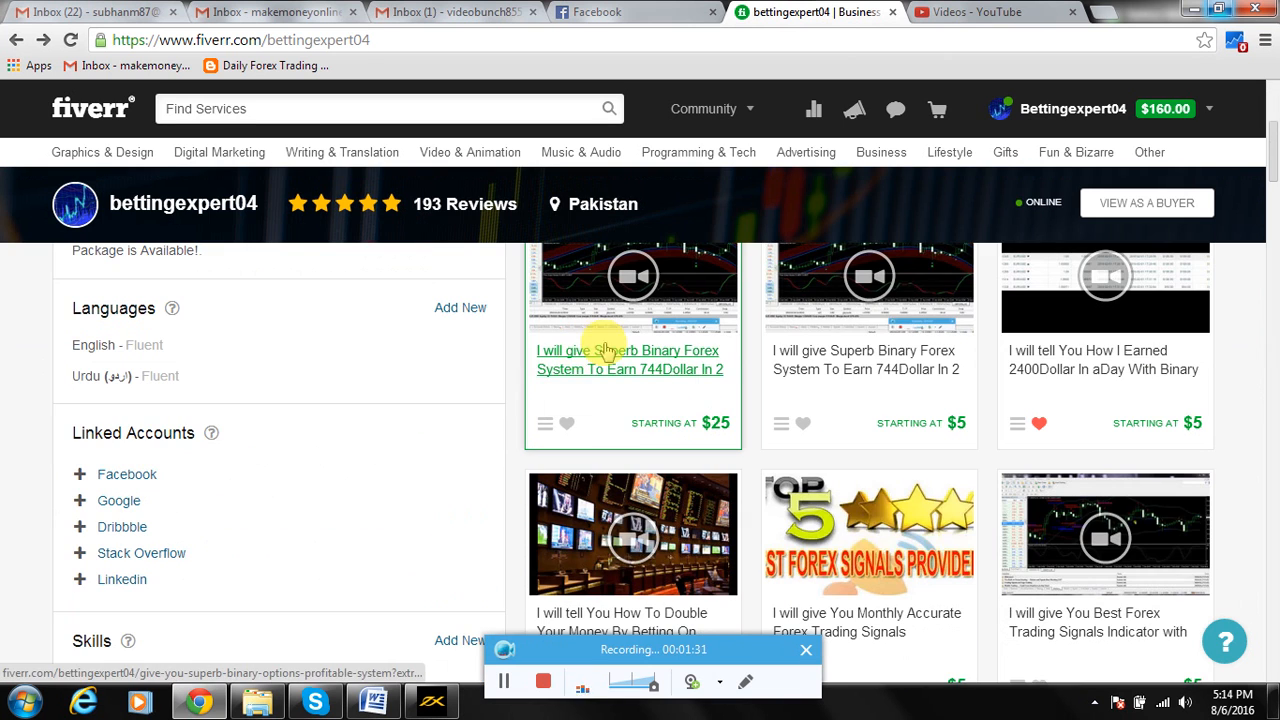
scroll(down, 3)
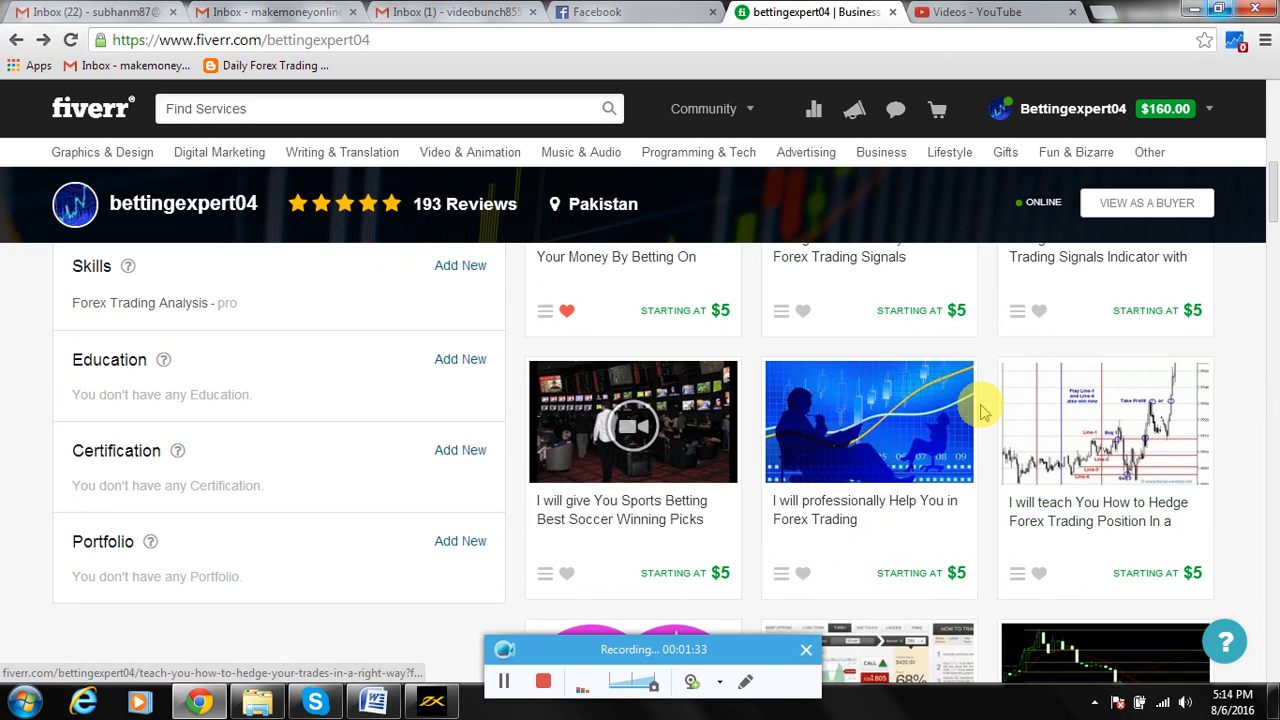
scroll(down, 3)
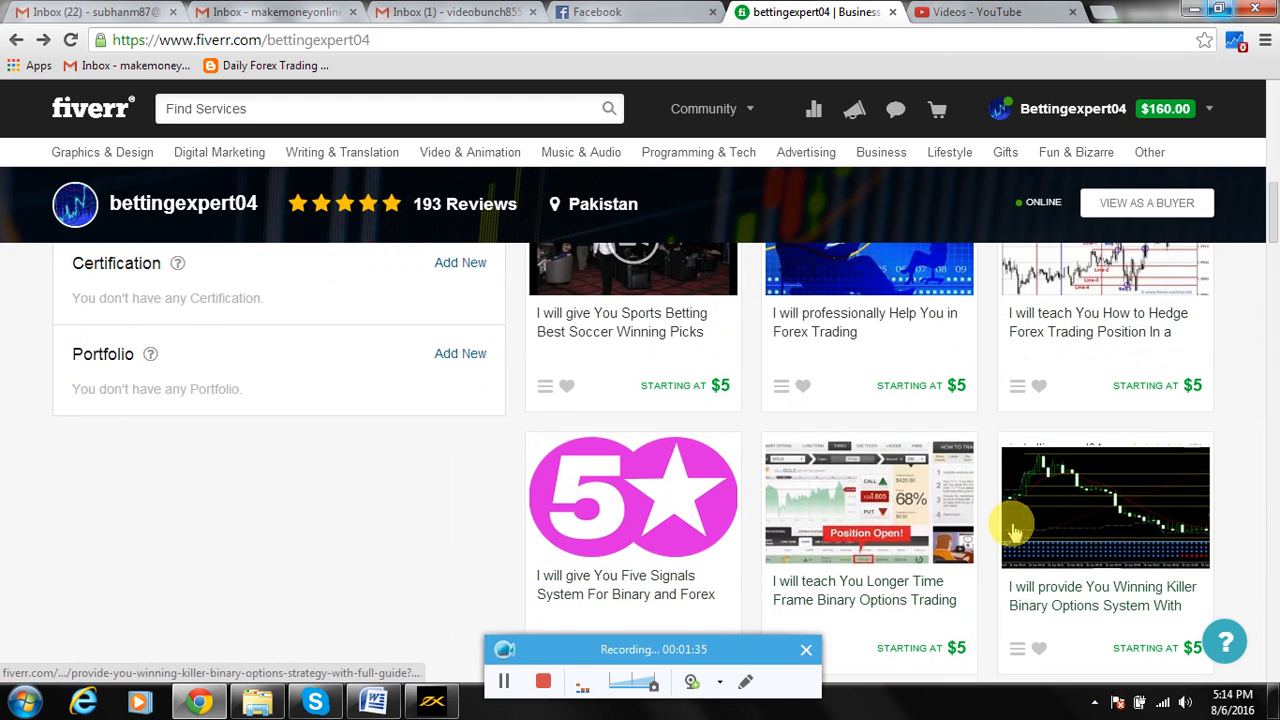
scroll(down, 3)
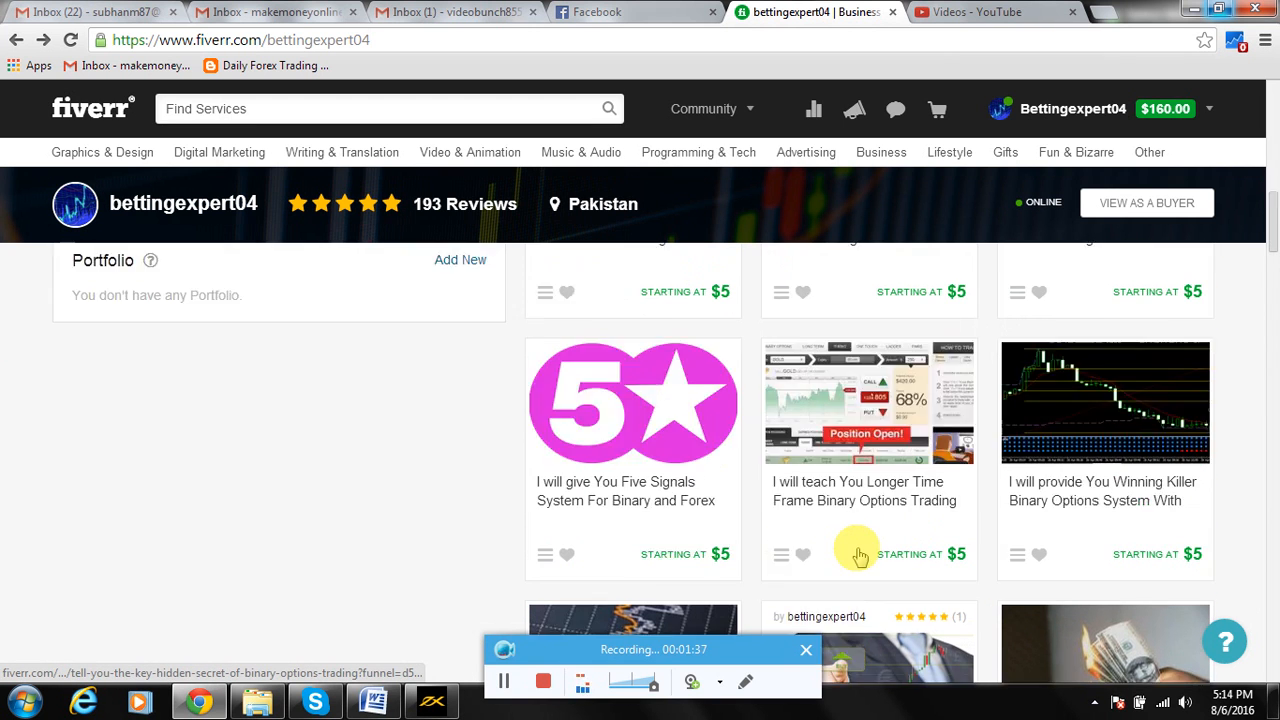
scroll(down, 3)
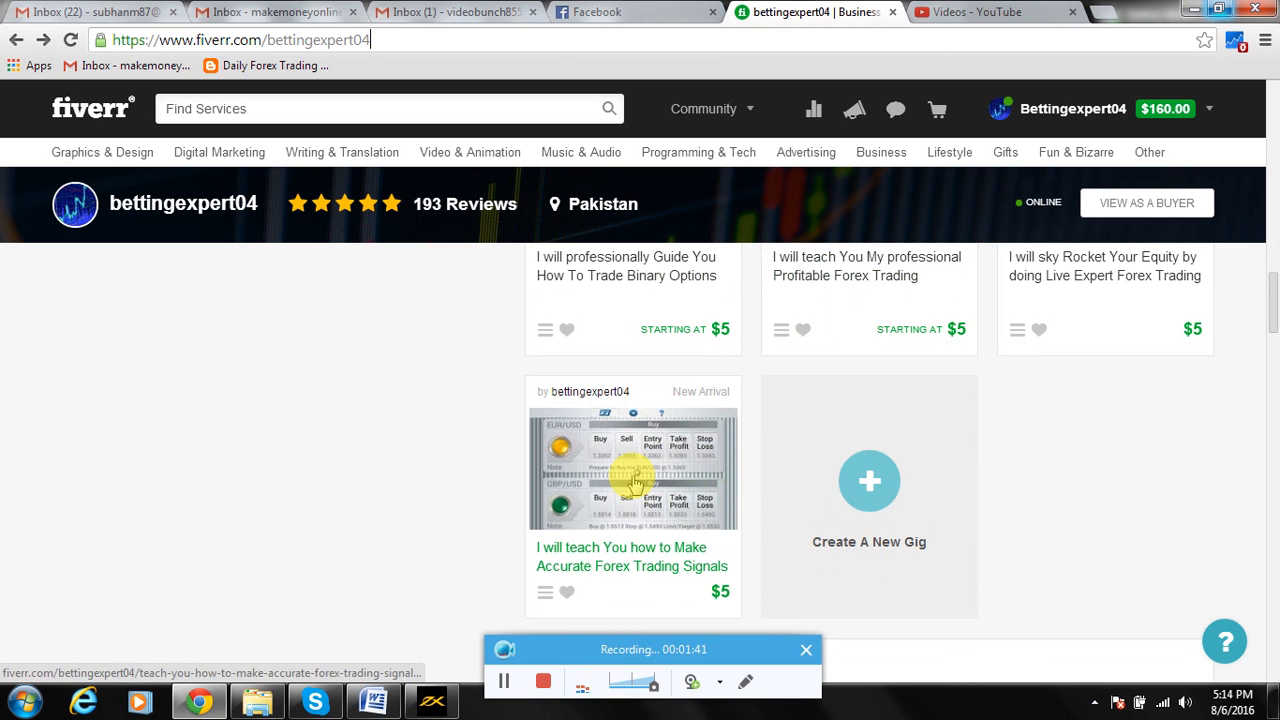
scroll(down, 3)
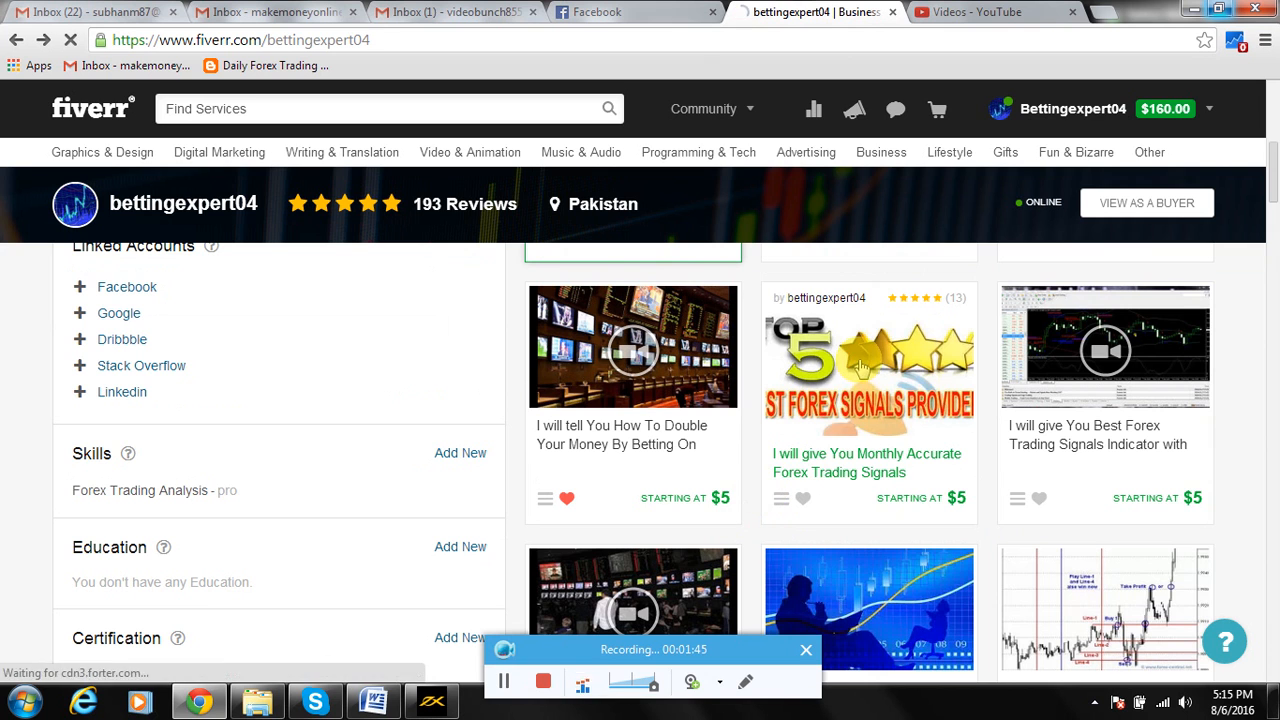
- Open the monthly accurate forex signals gig, read its description and extras, then reach the bettingexpert04 profile
click(868, 348)
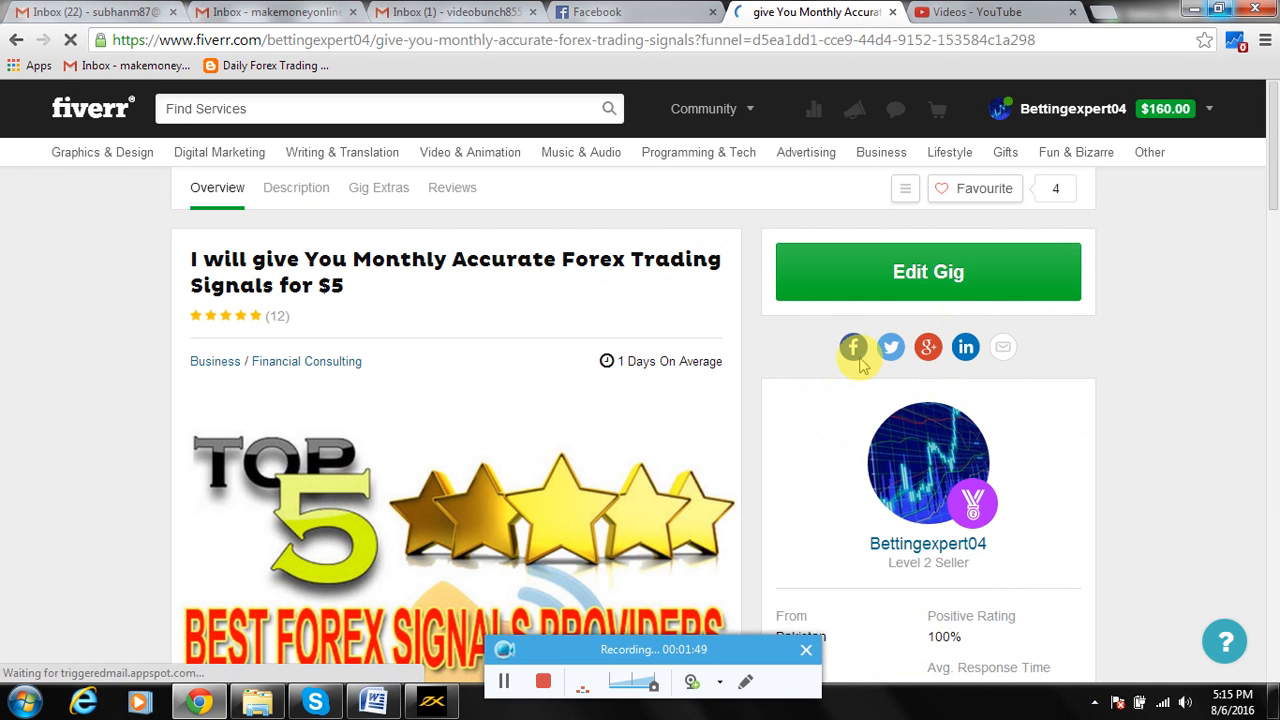
scroll(down, 3)
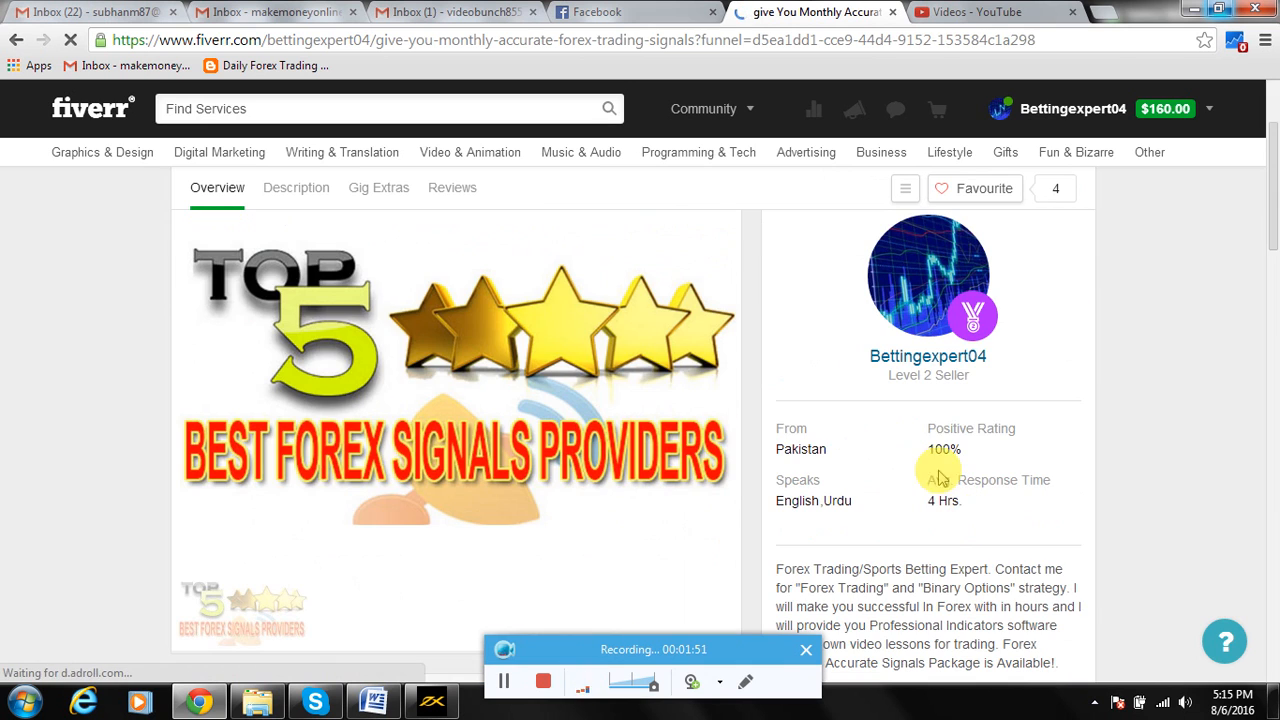
mouse_move(976, 450)
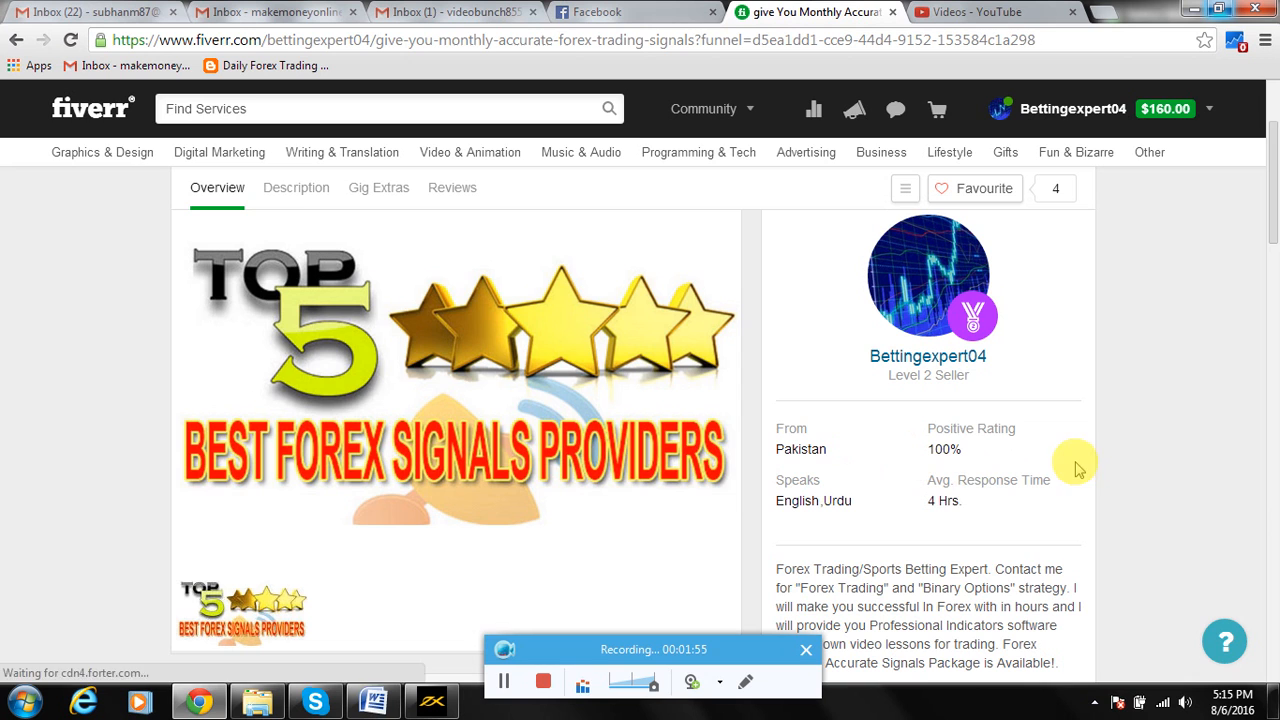
scroll(down, 3)
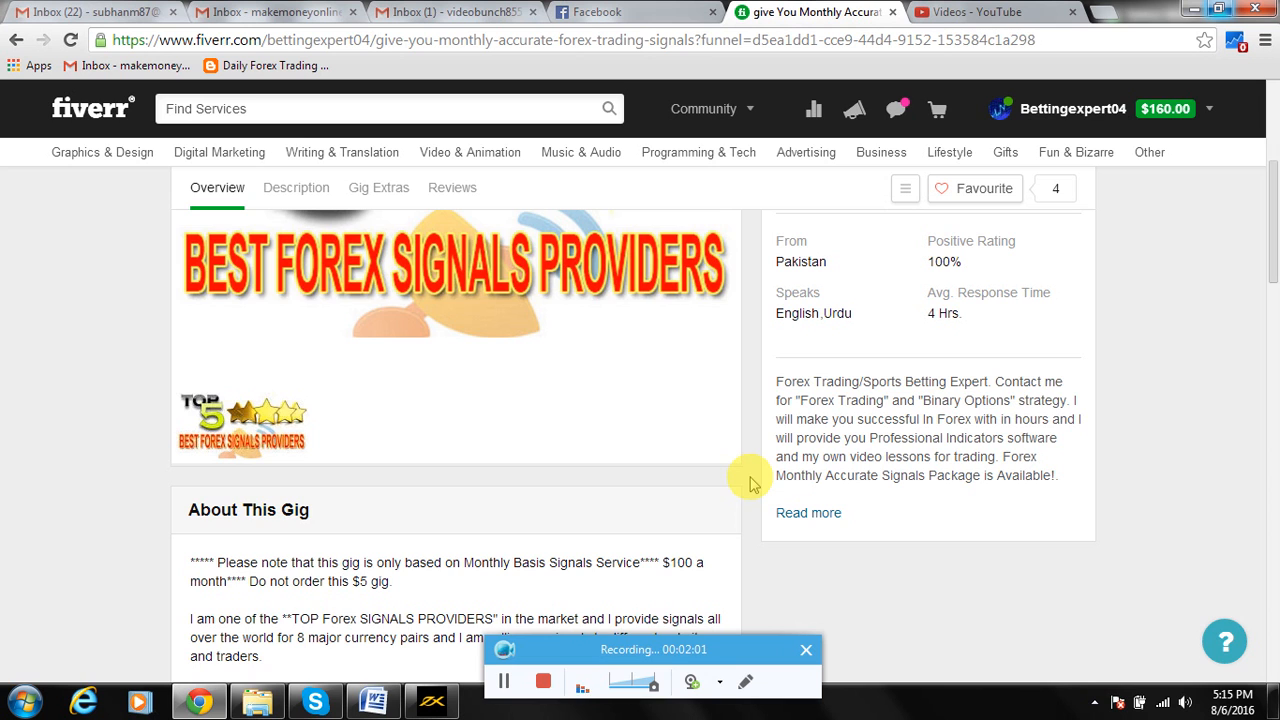
click(296, 188)
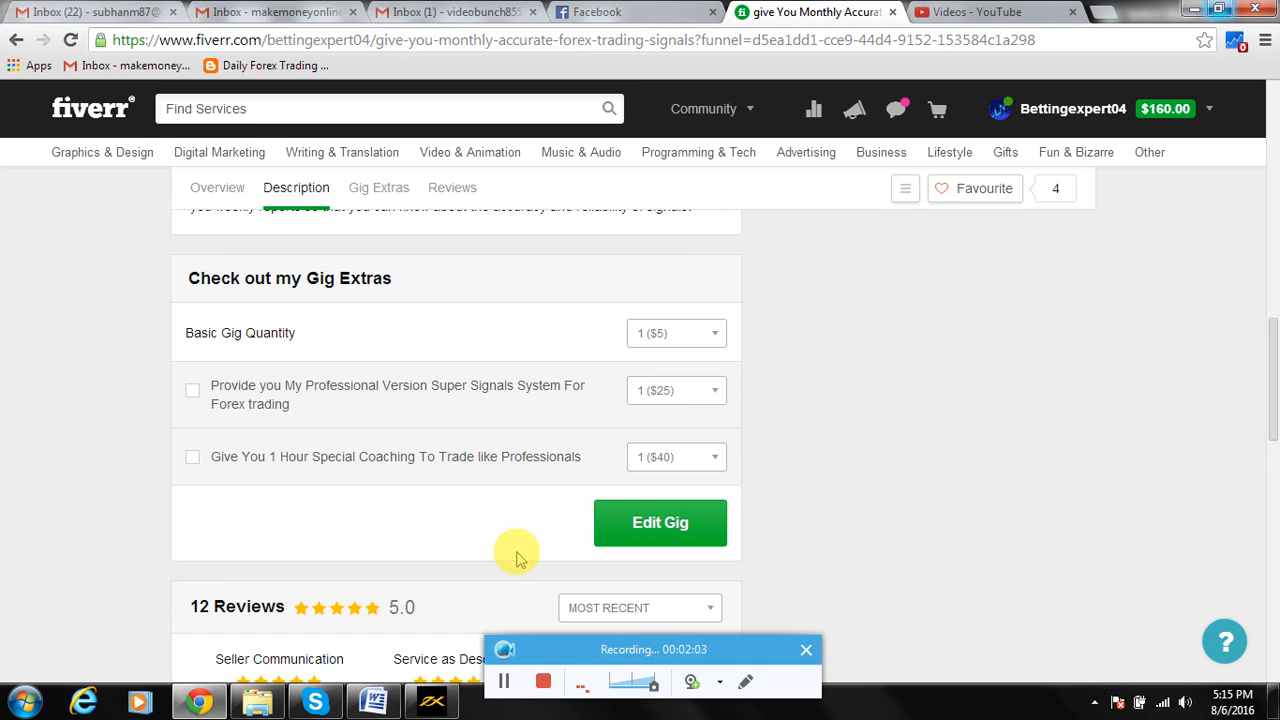
click(16, 40)
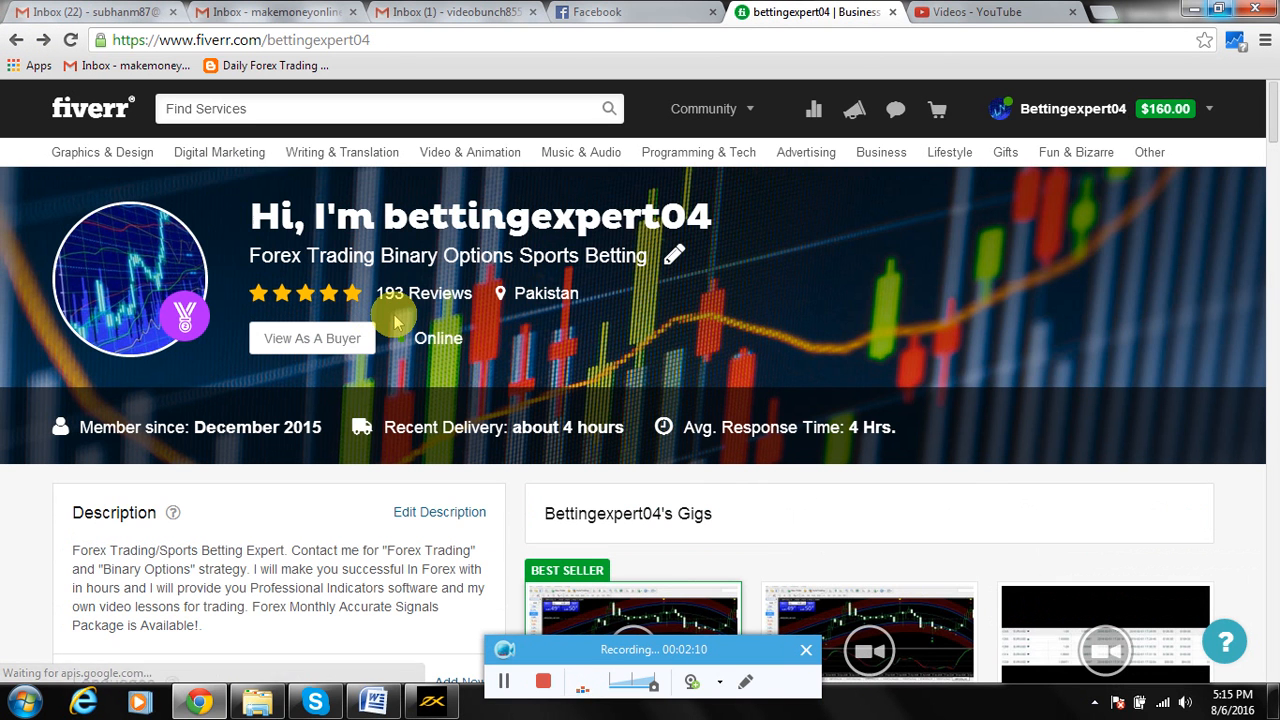
mouse_move(590, 430)
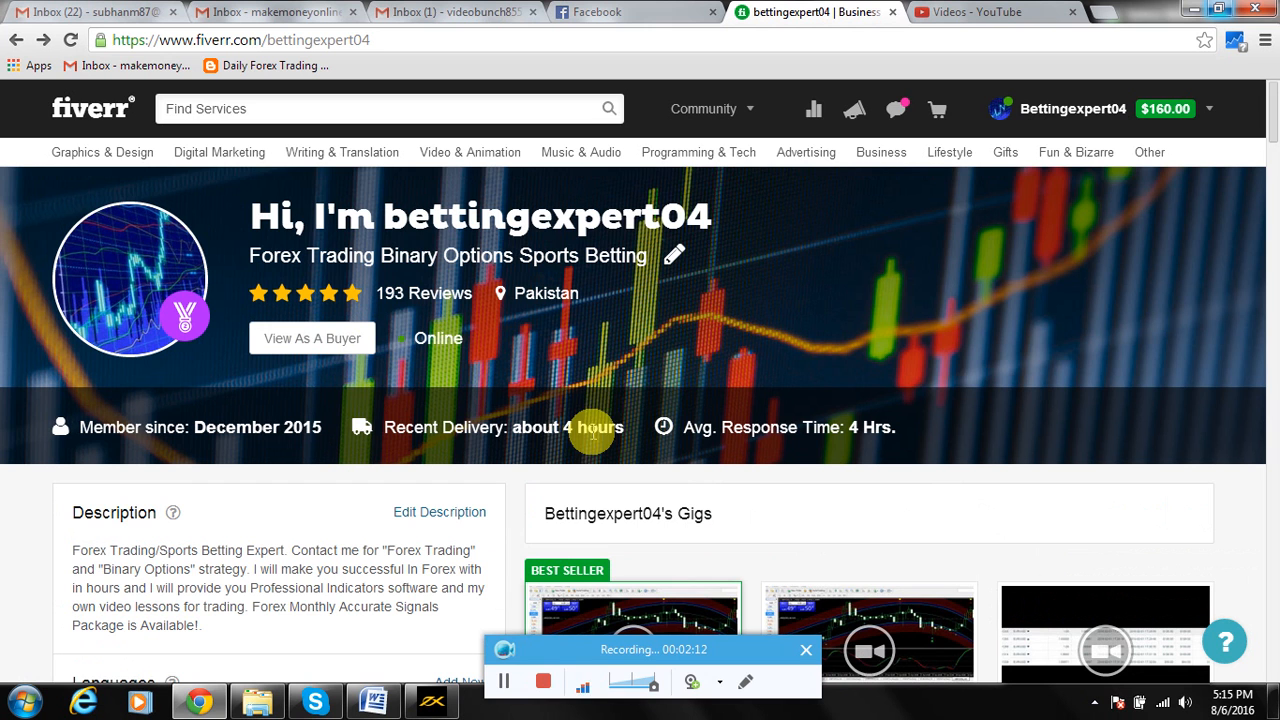
- Scroll through the My Reviews section showing the 5-star rating from 193 reviews
scroll(down, 3)
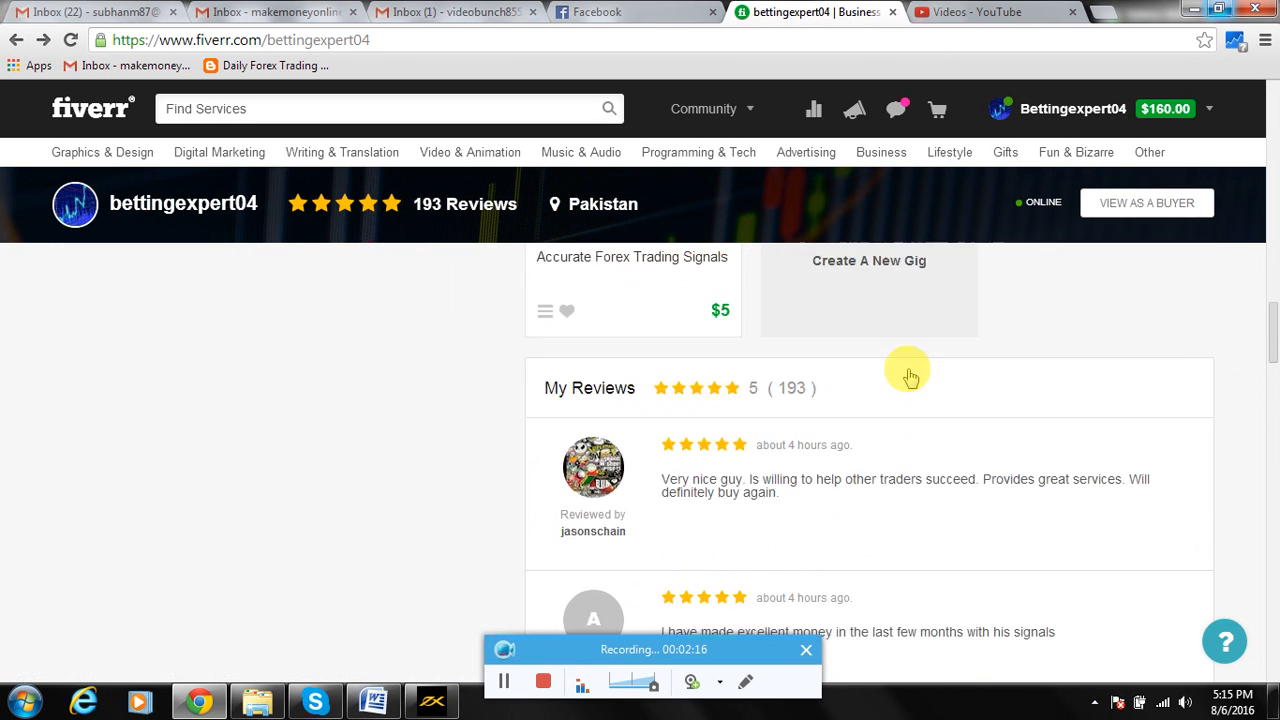
mouse_move(880, 496)
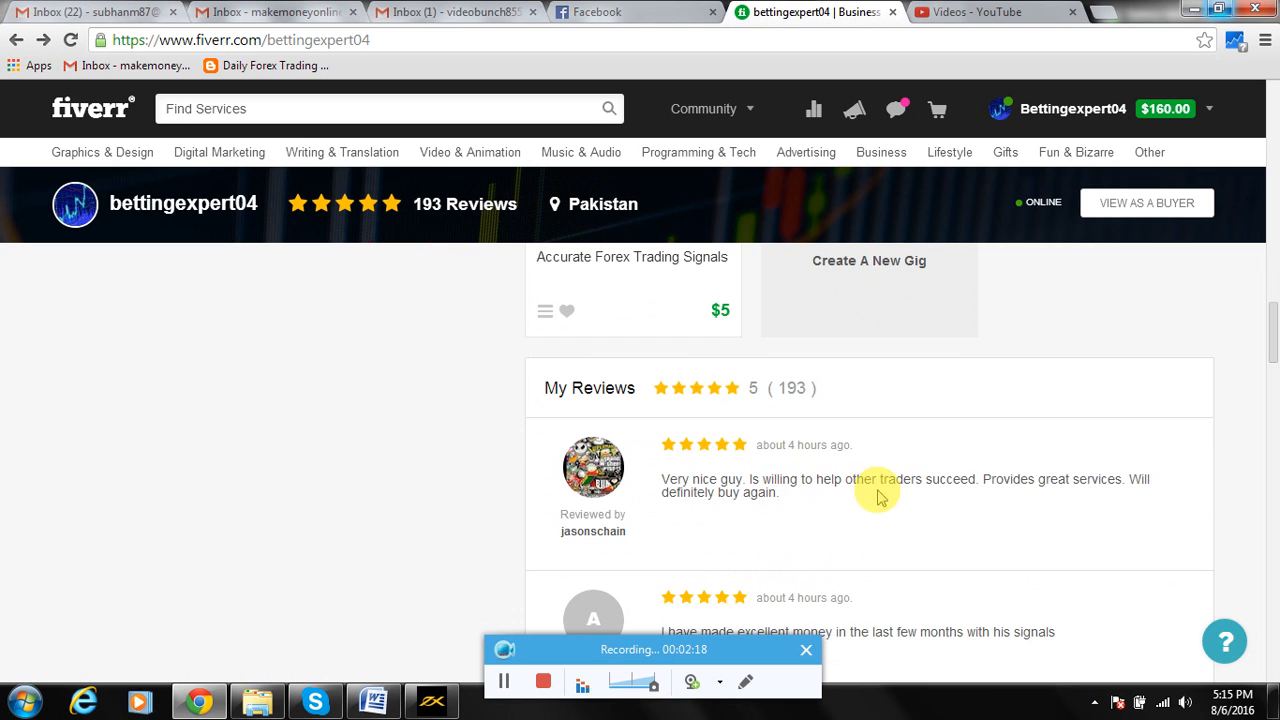
scroll(down, 3)
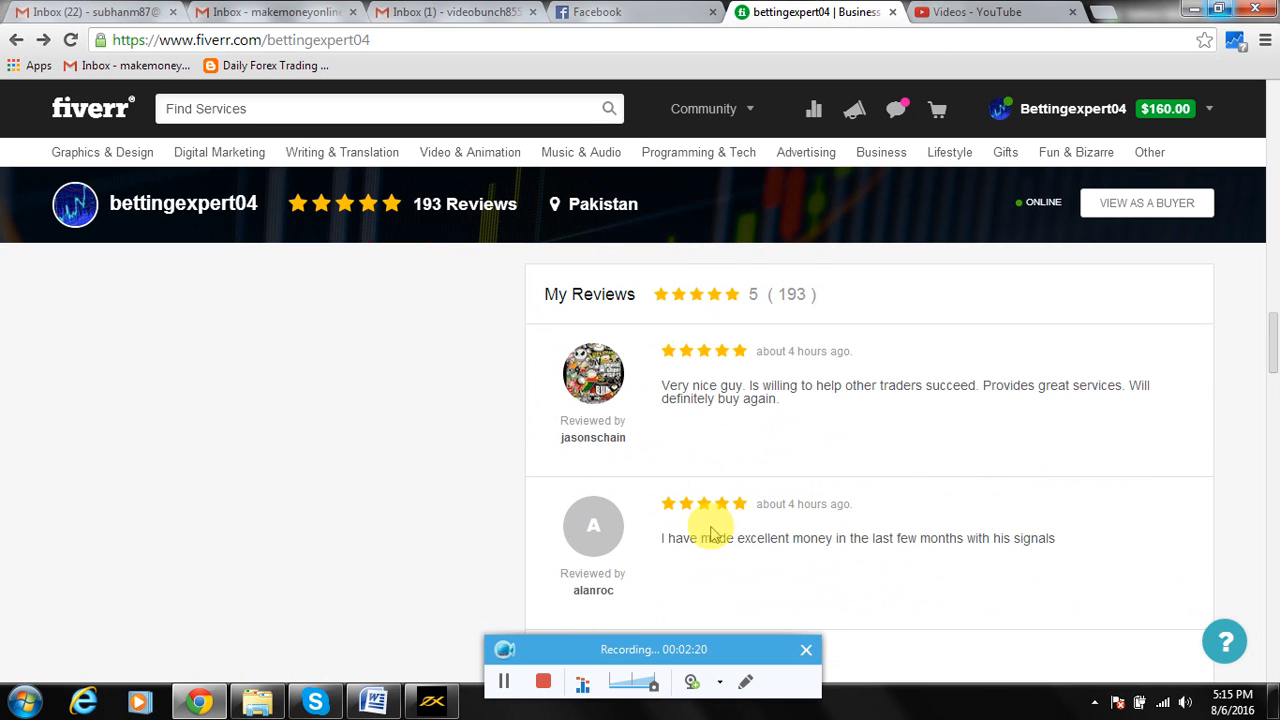
scroll(down, 3)
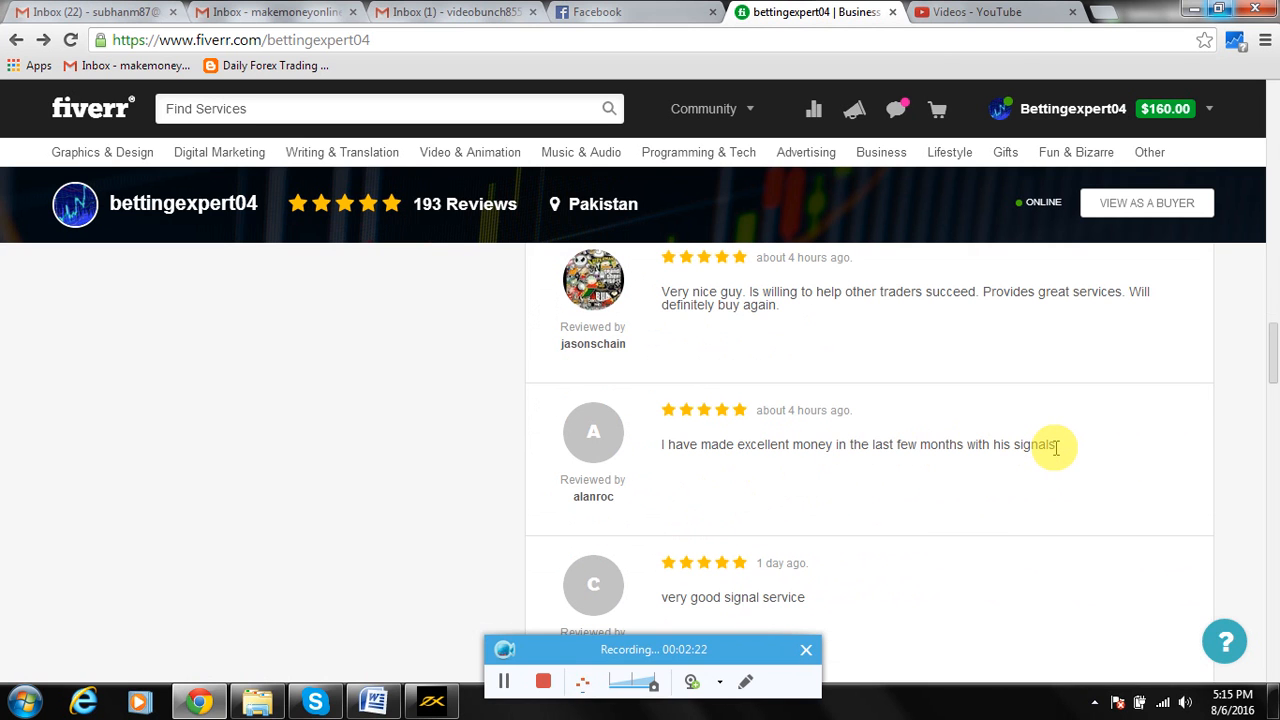
scroll(down, 3)
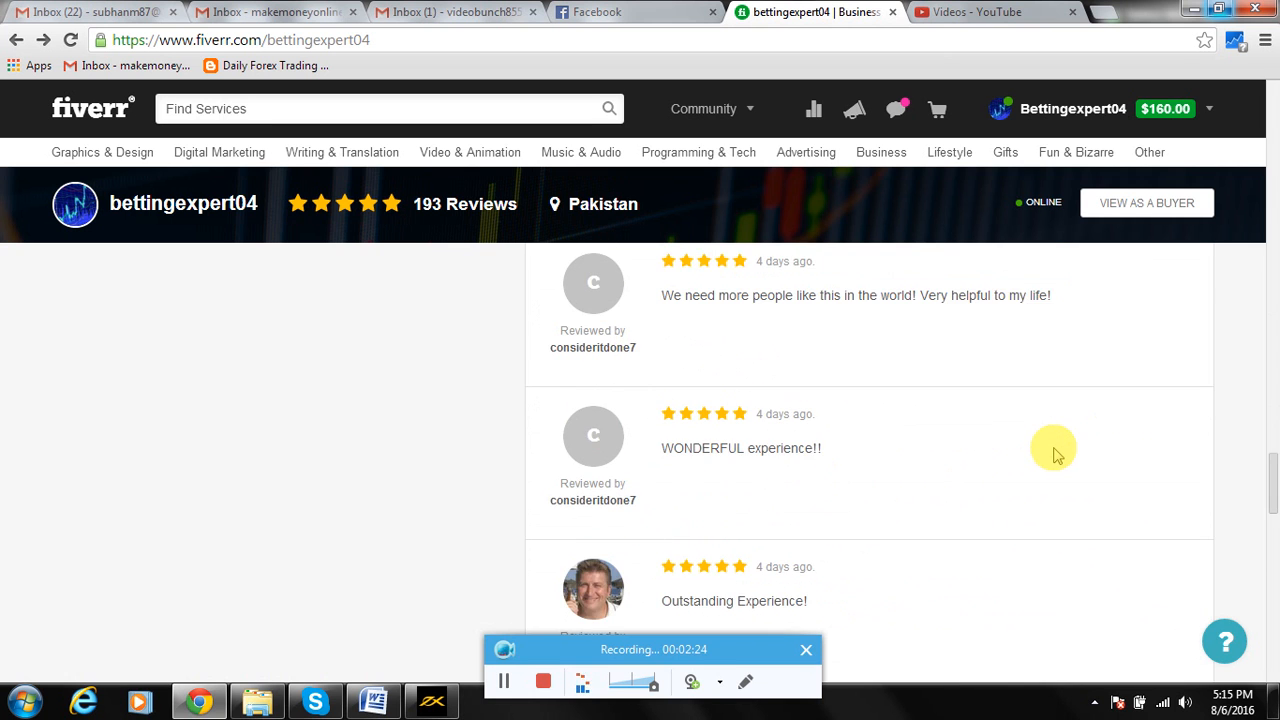
scroll(up, 3)
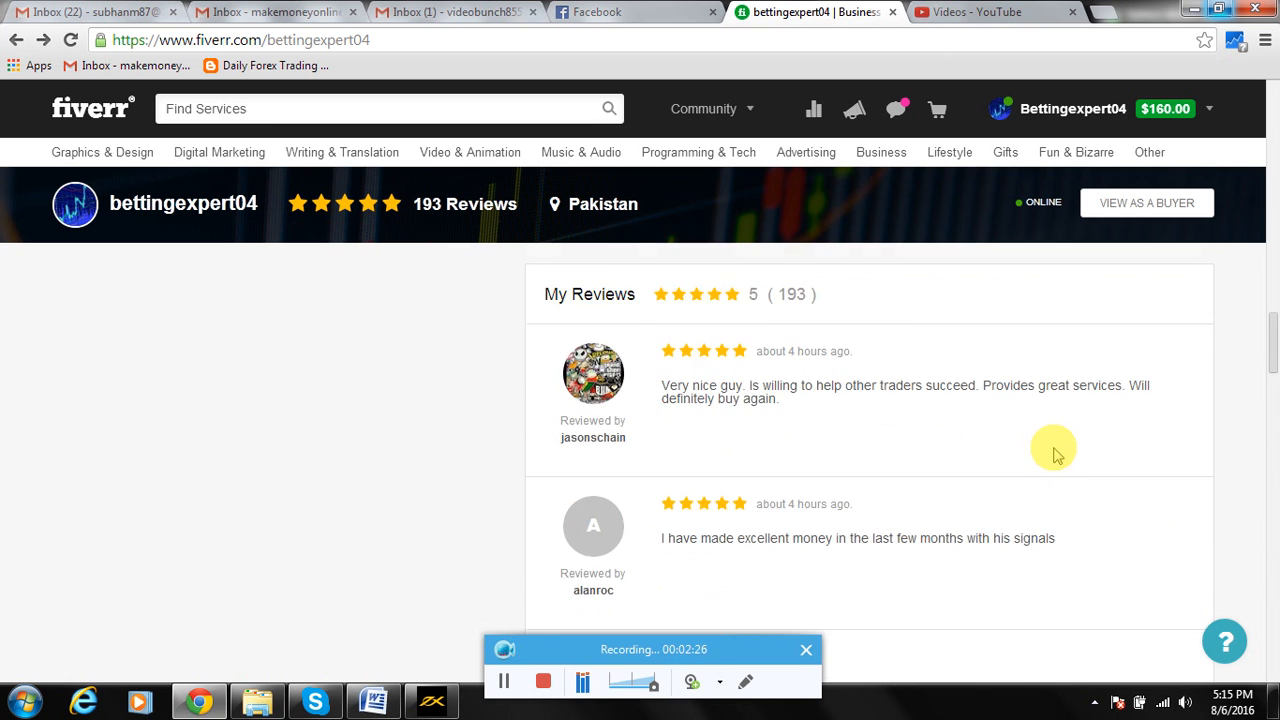
scroll(down, 3)
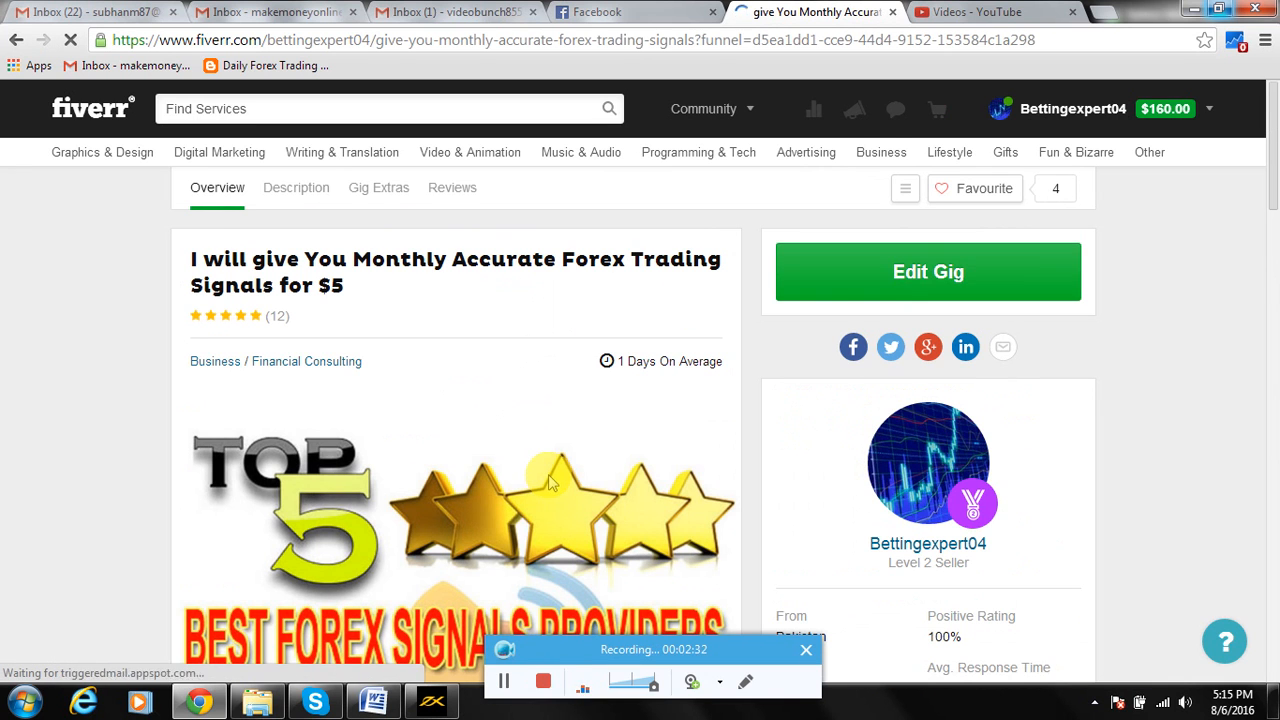
mouse_move(530, 268)
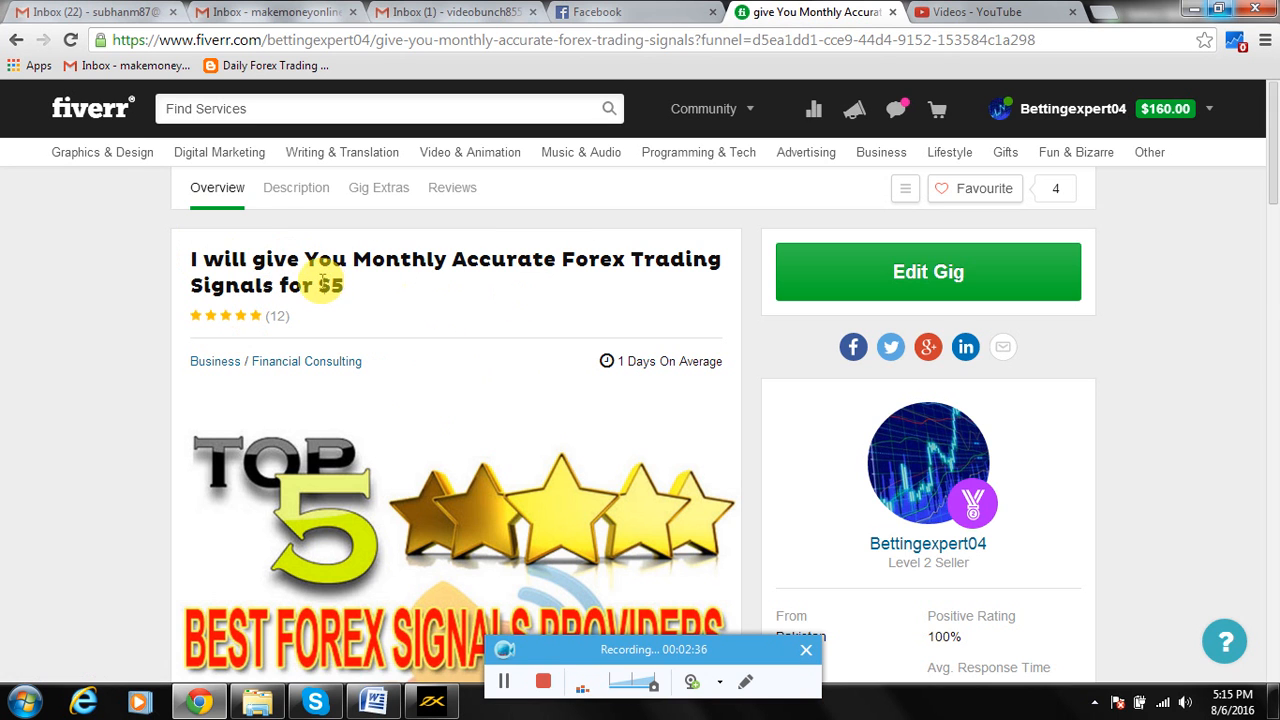
- Jump to the gig's Reviews section and read the first five-star reviews
scroll(down, 3)
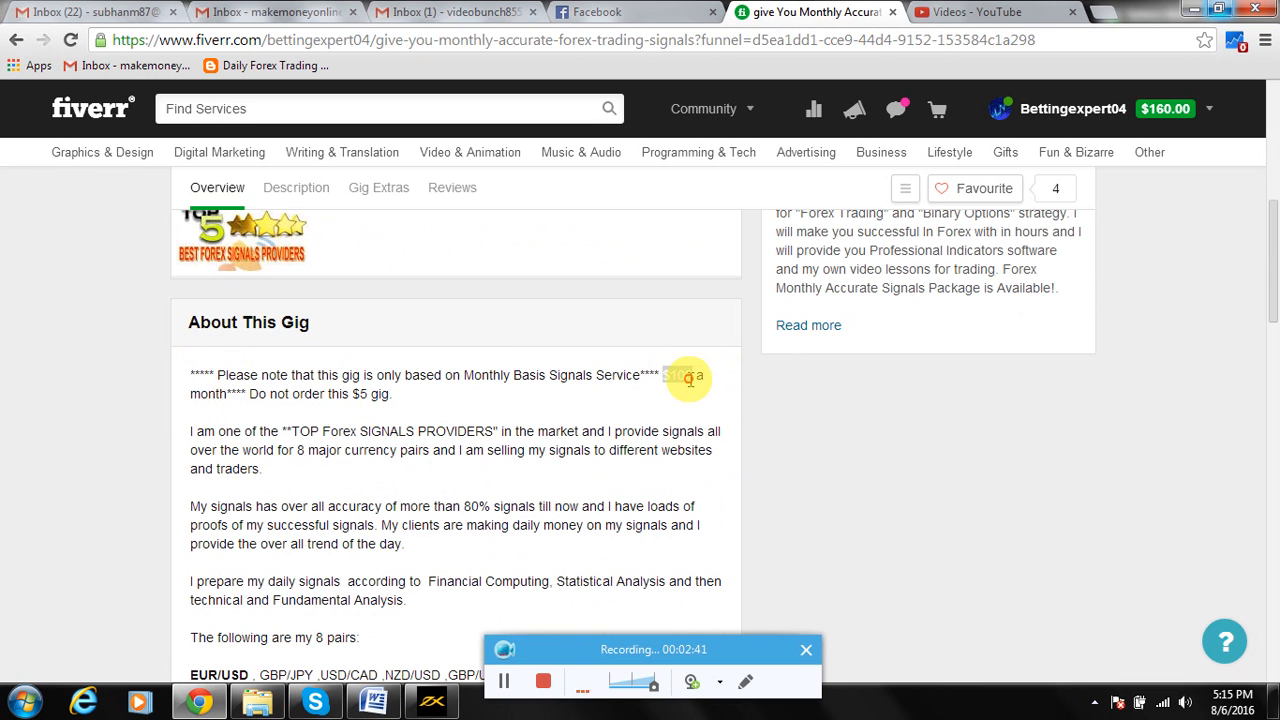
mouse_move(528, 468)
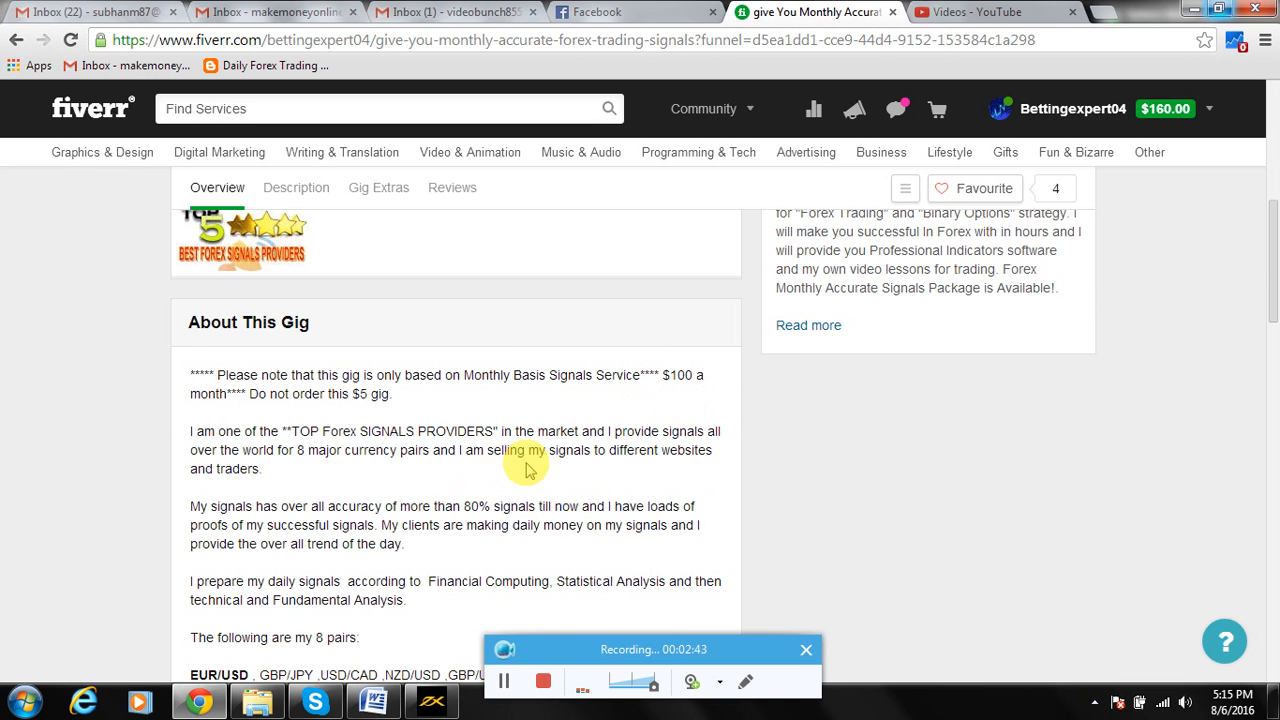
click(378, 188)
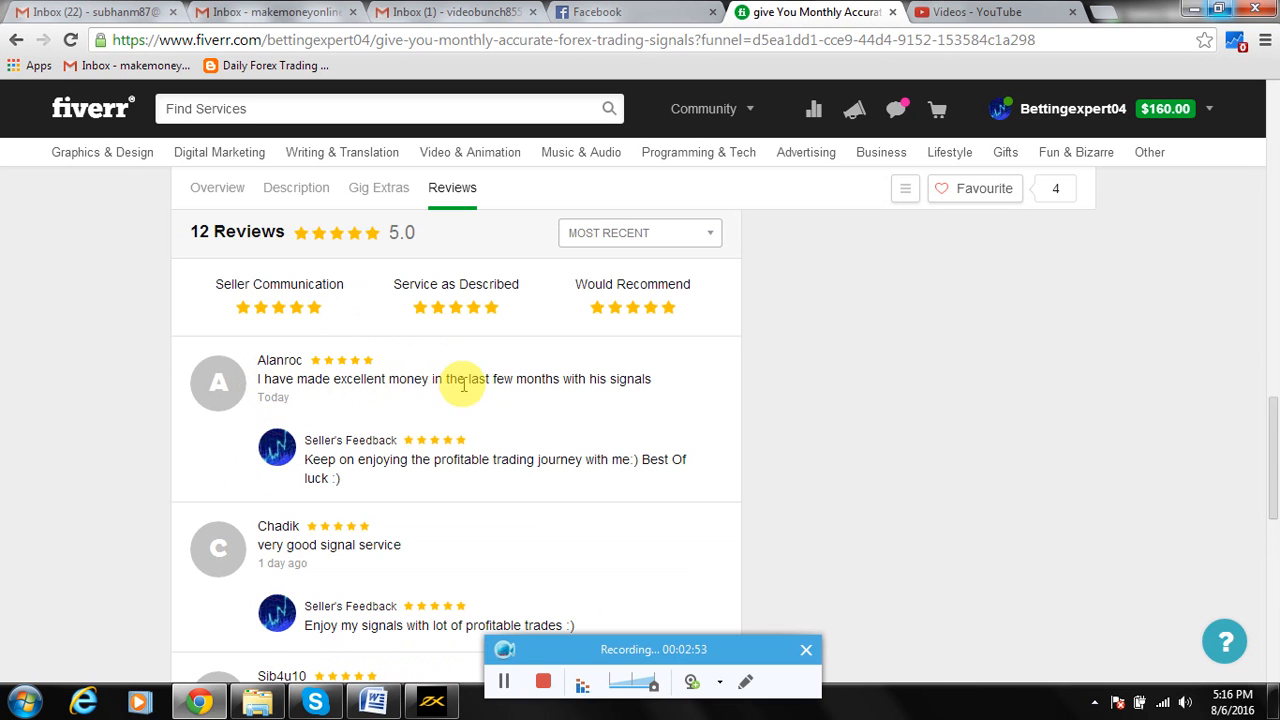
scroll(down, 3)
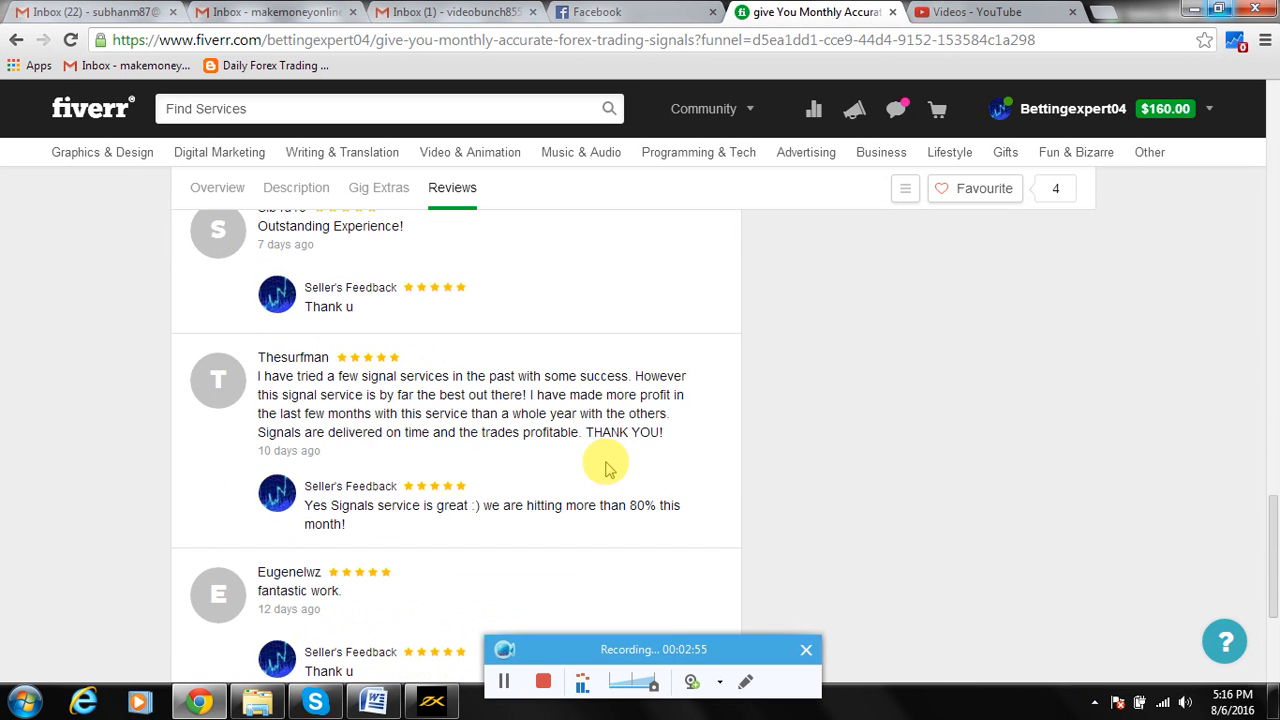
mouse_move(320, 440)
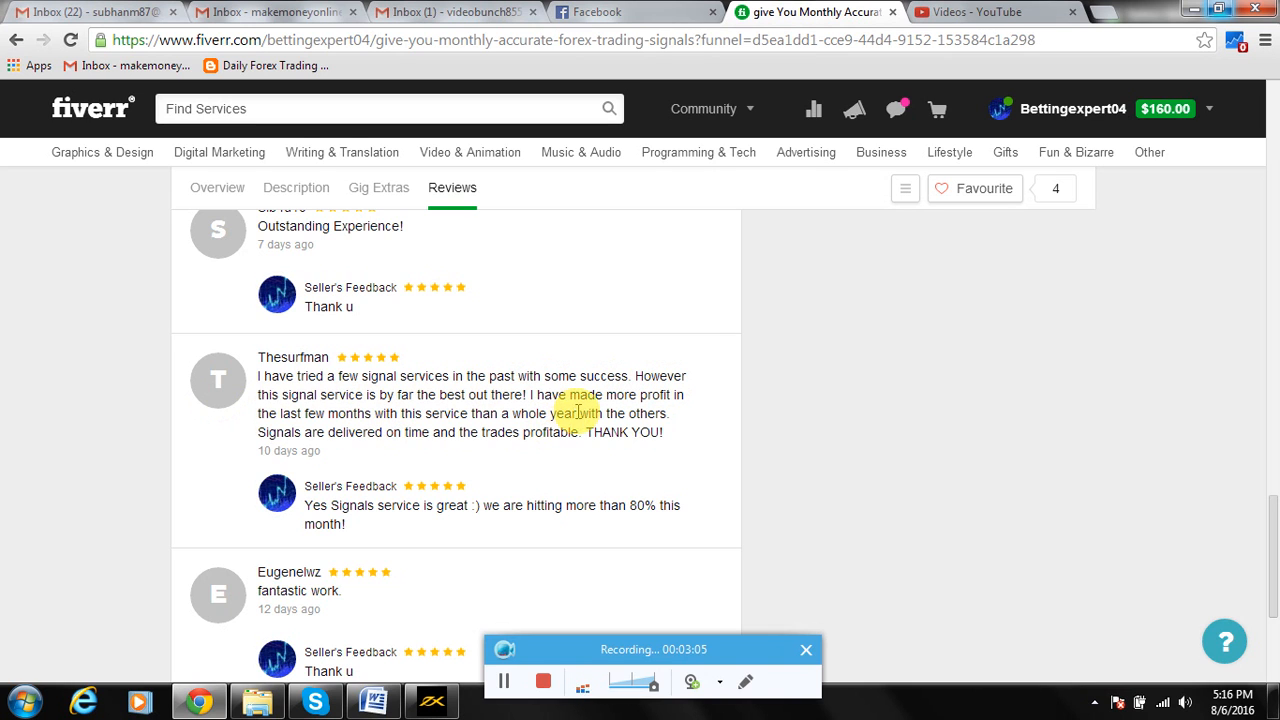
mouse_move(478, 424)
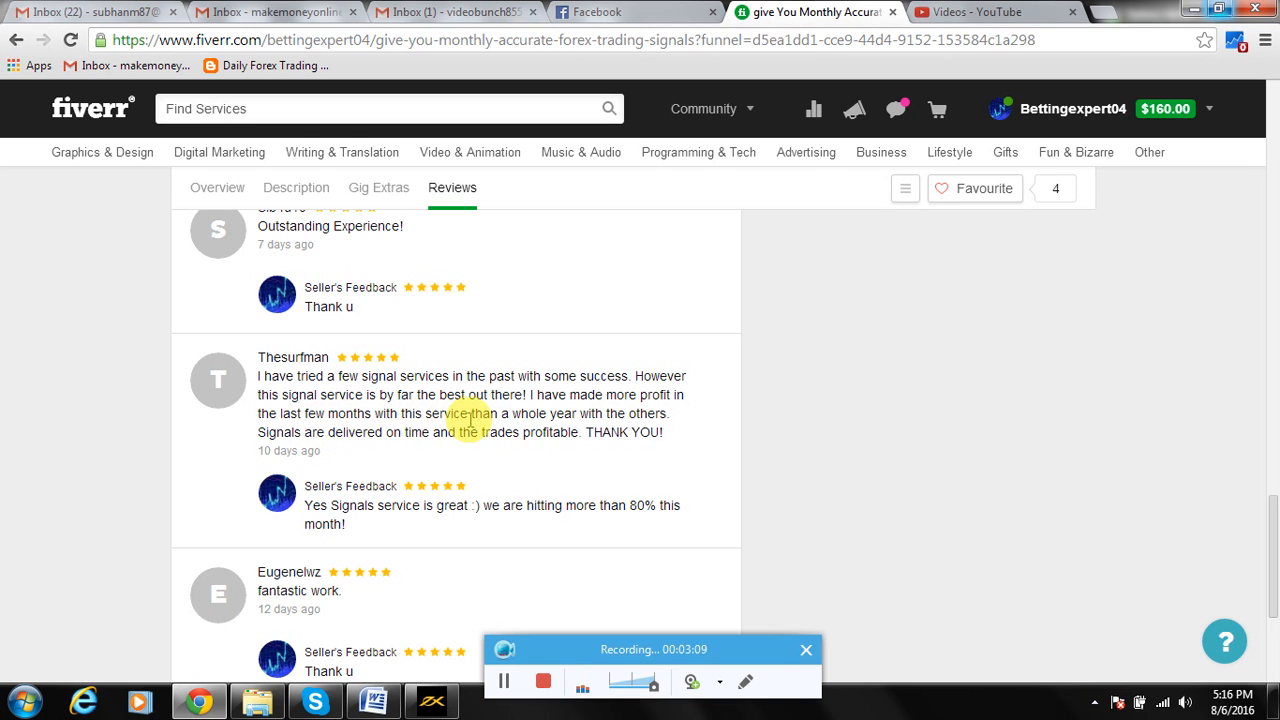
mouse_move(408, 444)
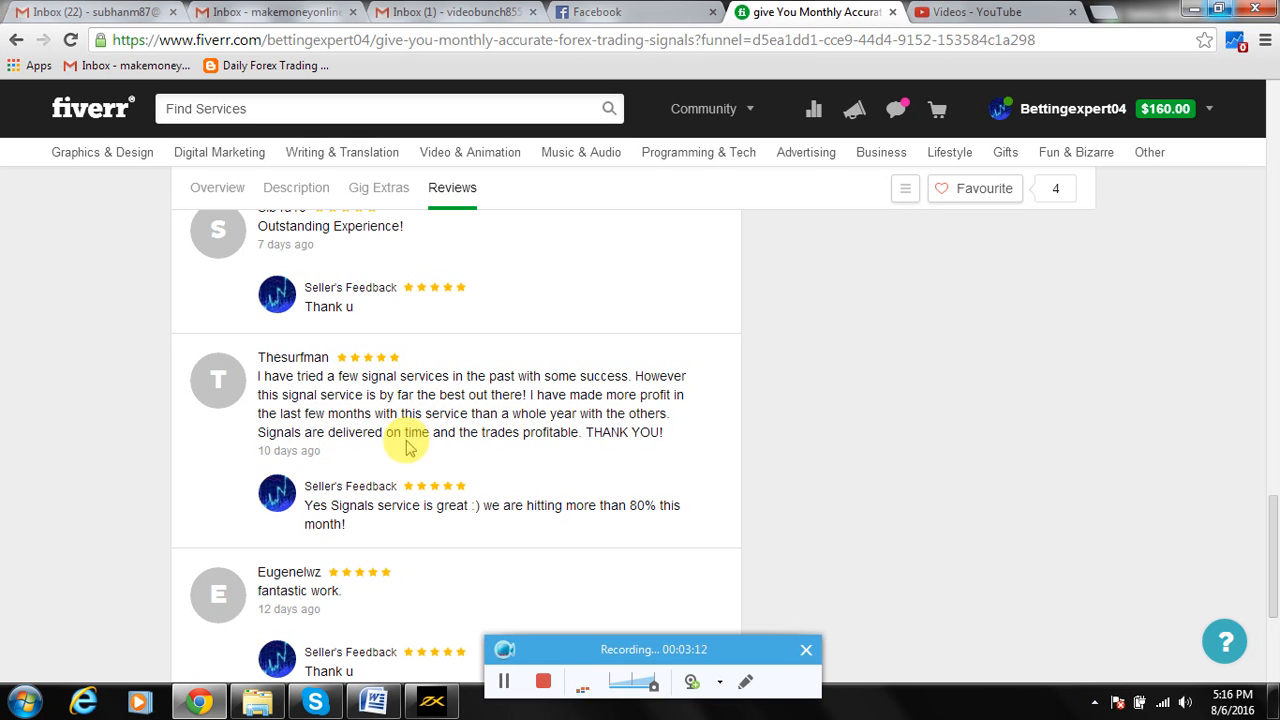
mouse_move(496, 436)
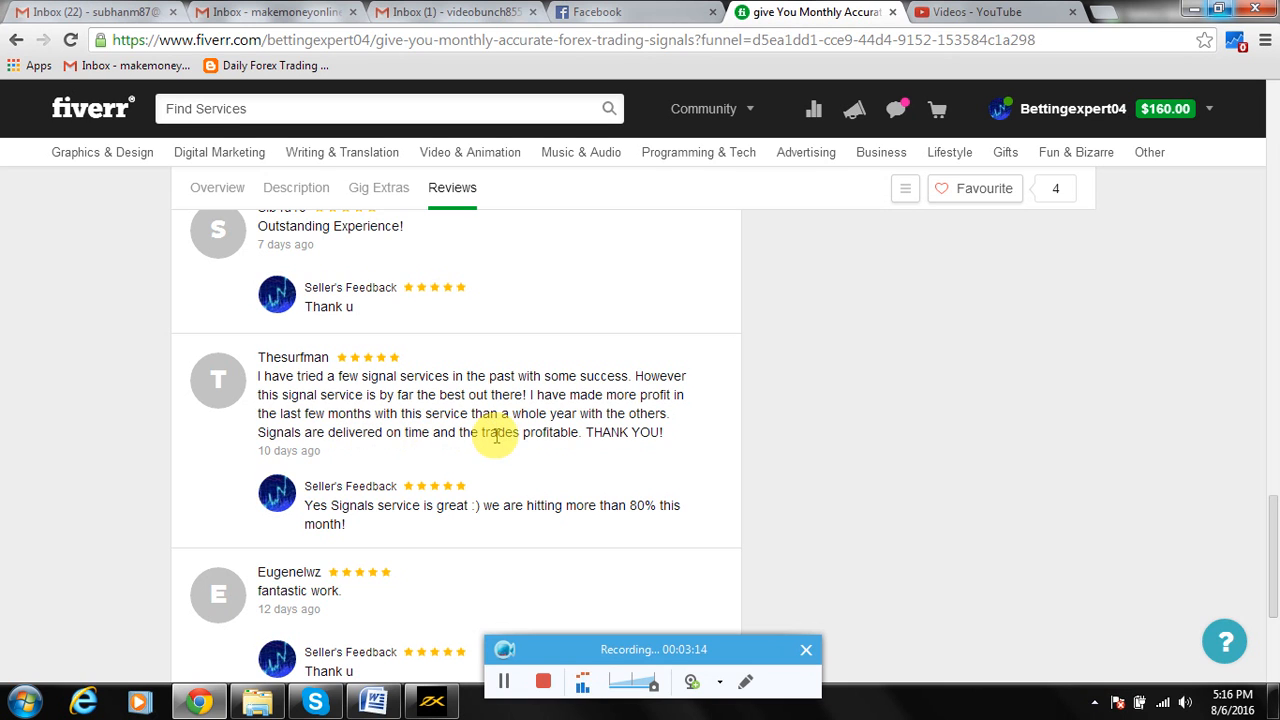
scroll(down, 3)
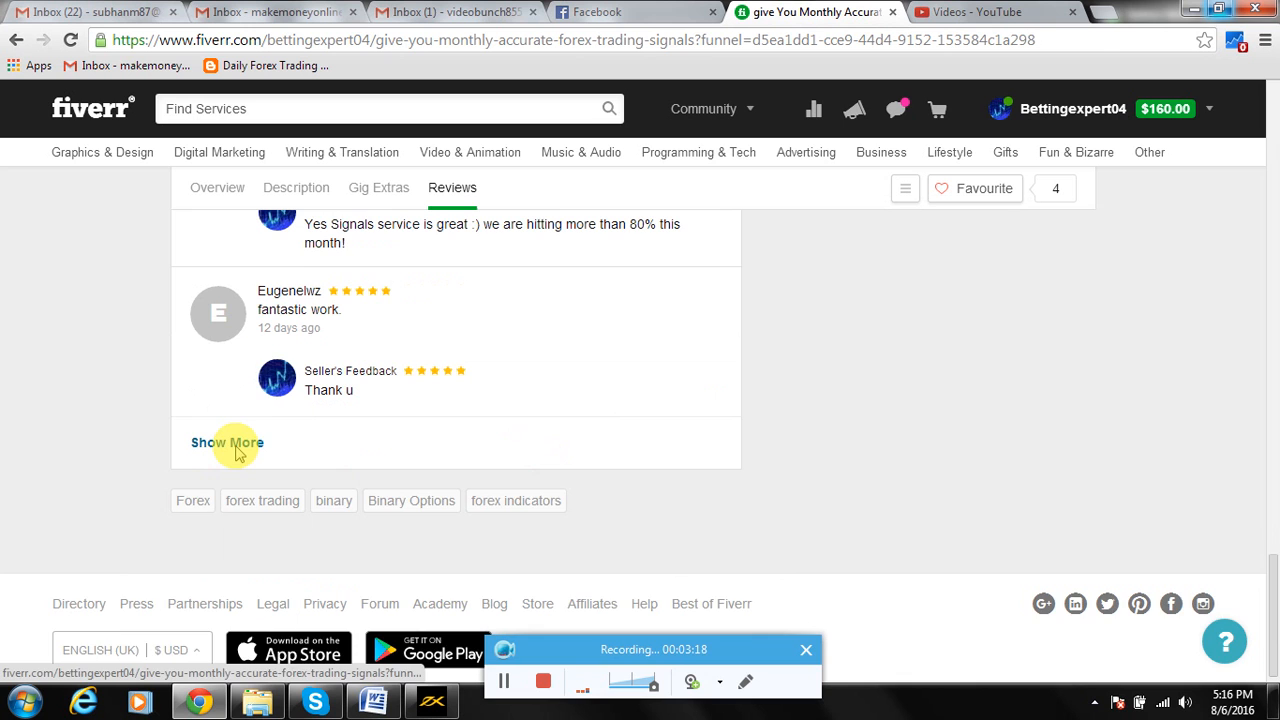
- Load more reviews and read down to the last one, ending at the gig's tags
click(228, 442)
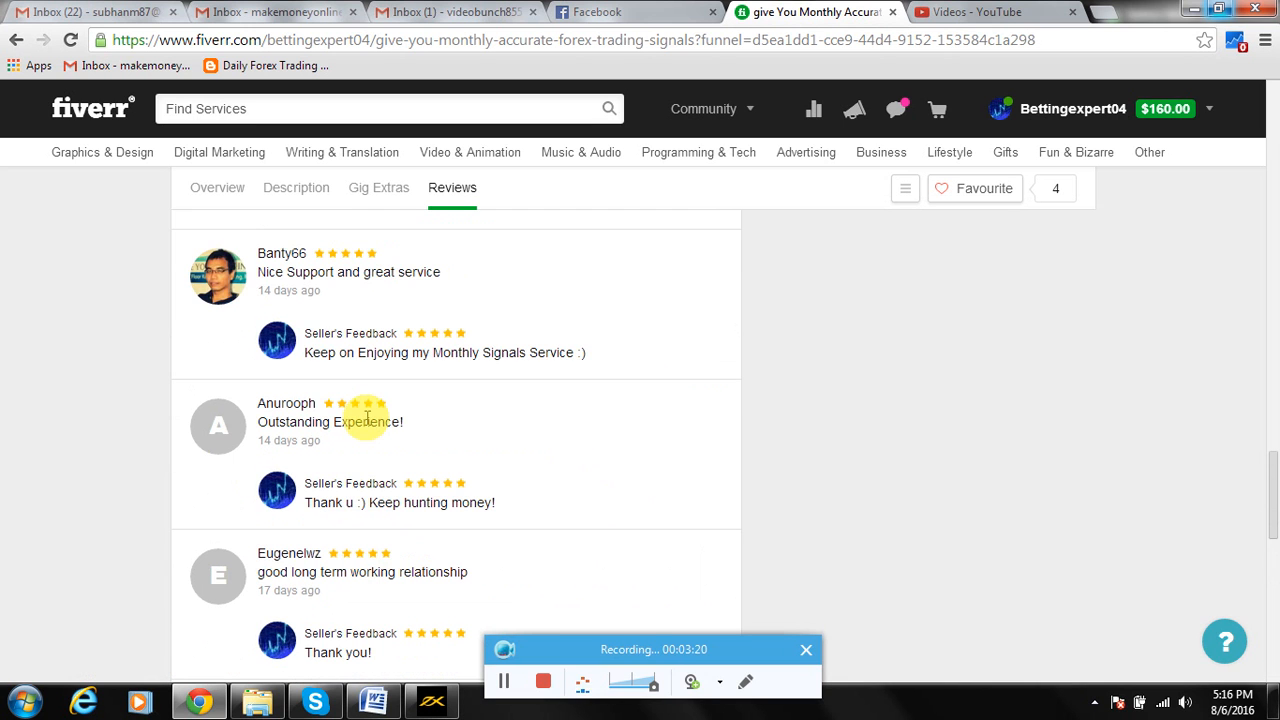
scroll(down, 3)
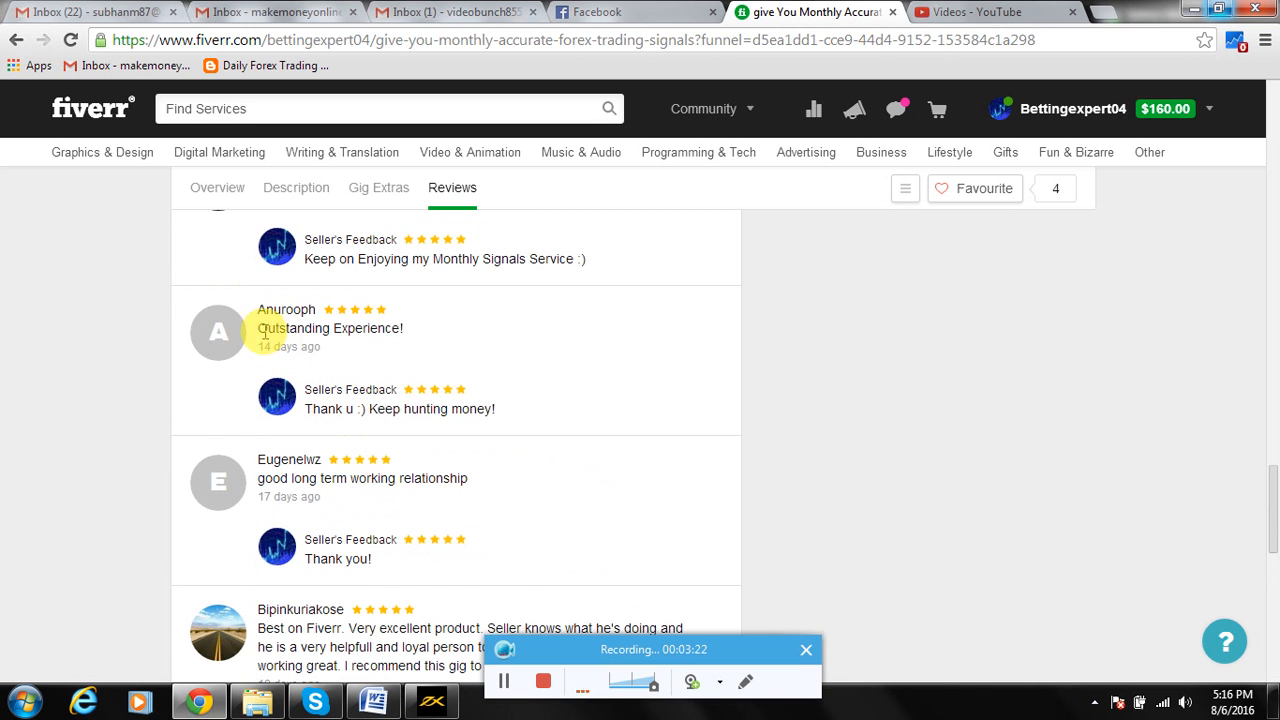
scroll(down, 3)
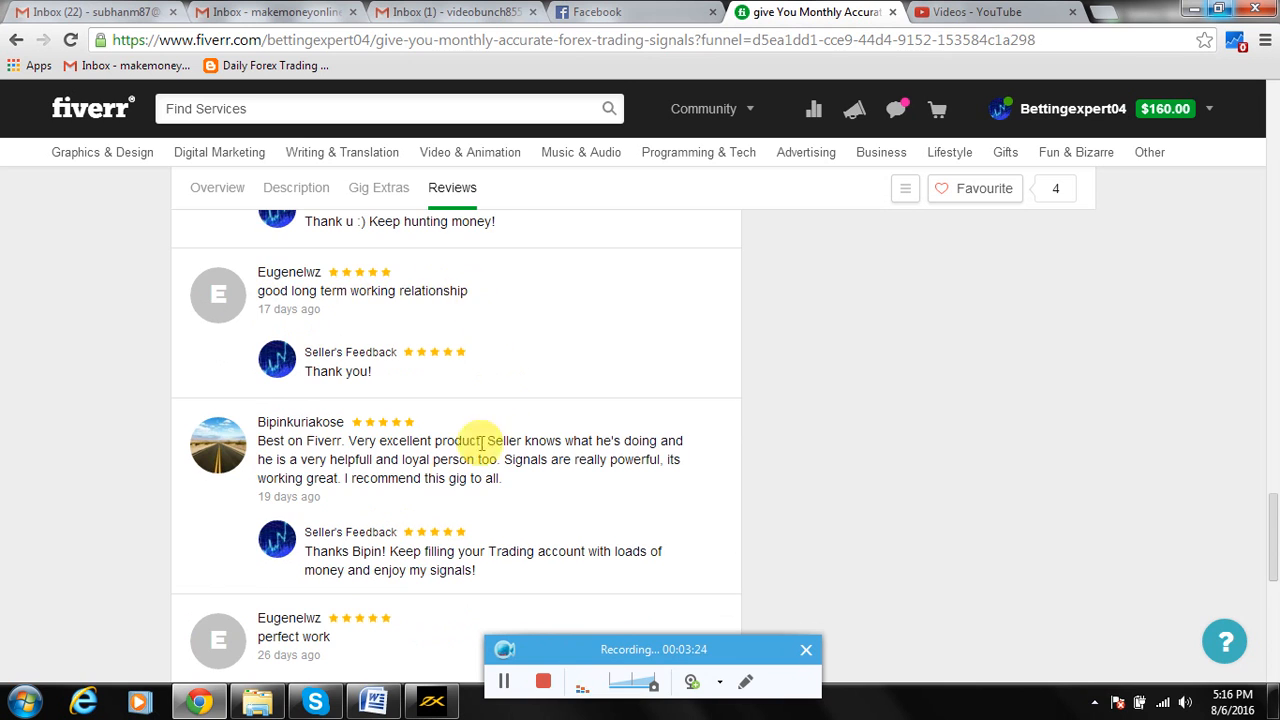
scroll(down, 3)
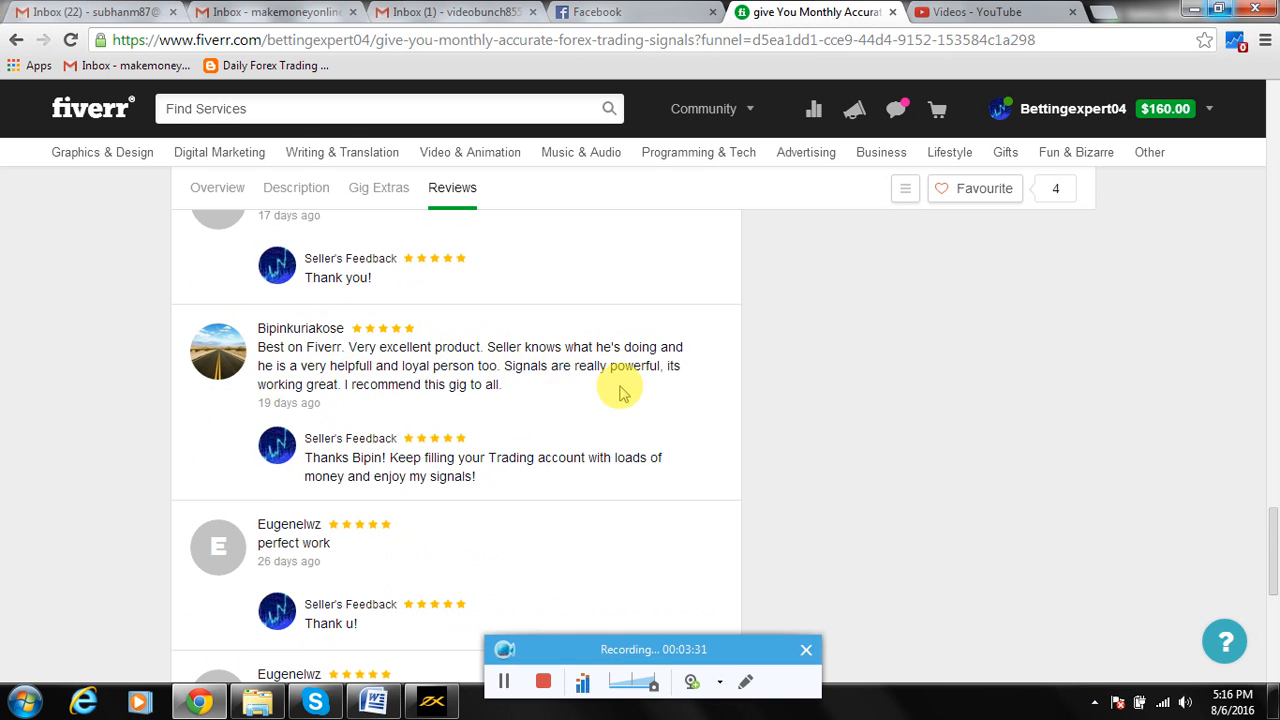
mouse_move(338, 388)
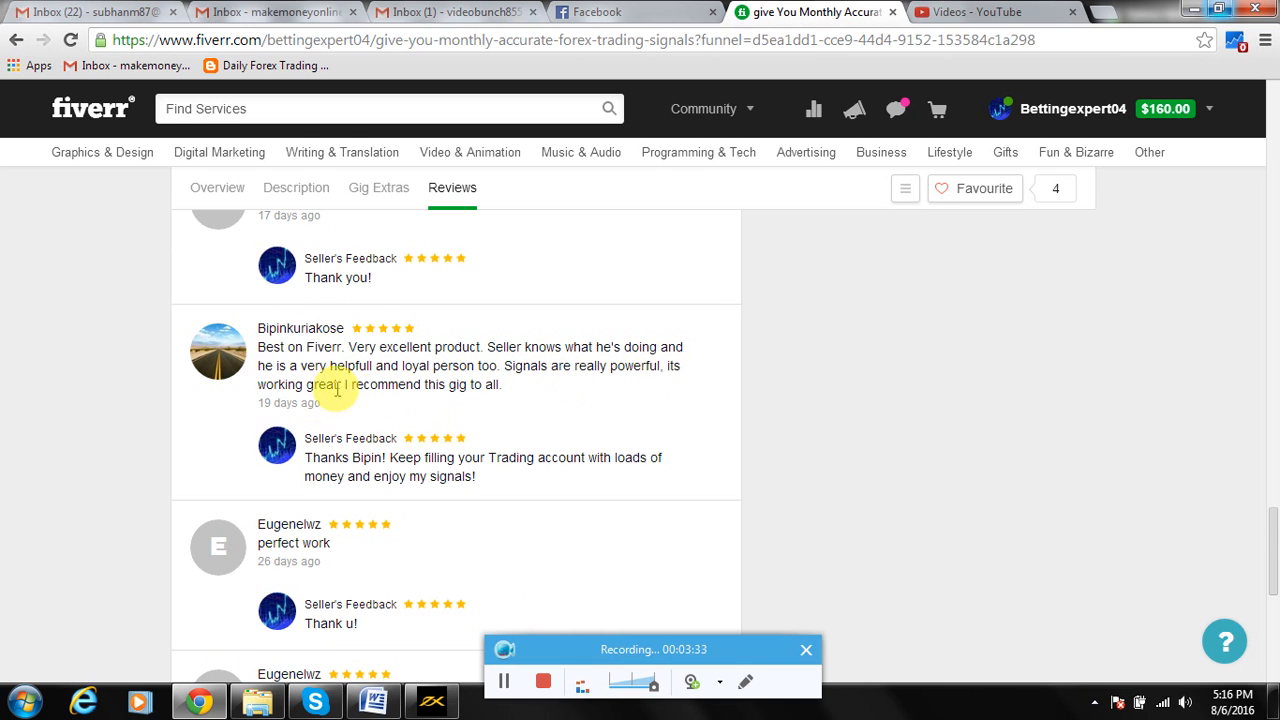
mouse_move(492, 502)
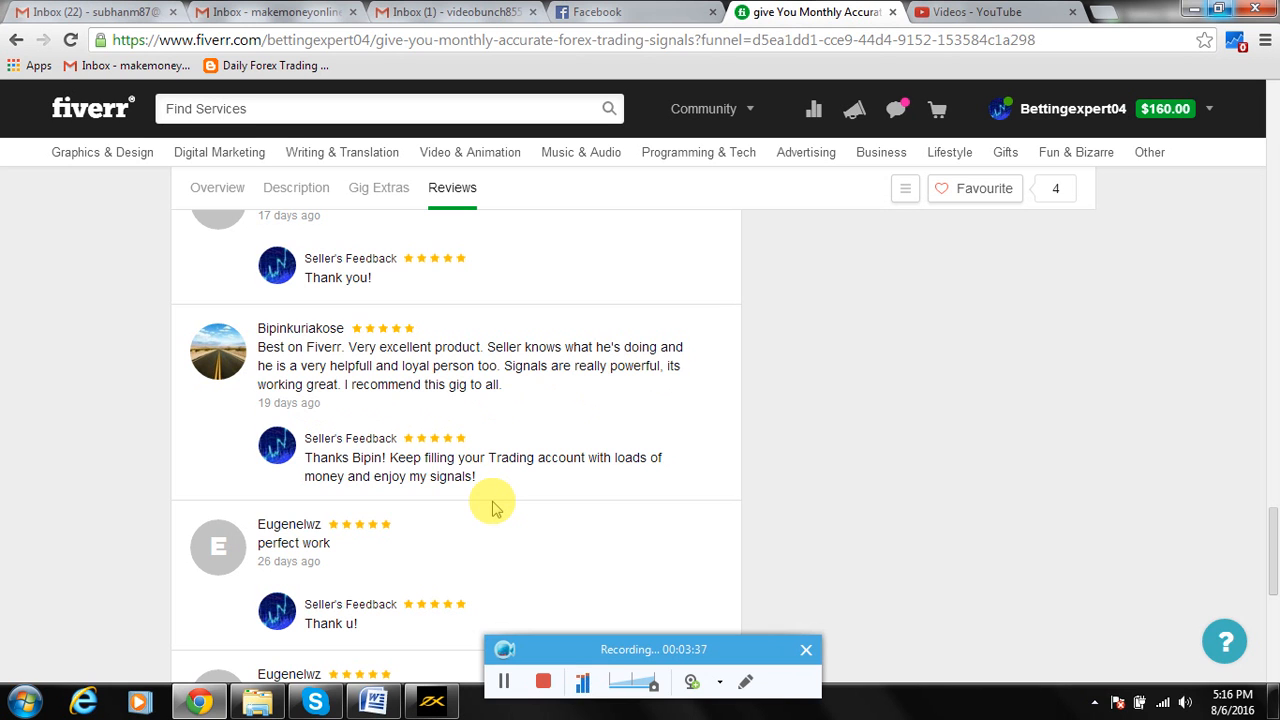
scroll(down, 3)
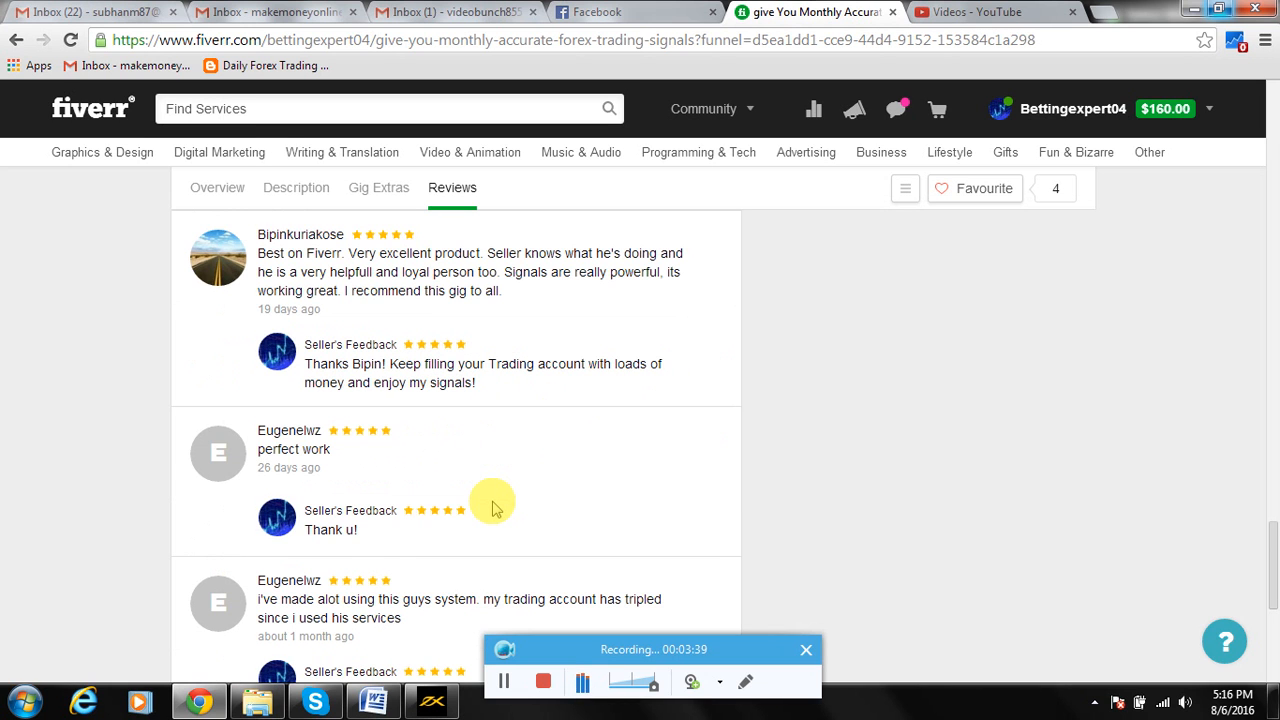
scroll(down, 3)
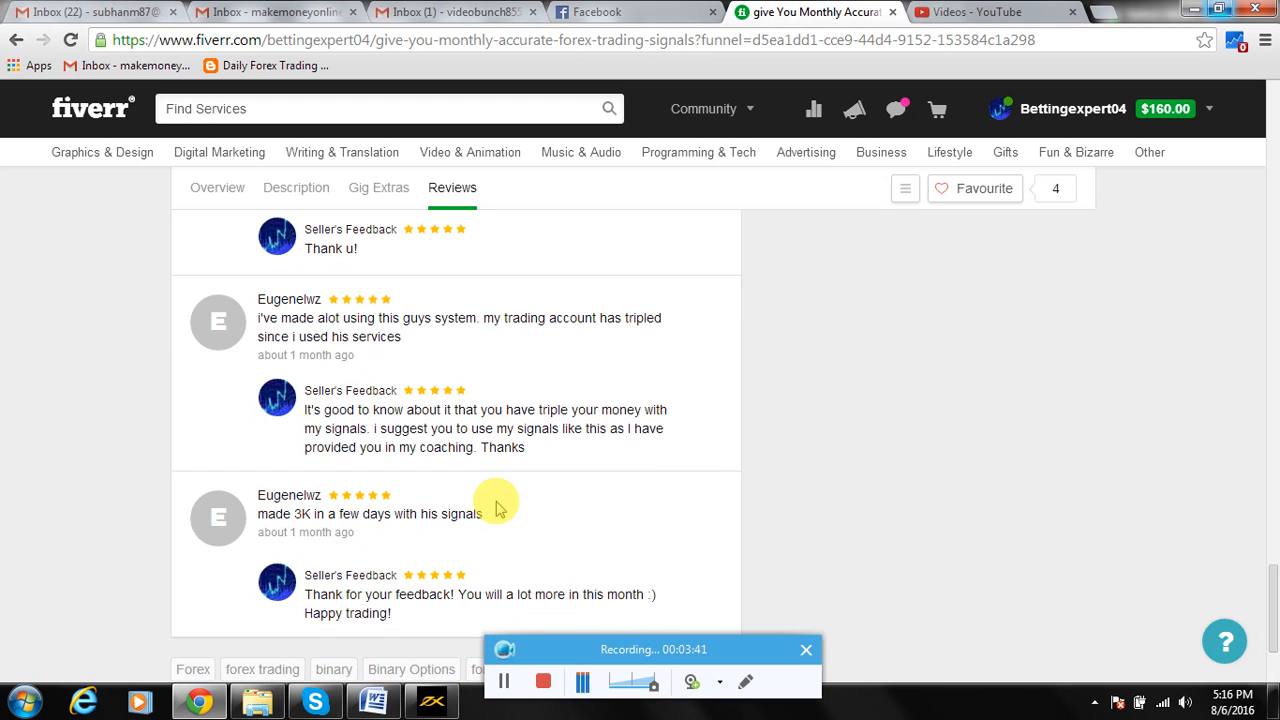
mouse_move(436, 336)
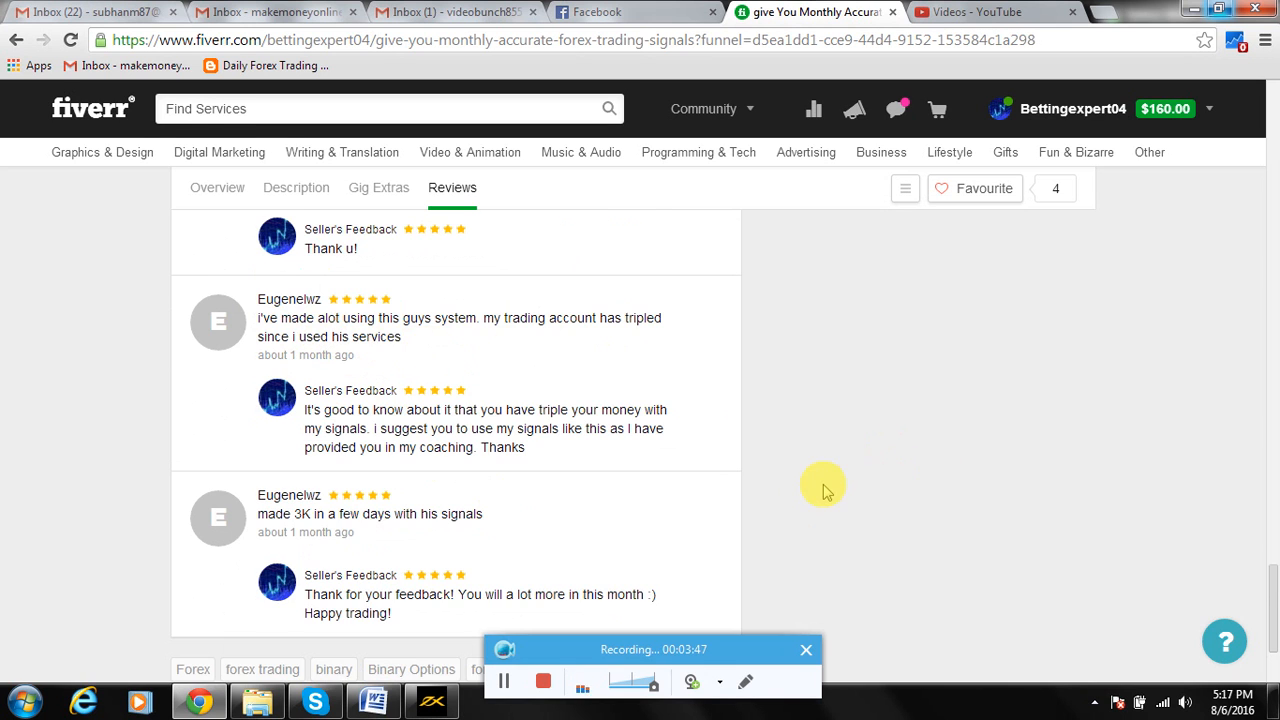
scroll(down, 3)
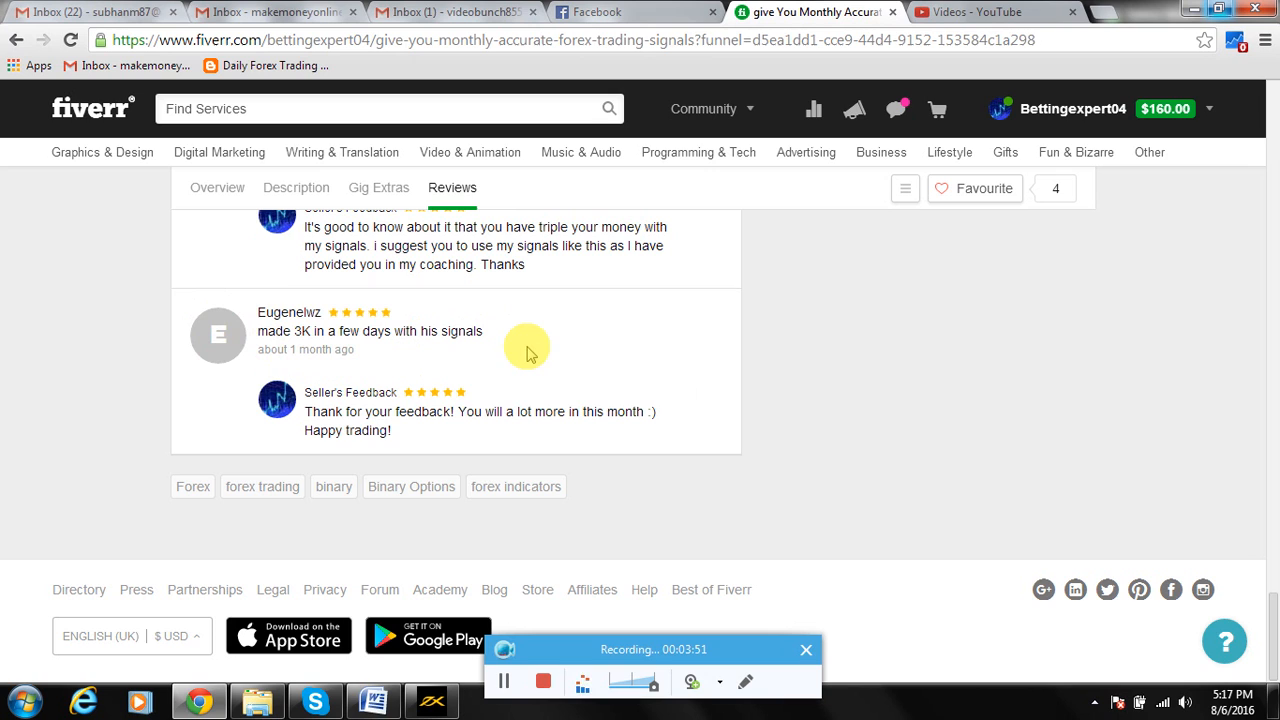
mouse_move(544, 368)
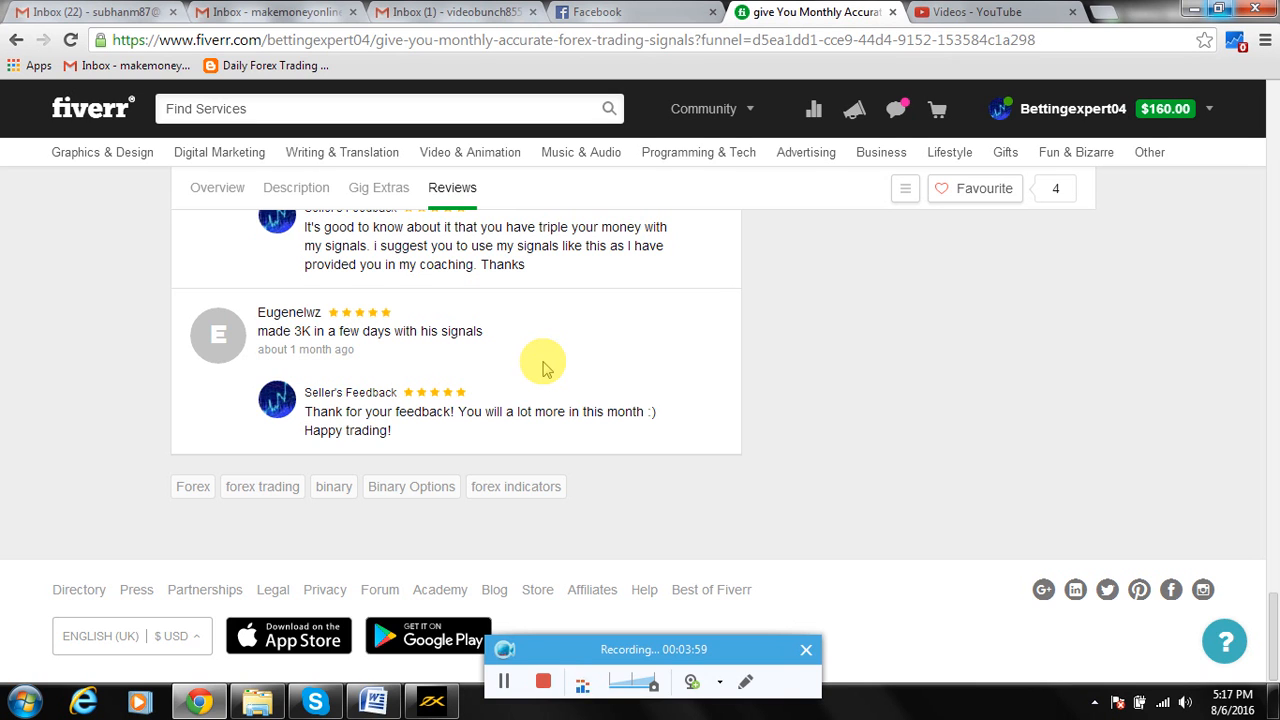
mouse_move(550, 400)
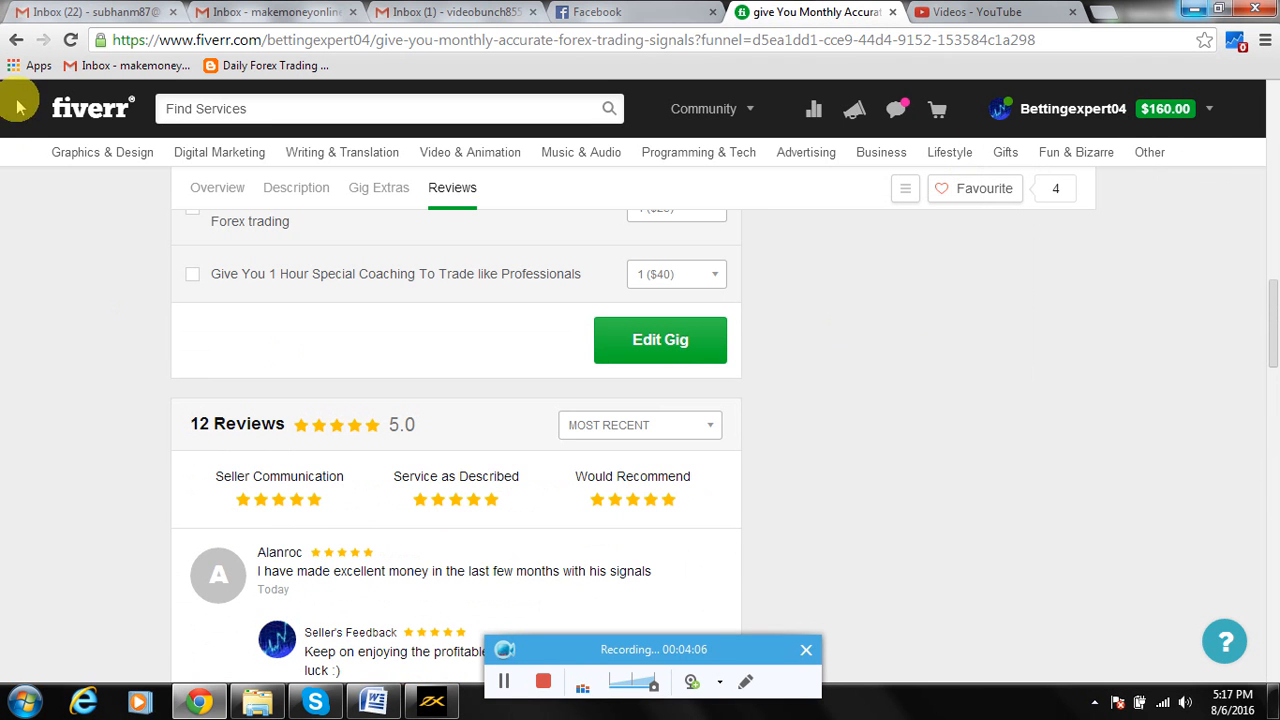
- Go back to the bettingexpert04 profile and scroll to the newest forex signals gig card
click(430, 700)
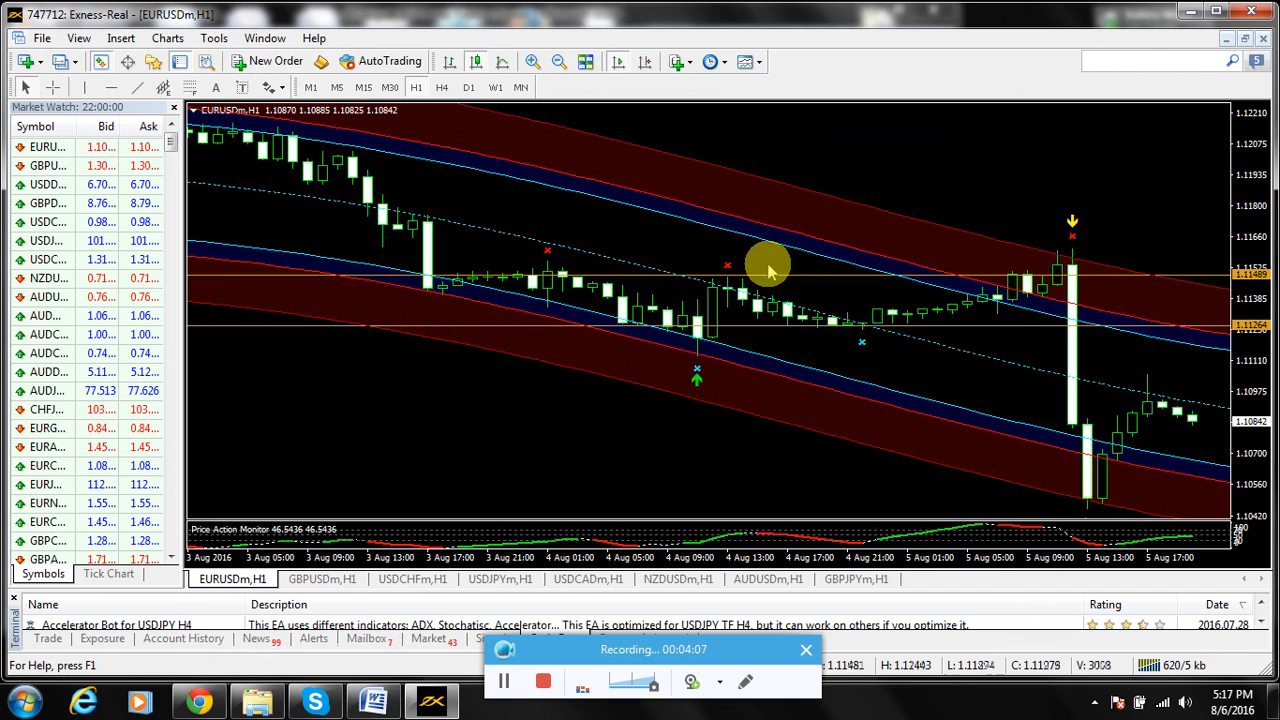
mouse_move(1108, 284)
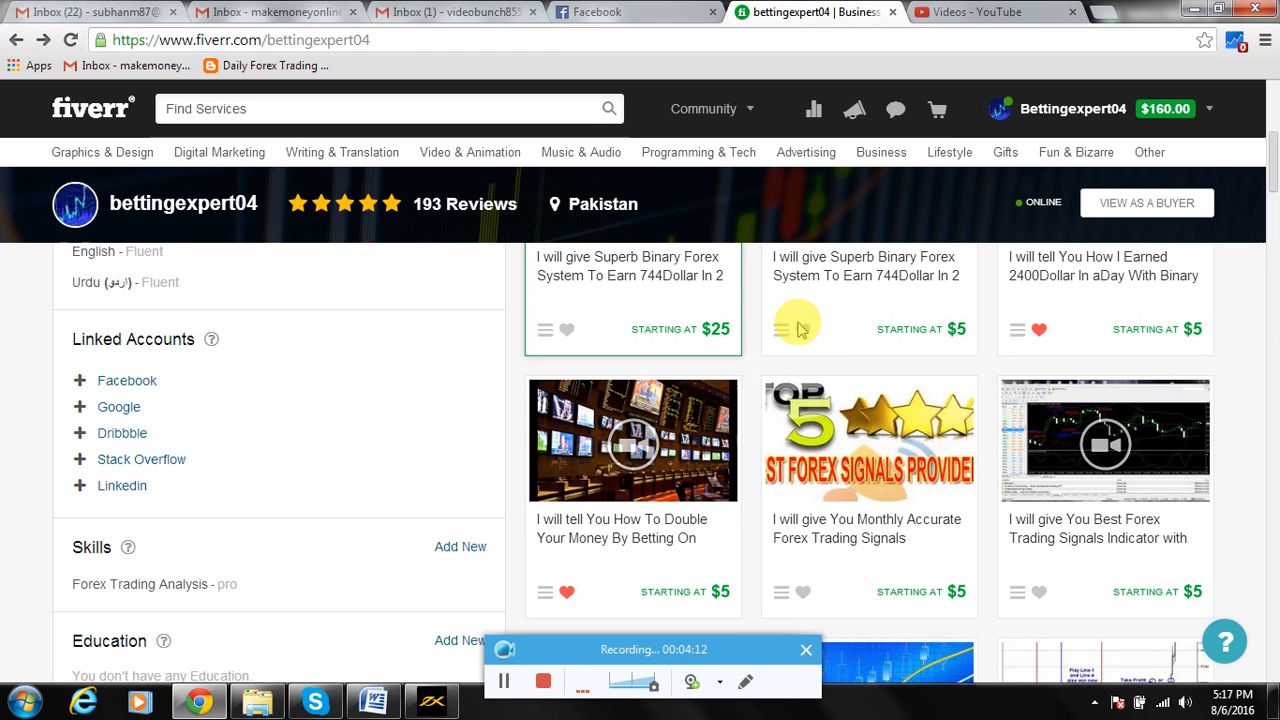
scroll(down, 3)
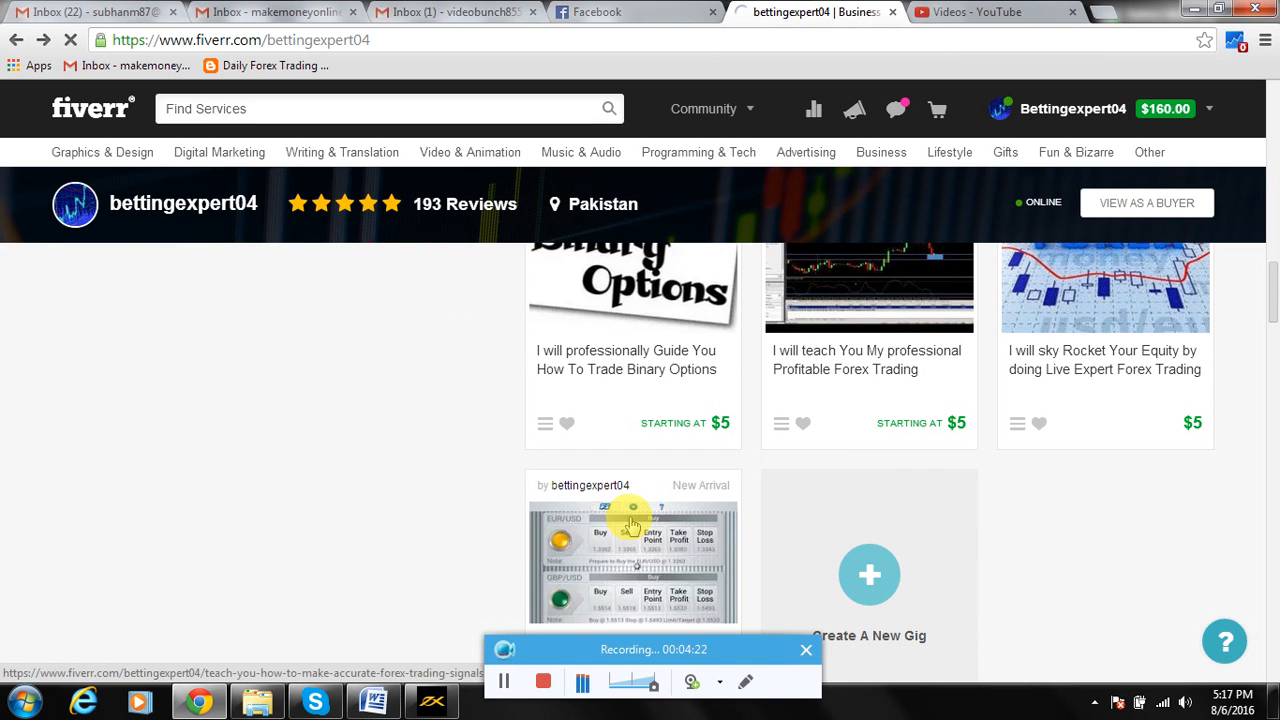
- Open the $650 'teach You how to Make Accurate Forex Trading Signals' gig and read its description, then return to MetaTrader
click(632, 550)
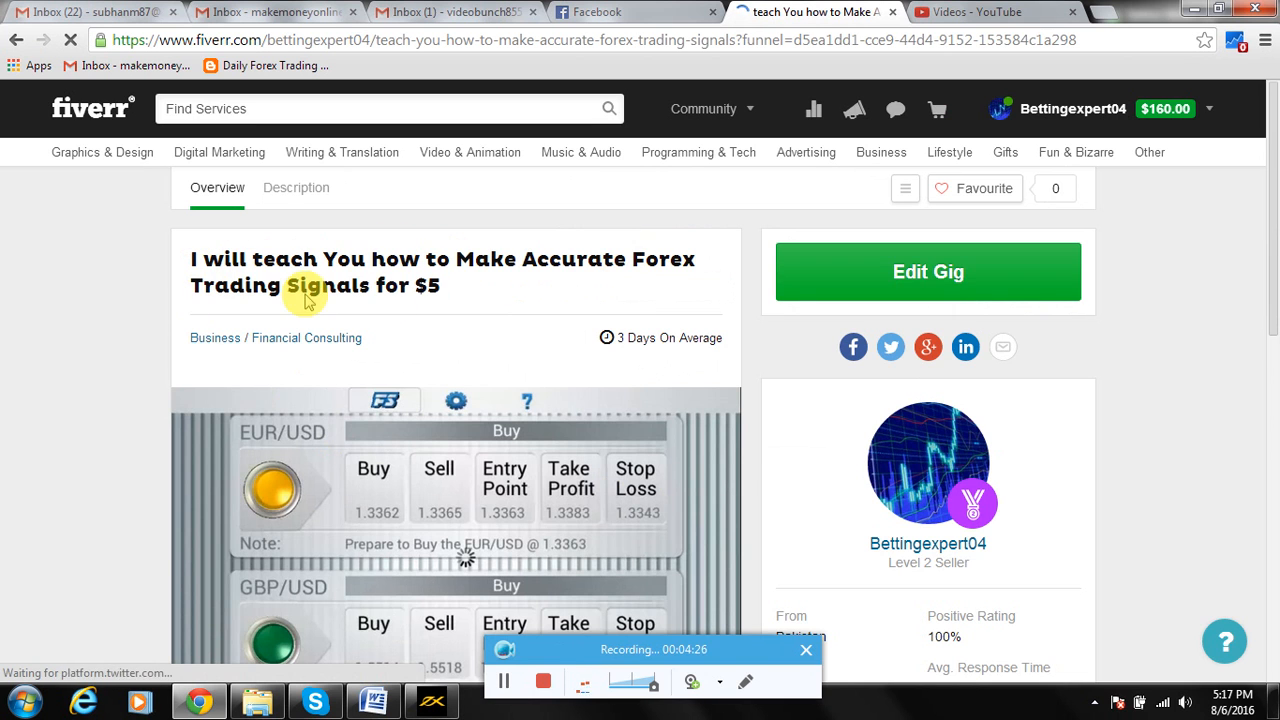
scroll(down, 3)
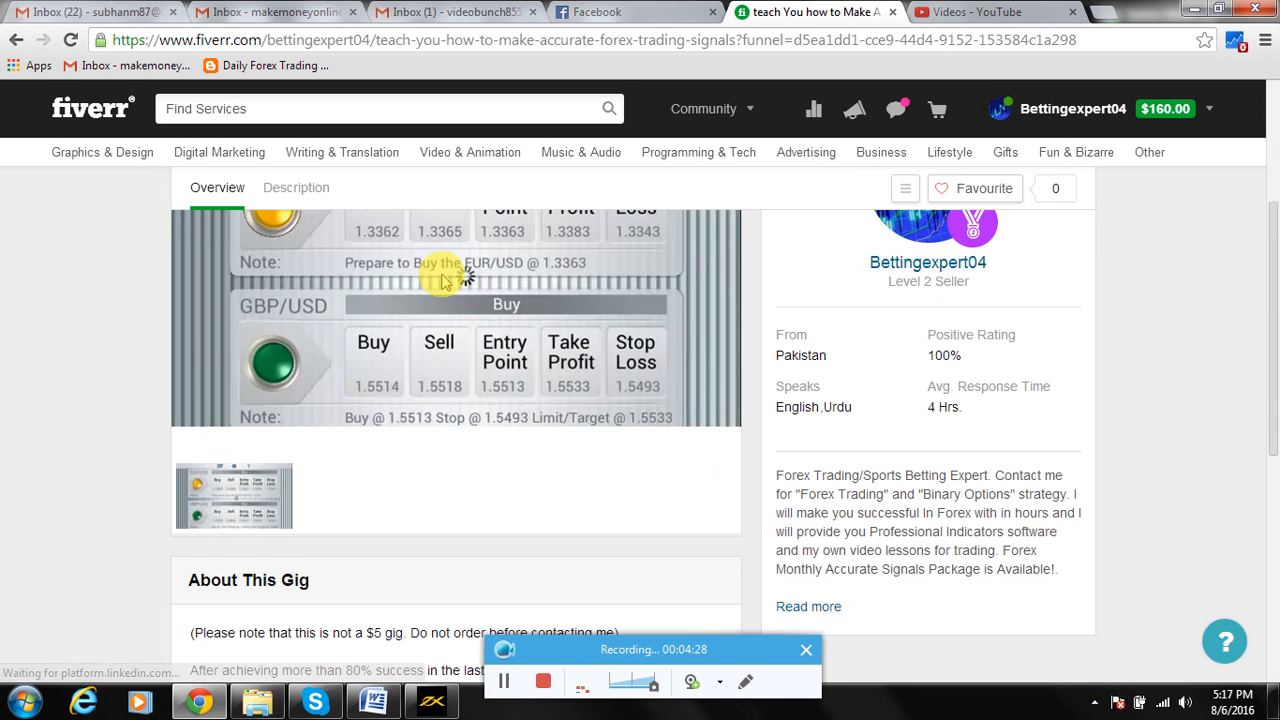
click(296, 188)
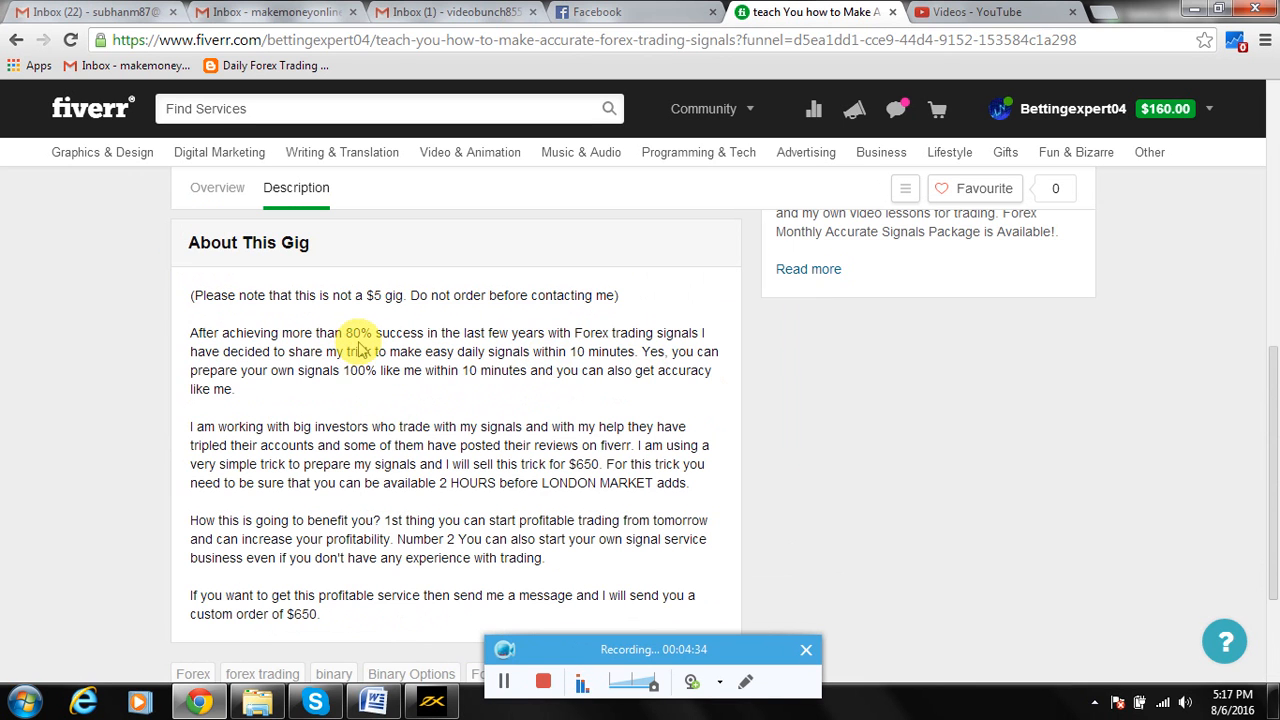
mouse_move(420, 390)
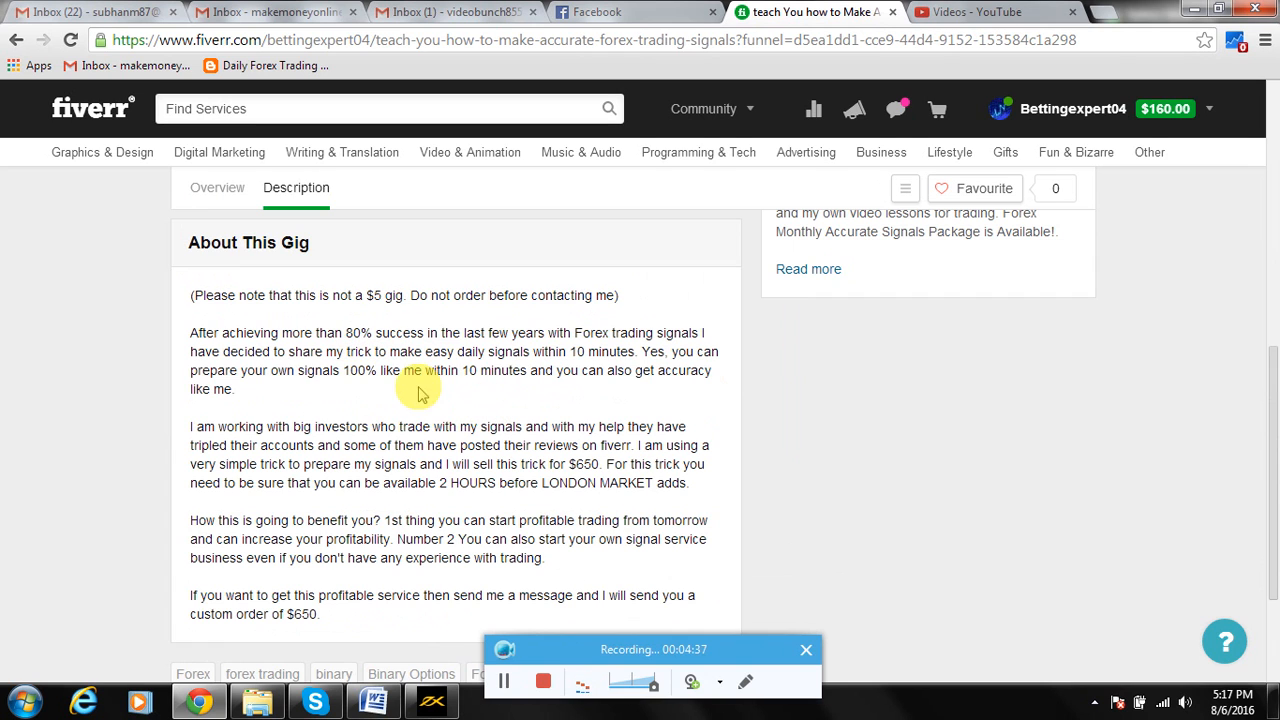
mouse_move(340, 396)
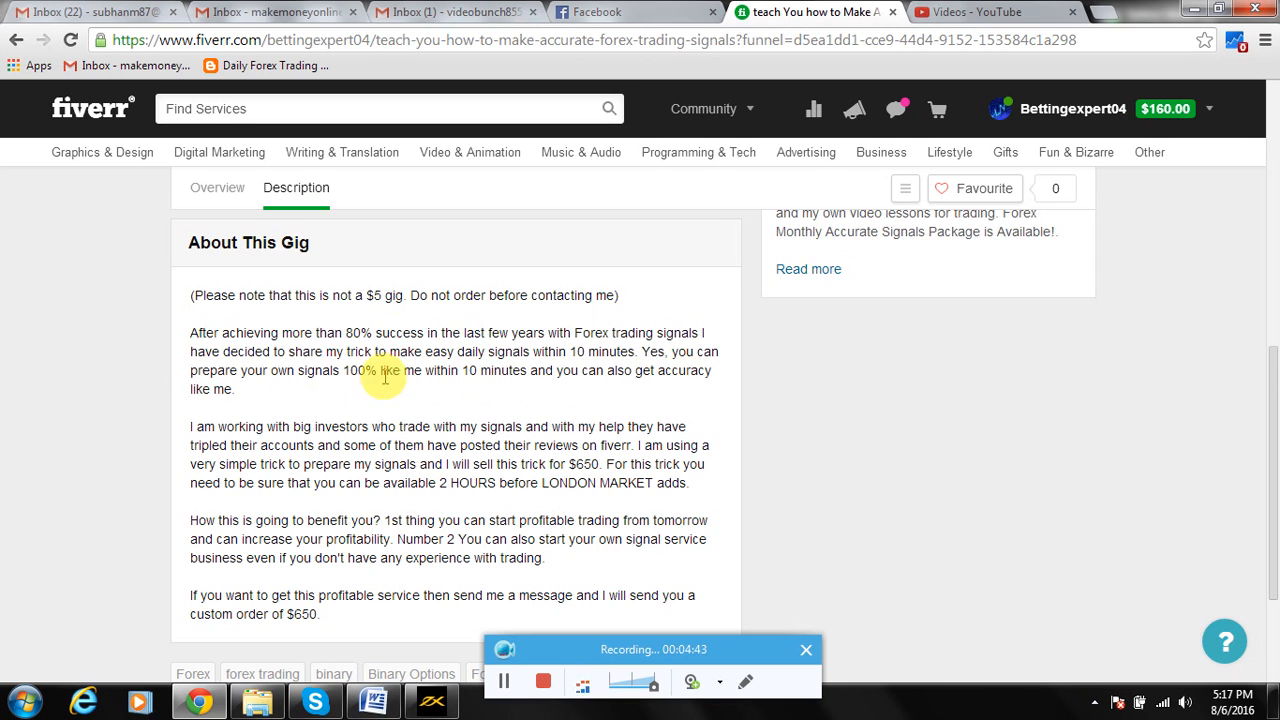
mouse_move(400, 410)
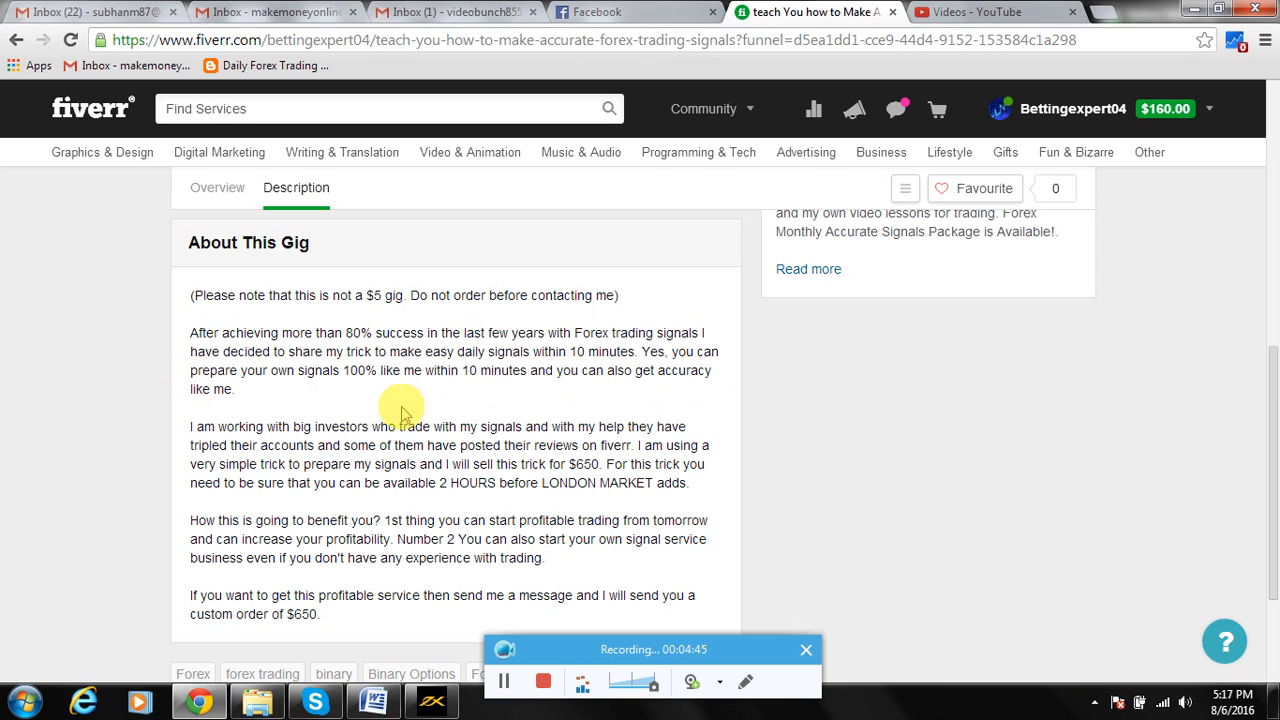
click(430, 700)
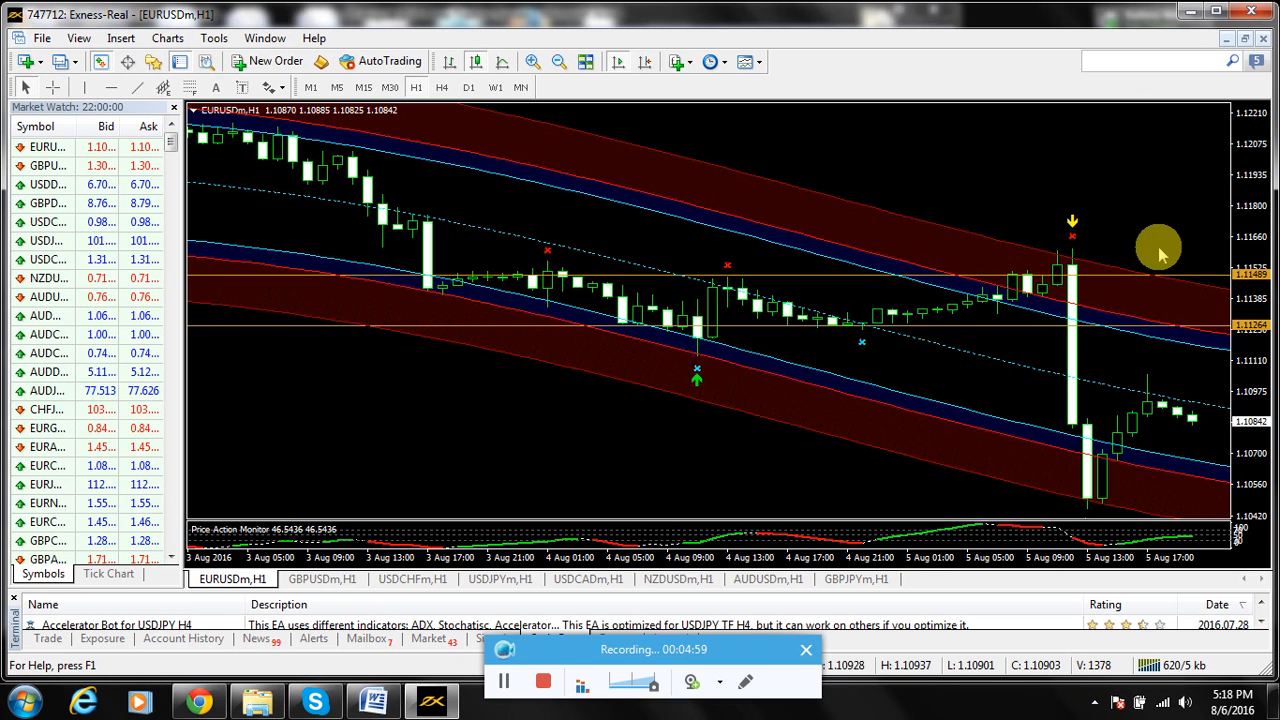
mouse_move(1050, 376)
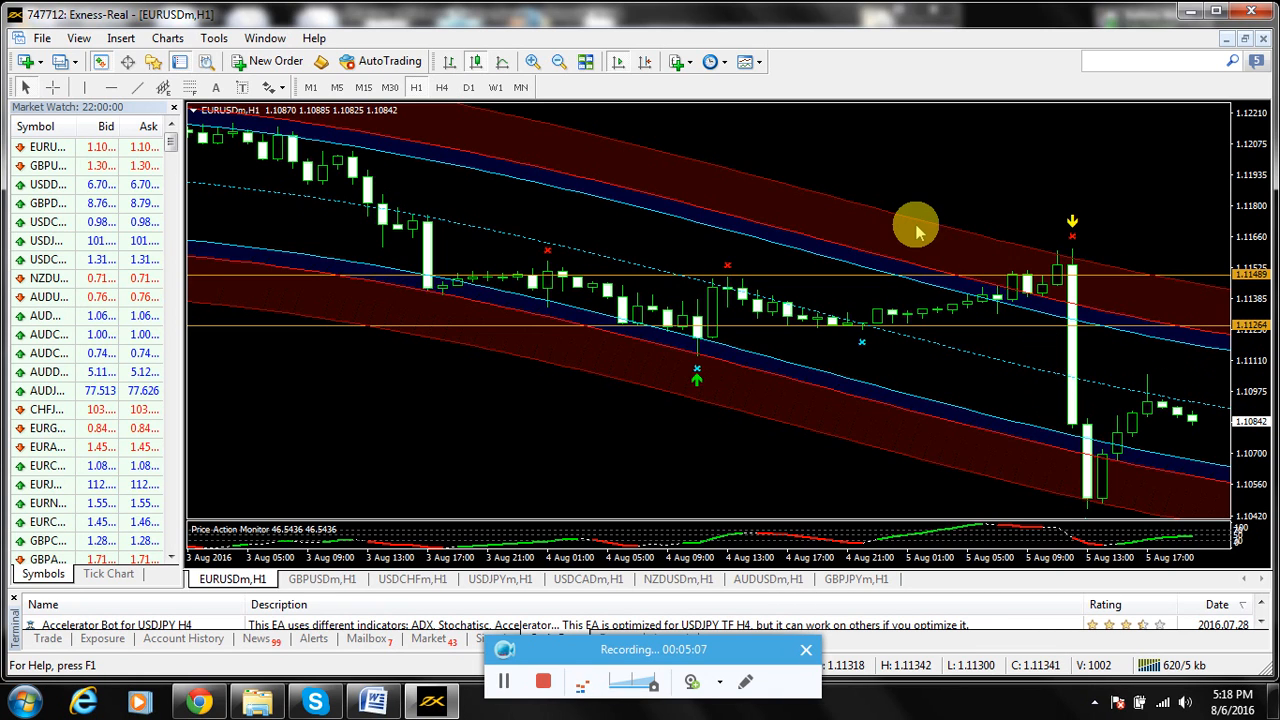
mouse_move(932, 276)
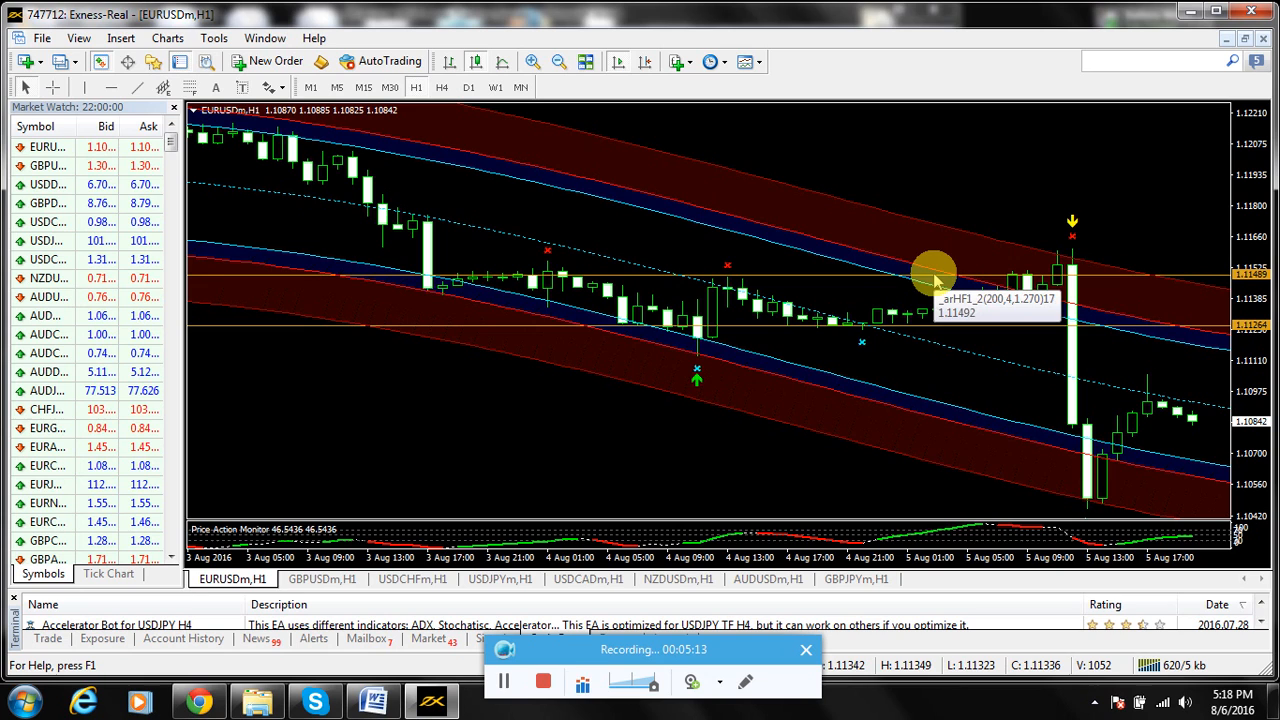
mouse_move(996, 384)
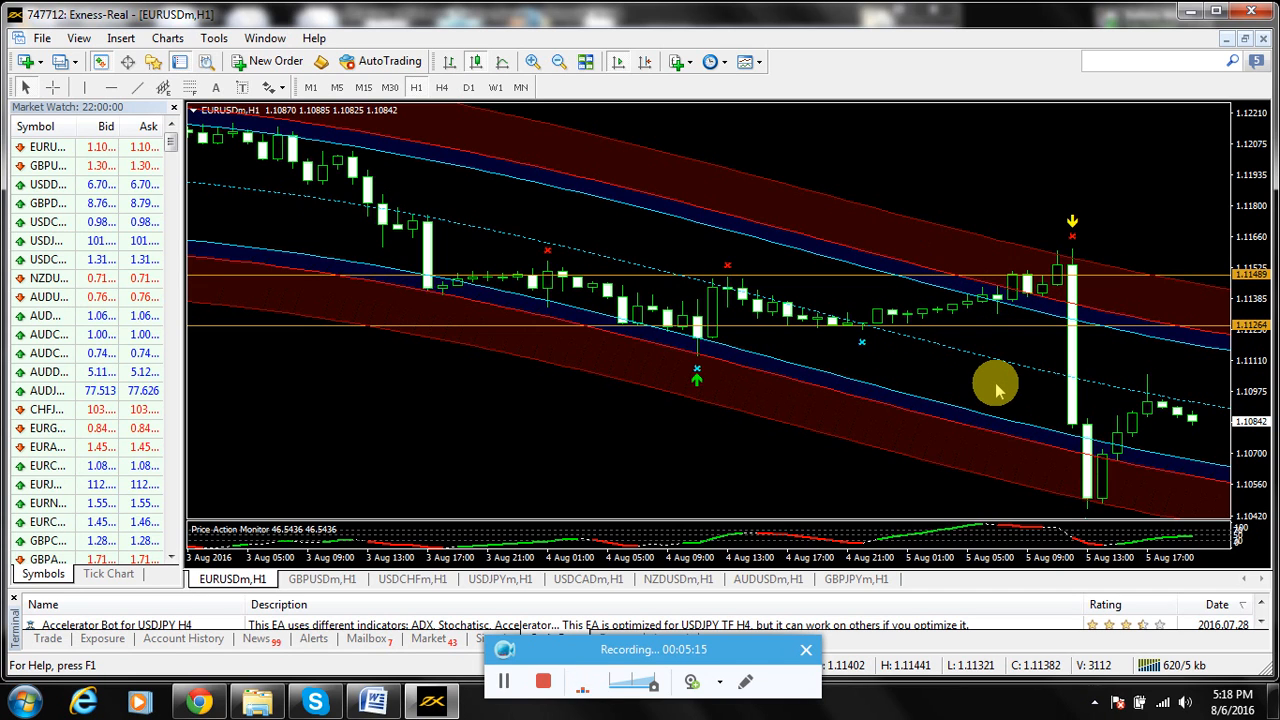
mouse_move(1008, 378)
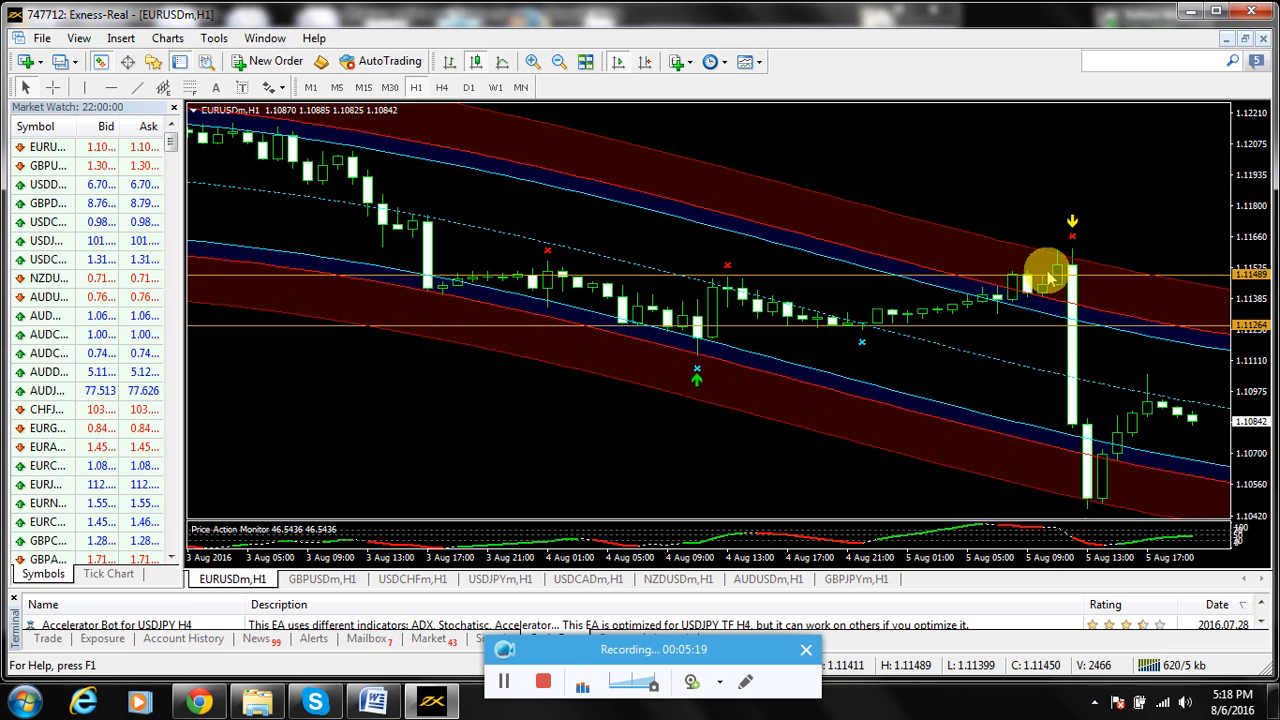
mouse_move(1096, 280)
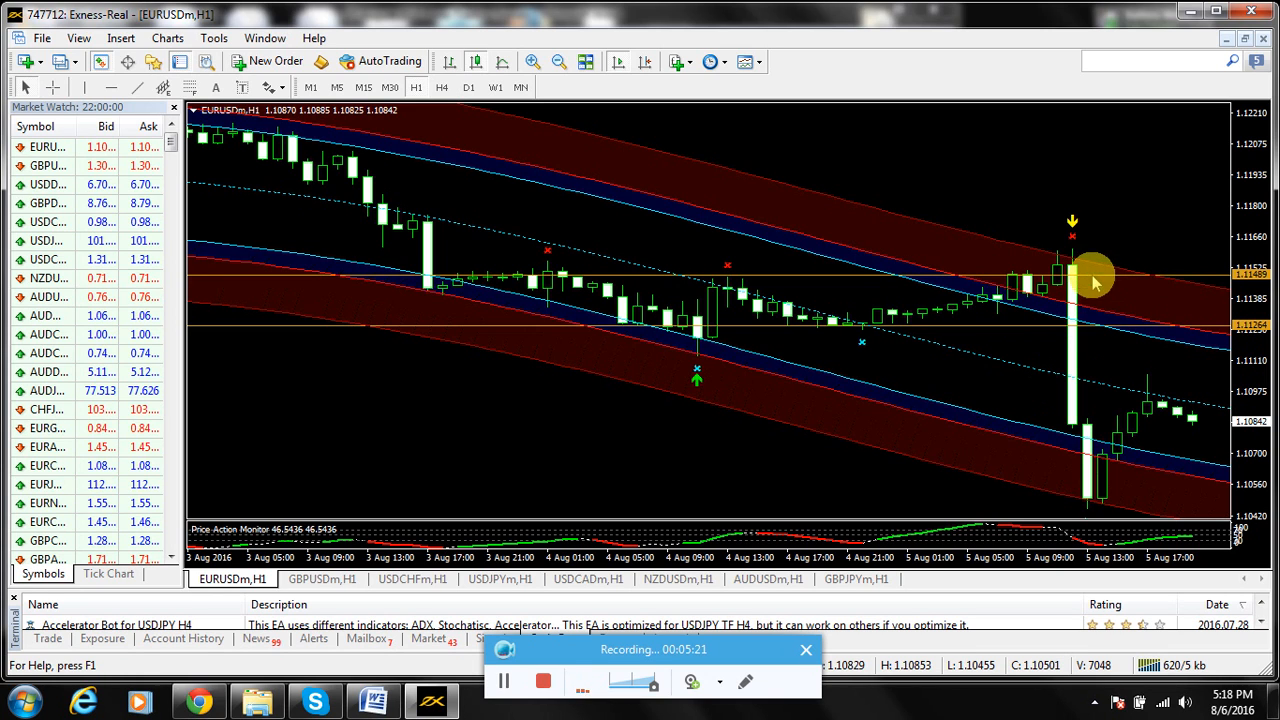
mouse_move(1108, 250)
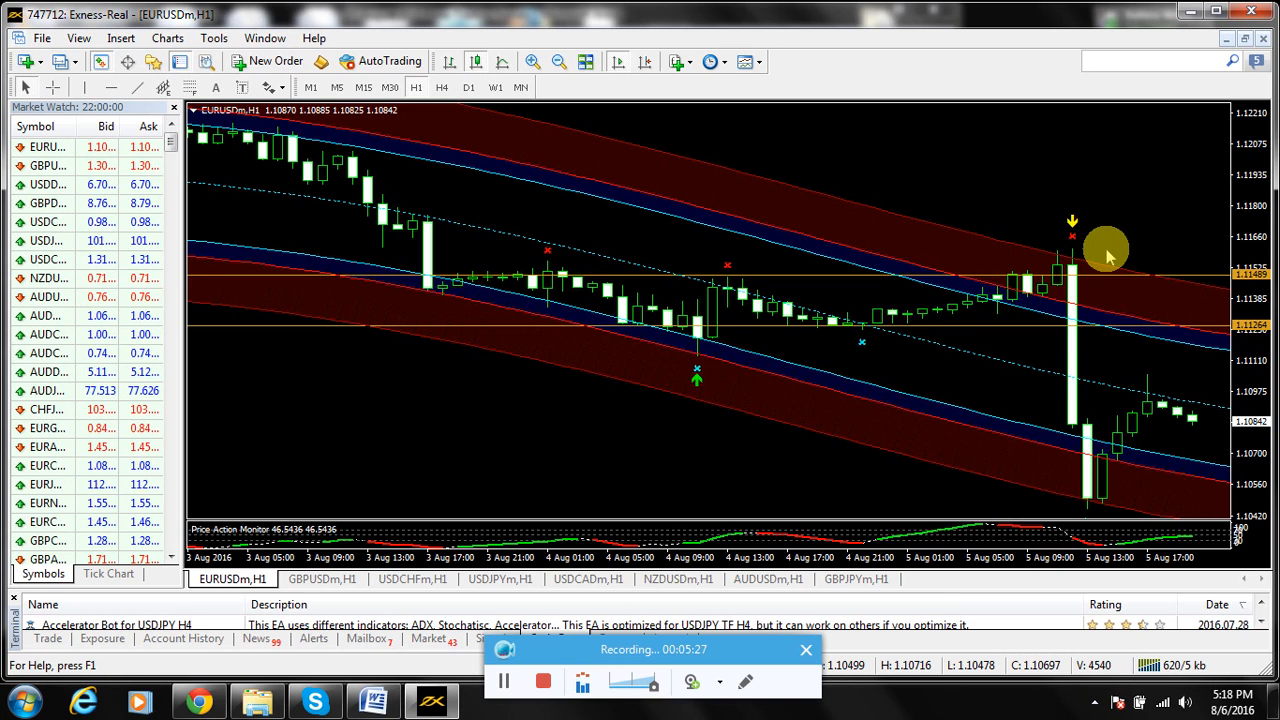
mouse_move(376, 584)
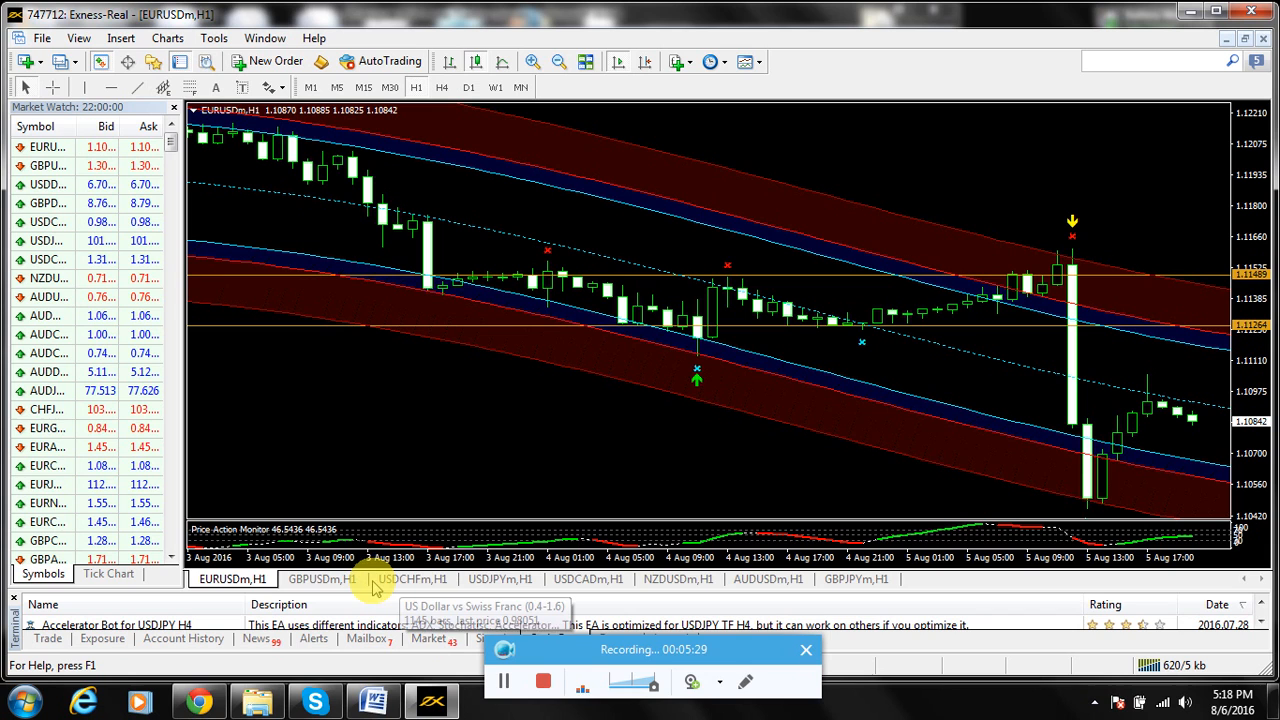
mouse_move(372, 580)
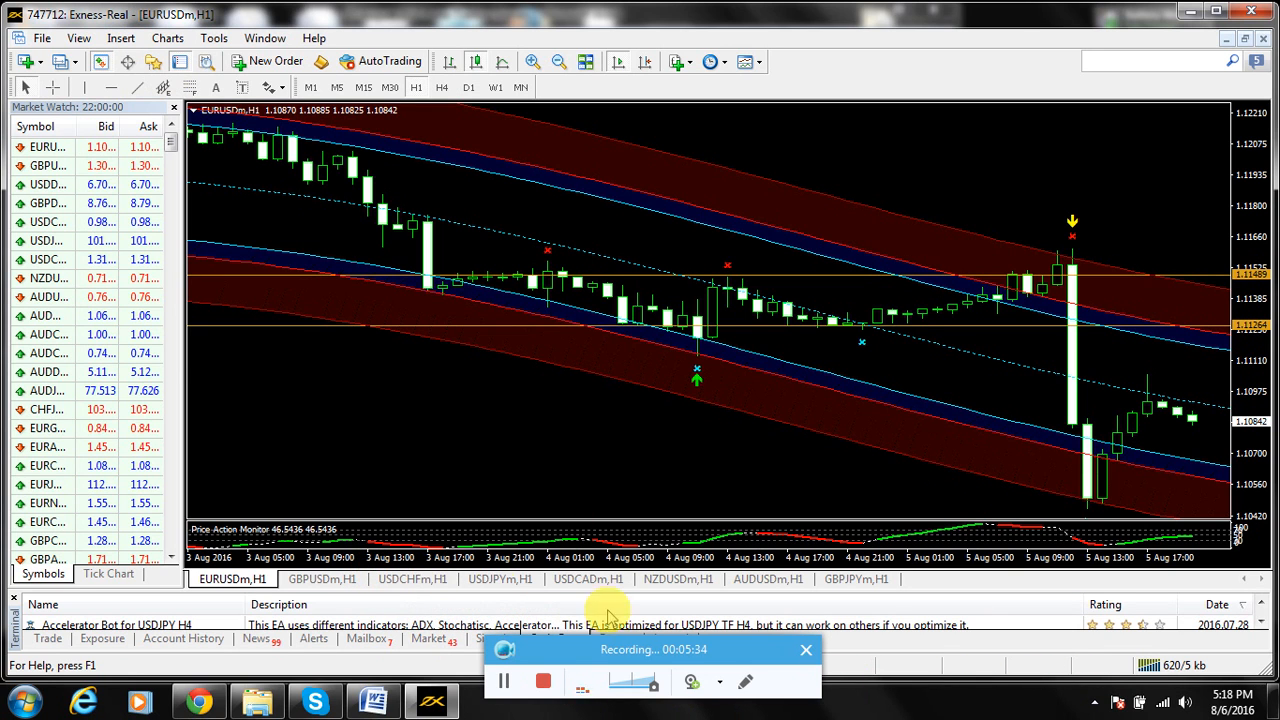
- Switch from the EURUSD chart to the USDCAD and then the NZDUSD hourly chart
click(588, 580)
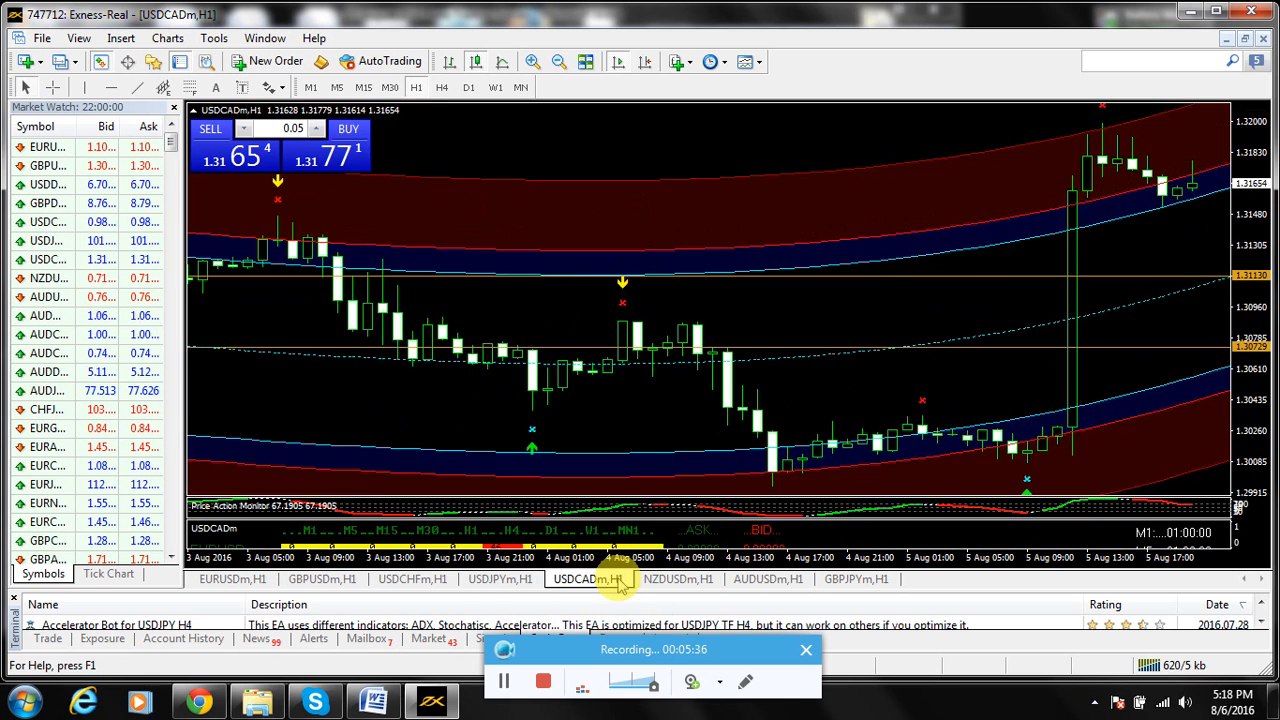
click(678, 580)
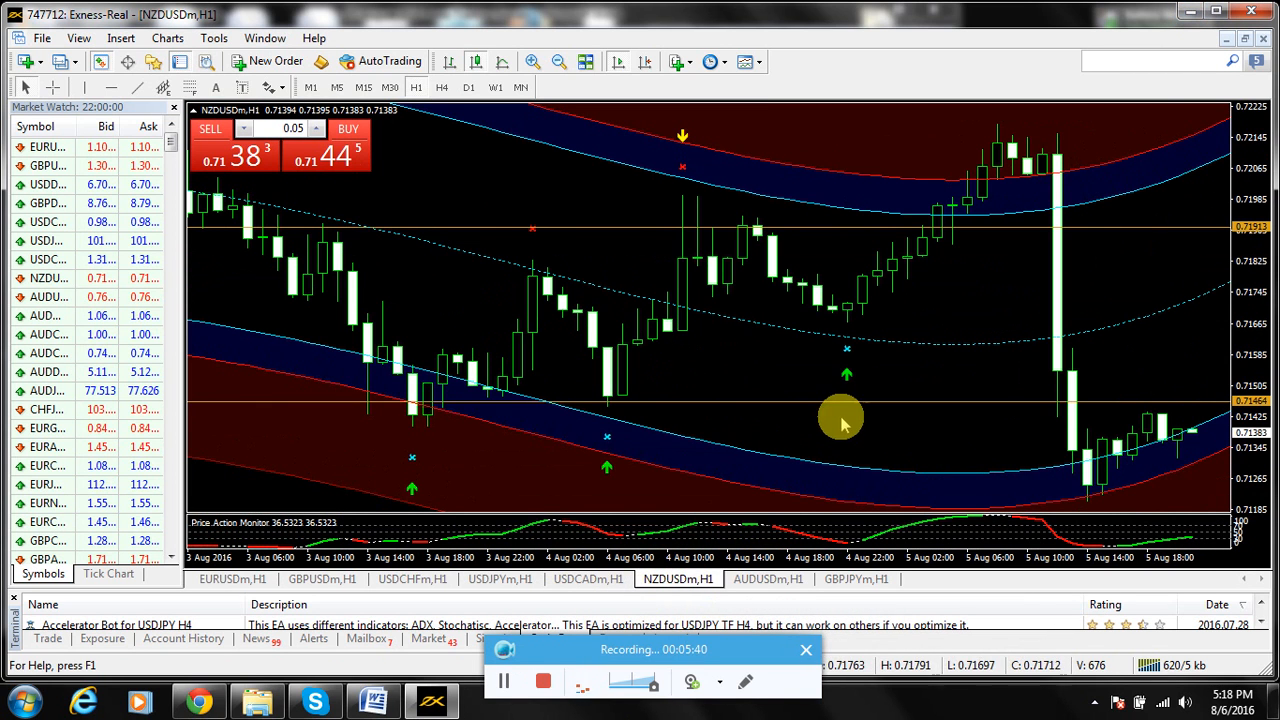
mouse_move(952, 148)
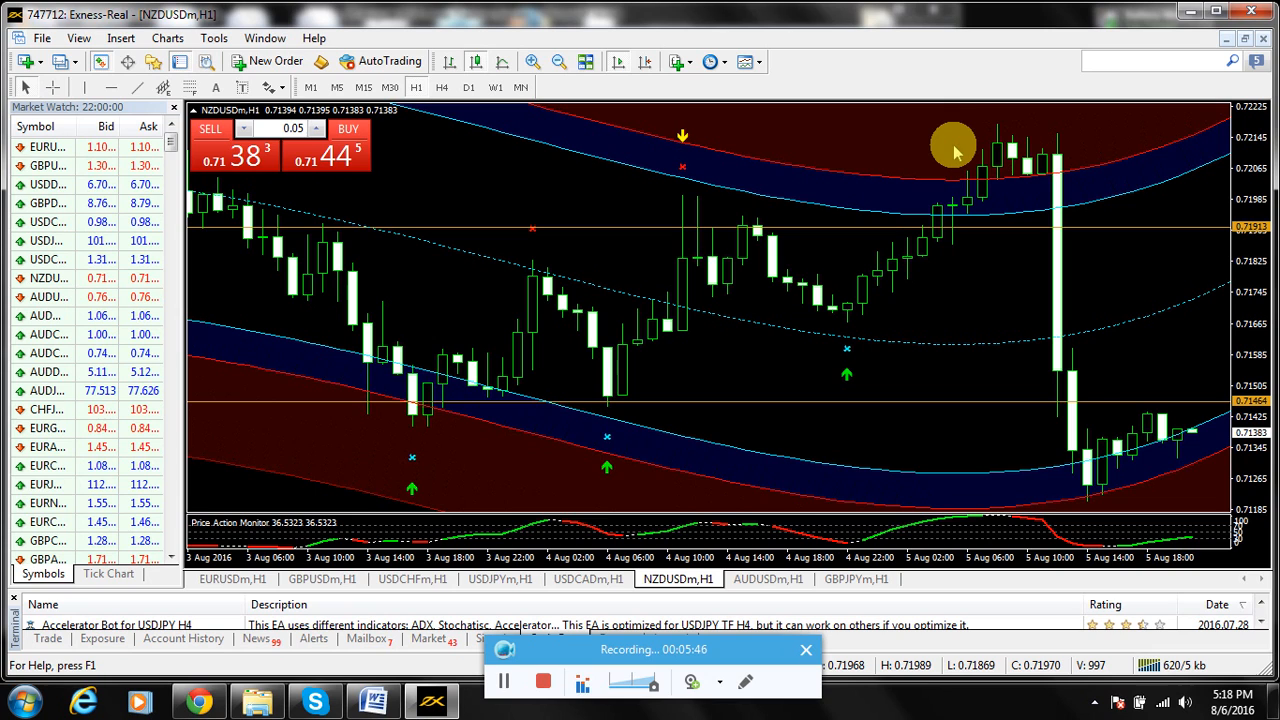
mouse_move(1108, 24)
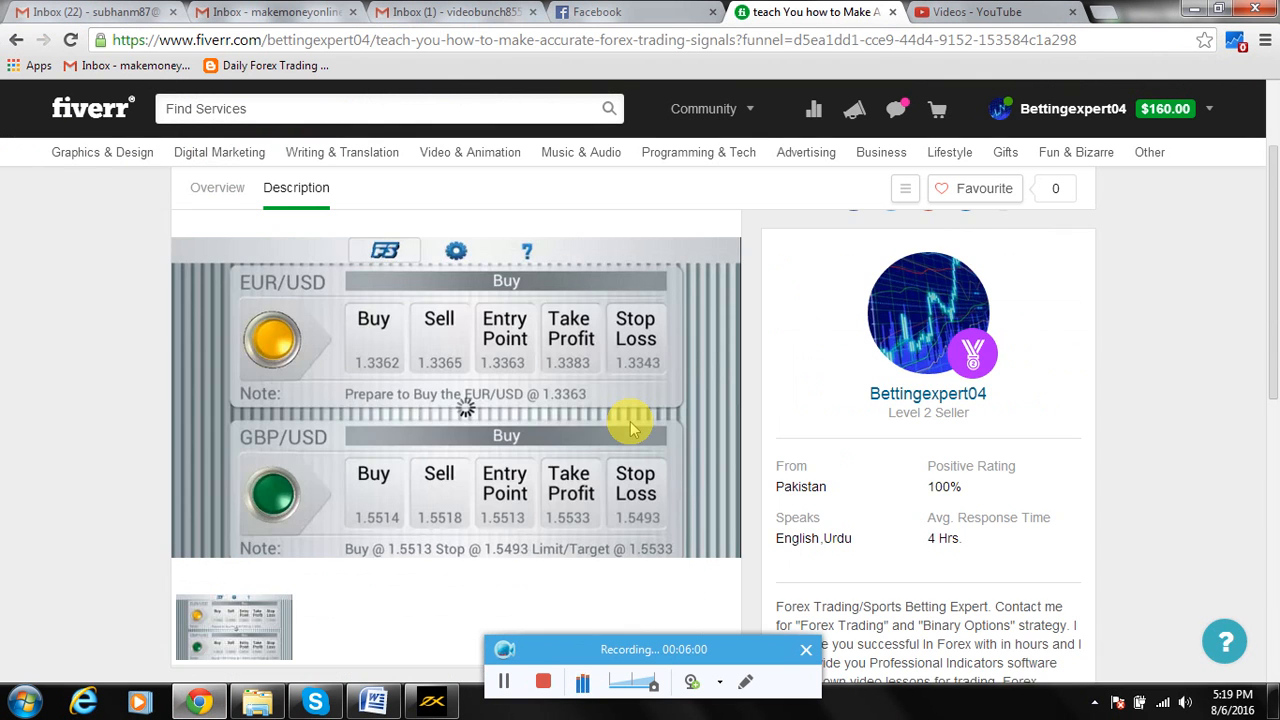
- Revisit the signals training gig page briefly and return to the NZDUSD hourly chart
scroll(down, 3)
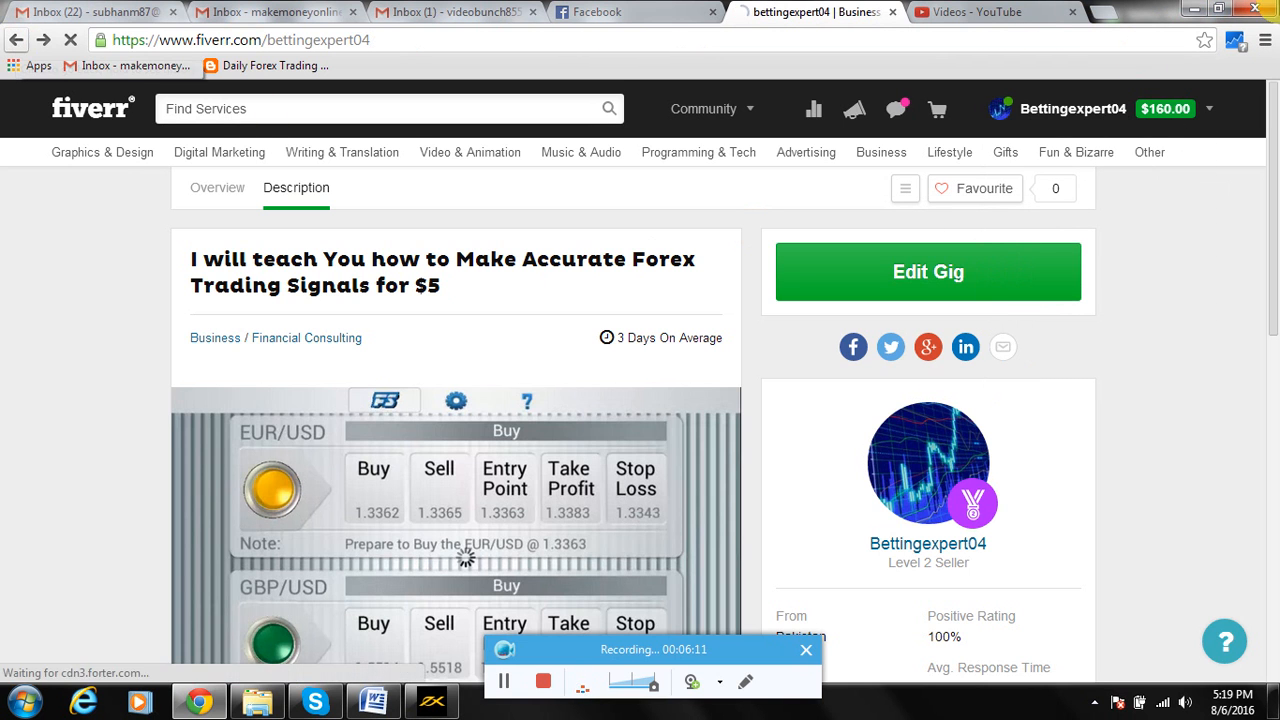
click(432, 700)
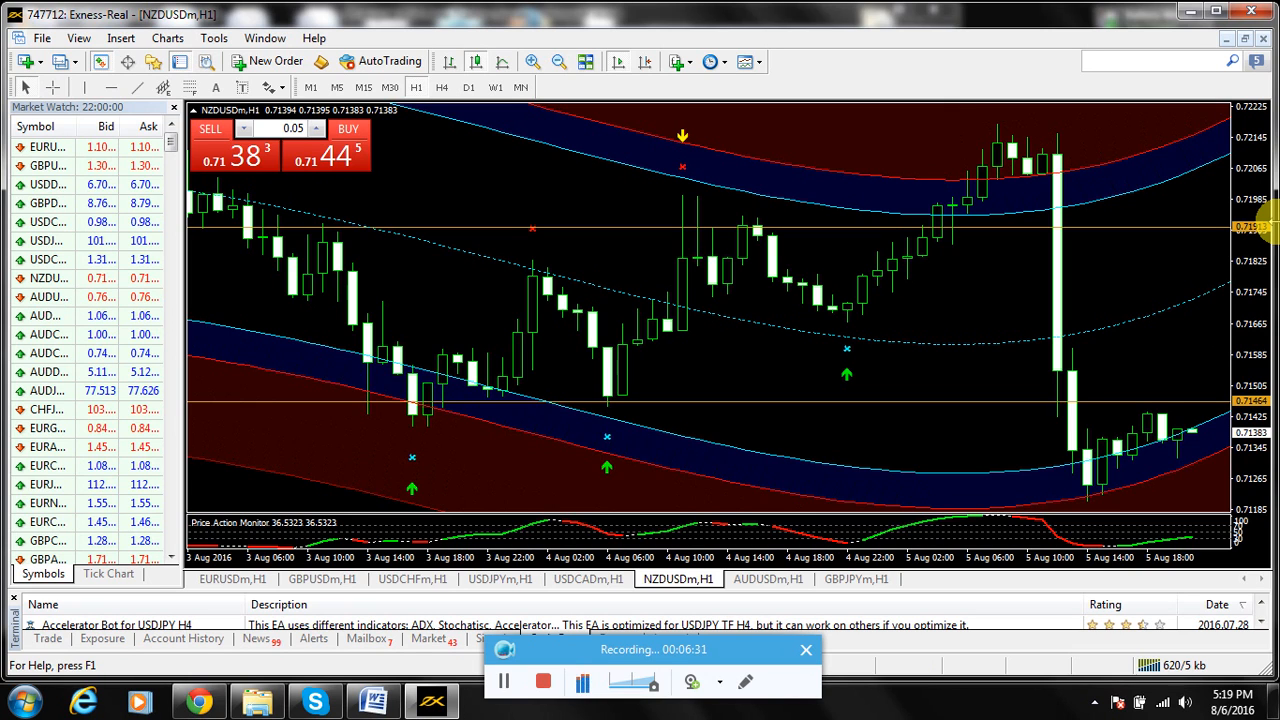
mouse_move(1030, 304)
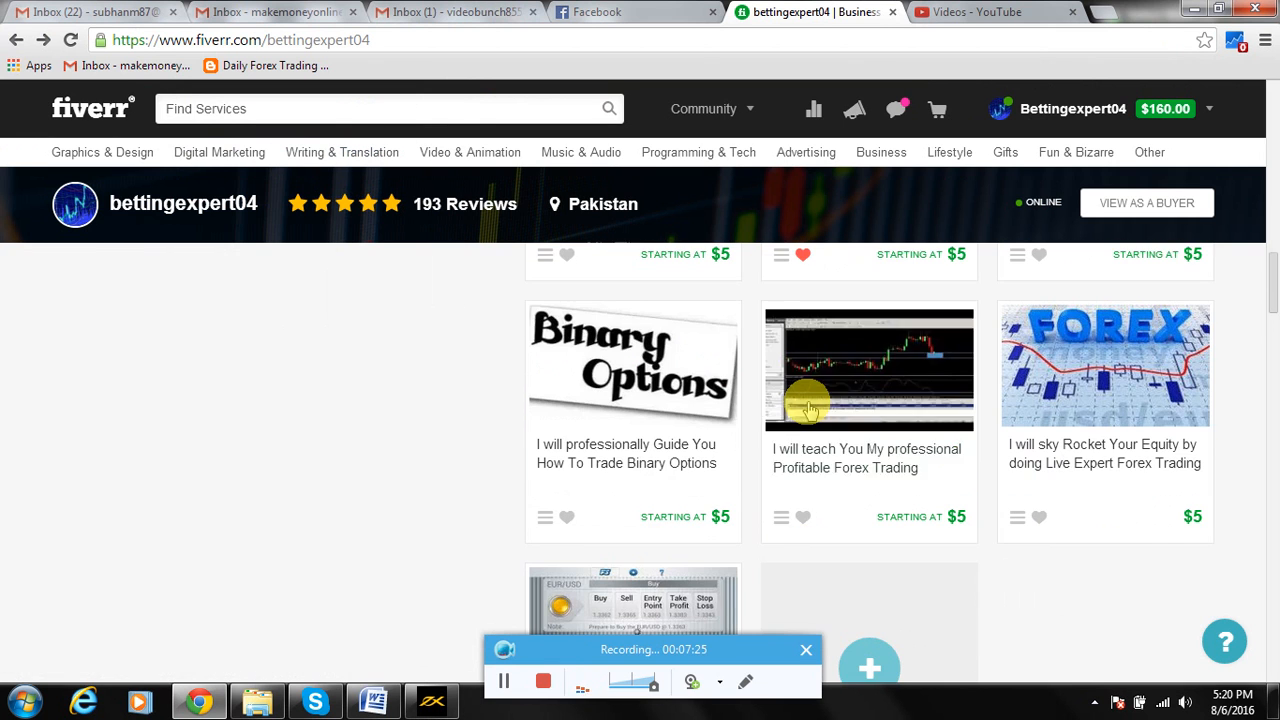
- Scroll the bettingexpert04 profile to show the forex signals training gig and the 193 reviews
scroll(down, 3)
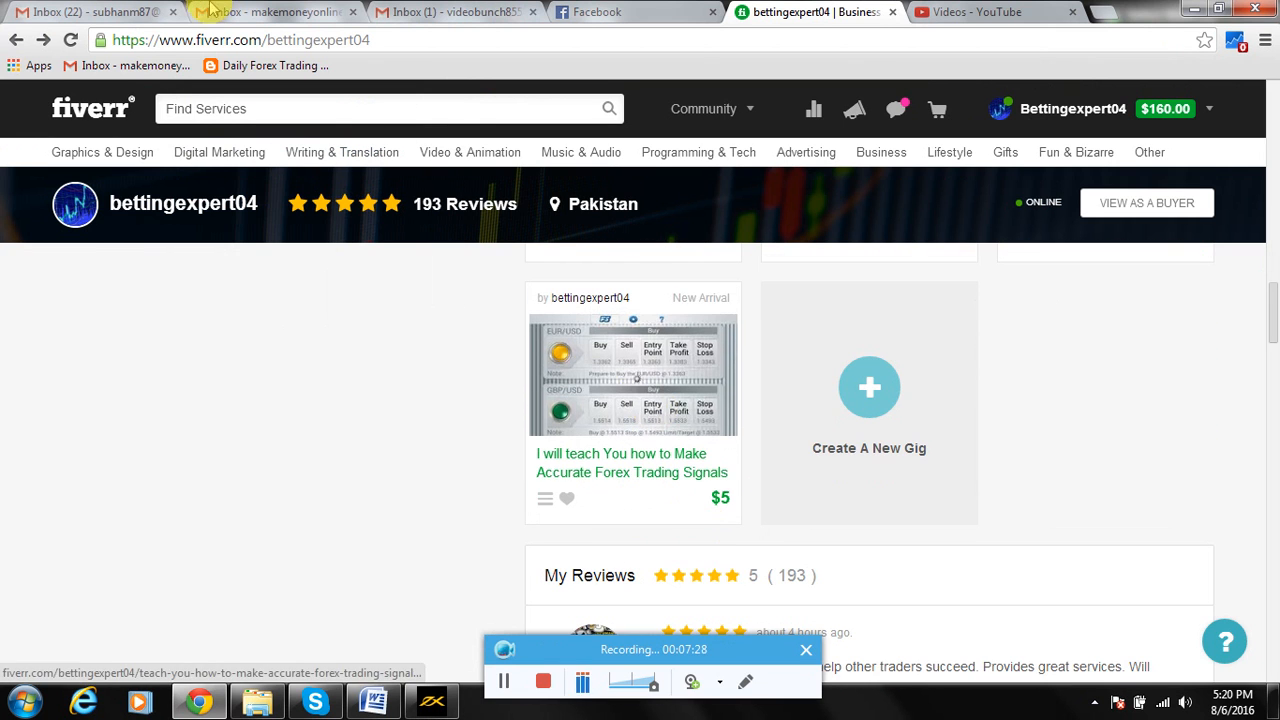